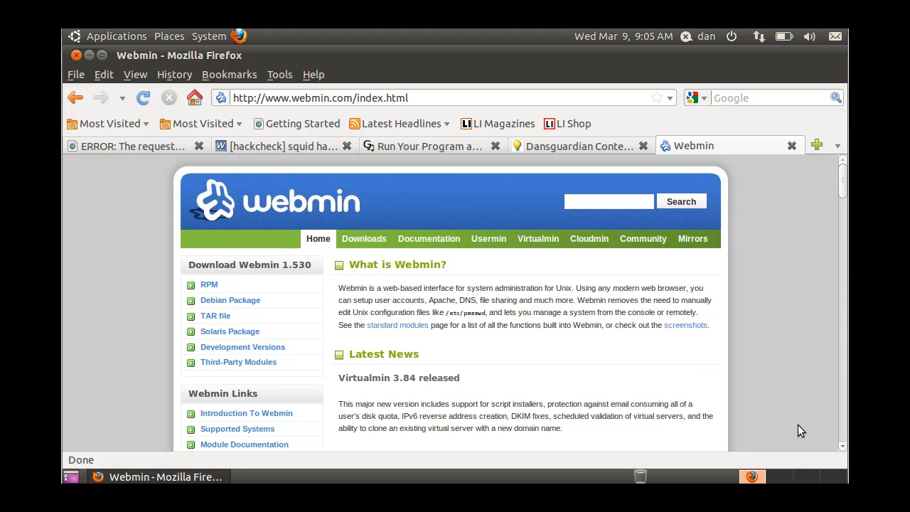
{"action": "mouse_move", "coordinate": [796, 316]}
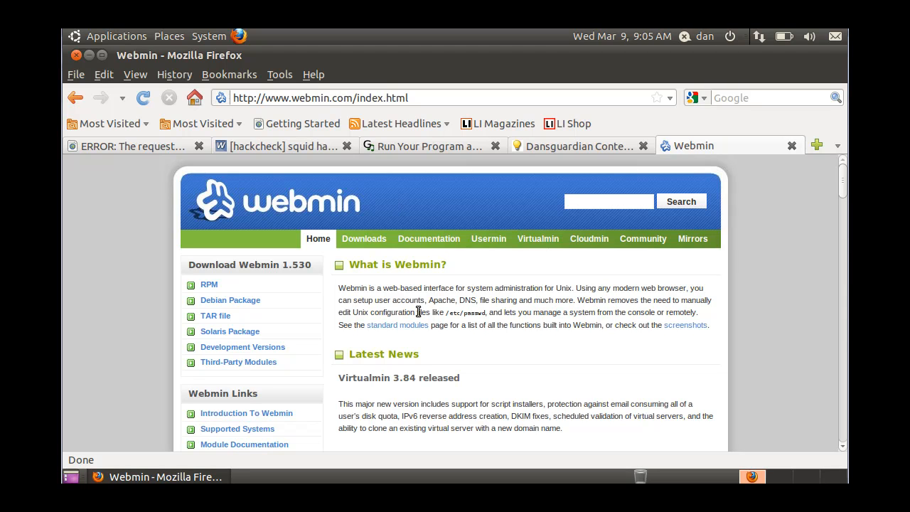
{"action": "mouse_move", "coordinate": [532, 299]}
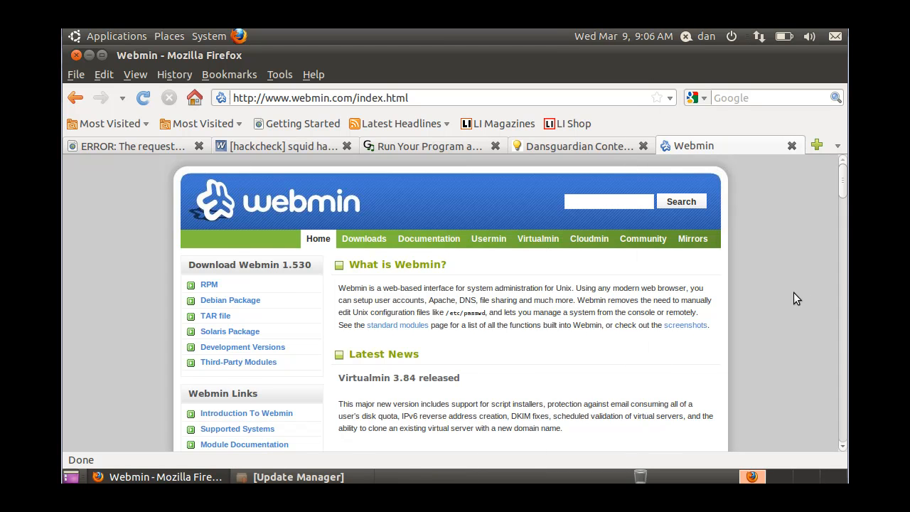
{"action": "mouse_move", "coordinate": [248, 187]}
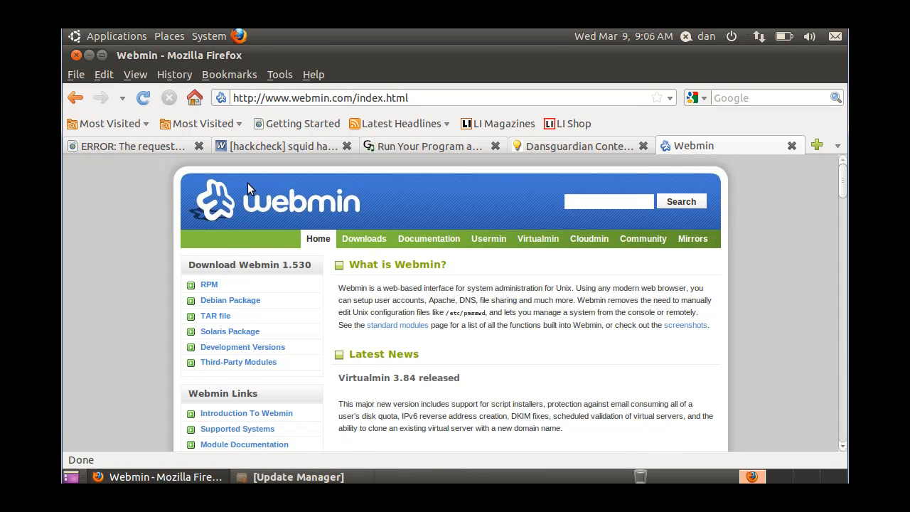
- Switch through the open tabs, reloading the blocked MSN page, and return to the Webmin homepage
{"action": "left_click", "coordinate": [131, 145]}
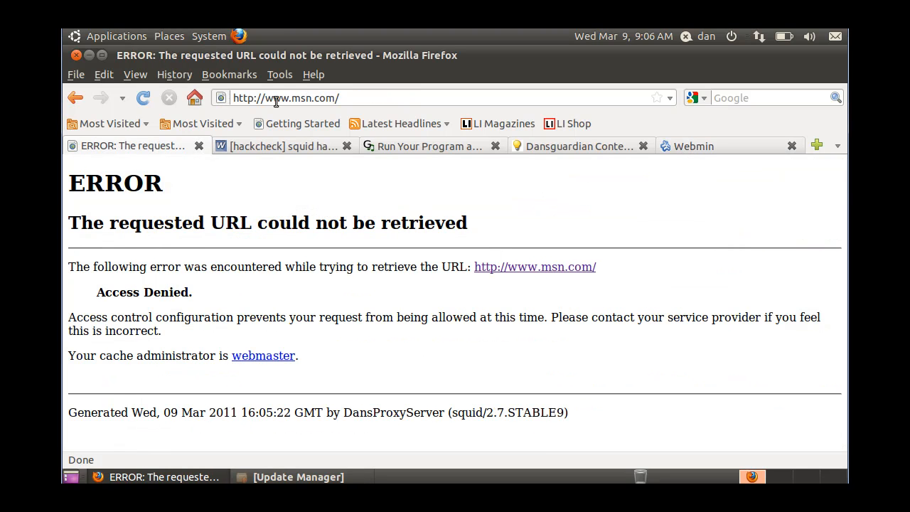
{"action": "left_click", "coordinate": [142, 96]}
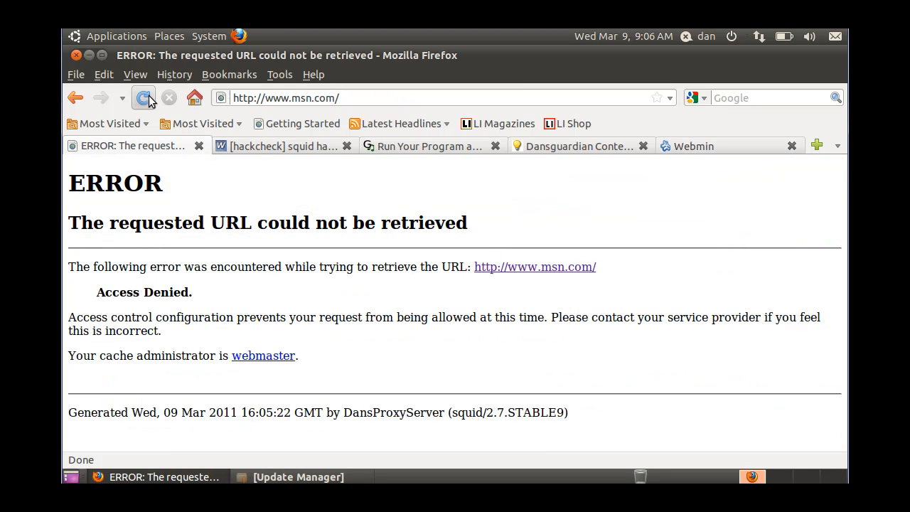
{"action": "left_click", "coordinate": [142, 97]}
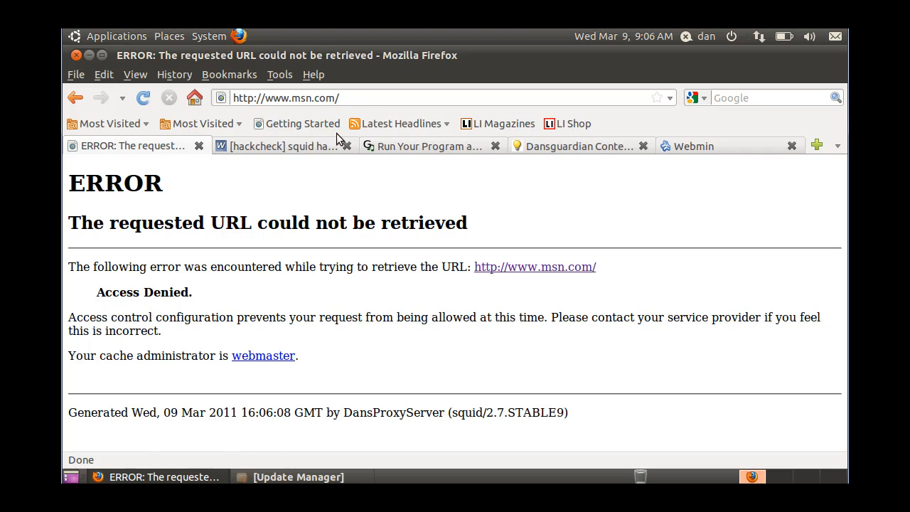
{"action": "mouse_move", "coordinate": [436, 401]}
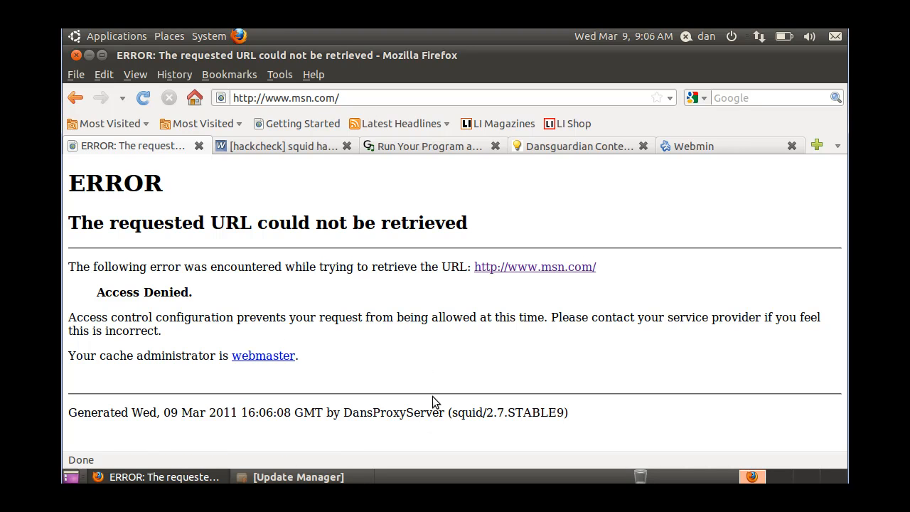
{"action": "mouse_move", "coordinate": [287, 146]}
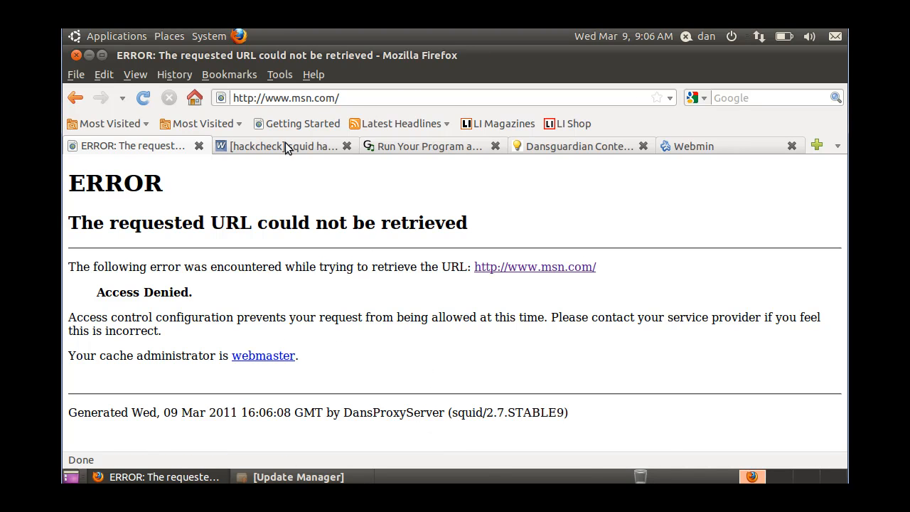
{"action": "left_click", "coordinate": [581, 145]}
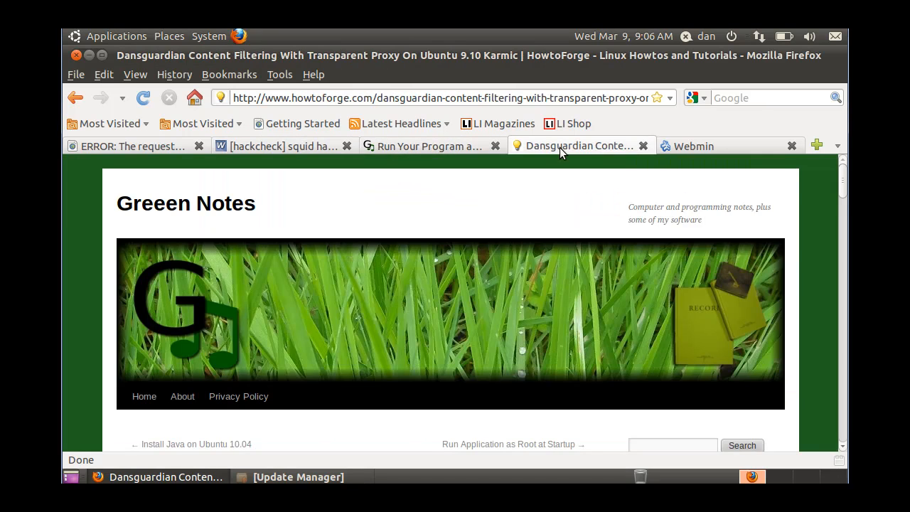
{"action": "left_click", "coordinate": [694, 145]}
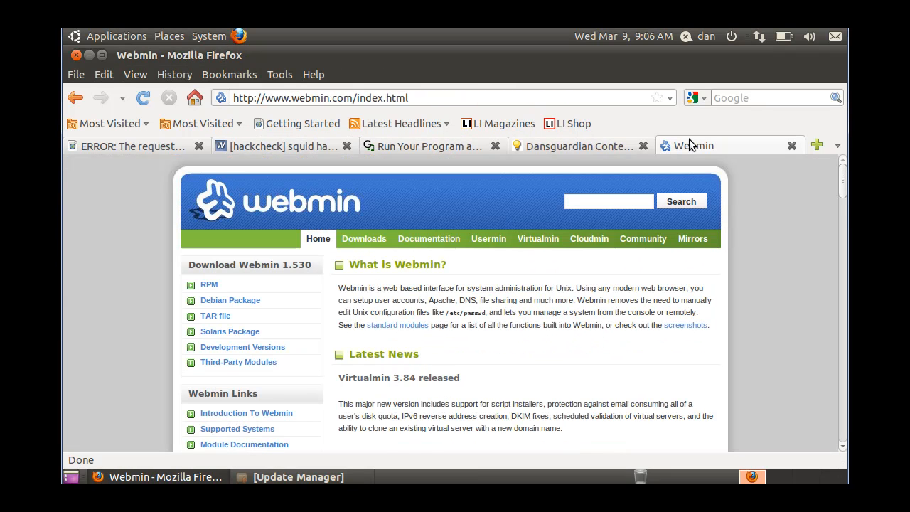
{"action": "mouse_move", "coordinate": [714, 199]}
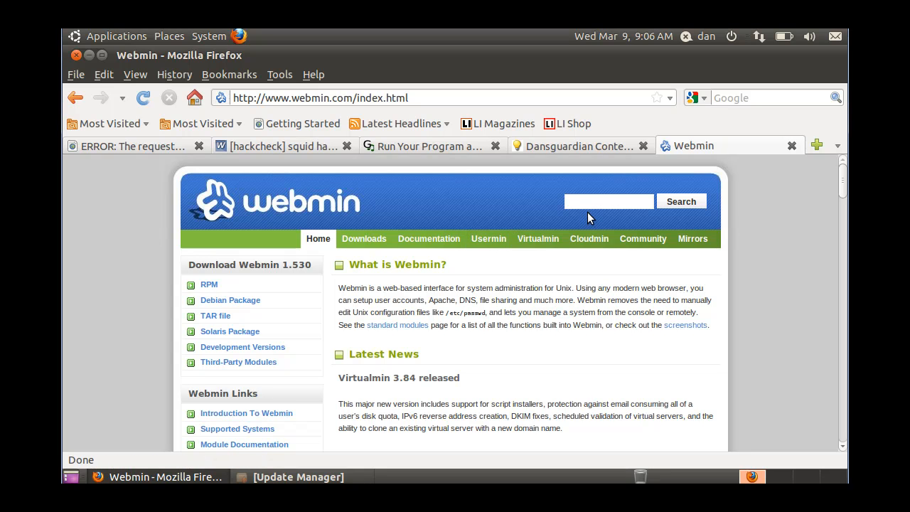
- Bring up the Debian install page from Downloads and scroll to the Webmin APT repository section
{"action": "left_click", "coordinate": [364, 239]}
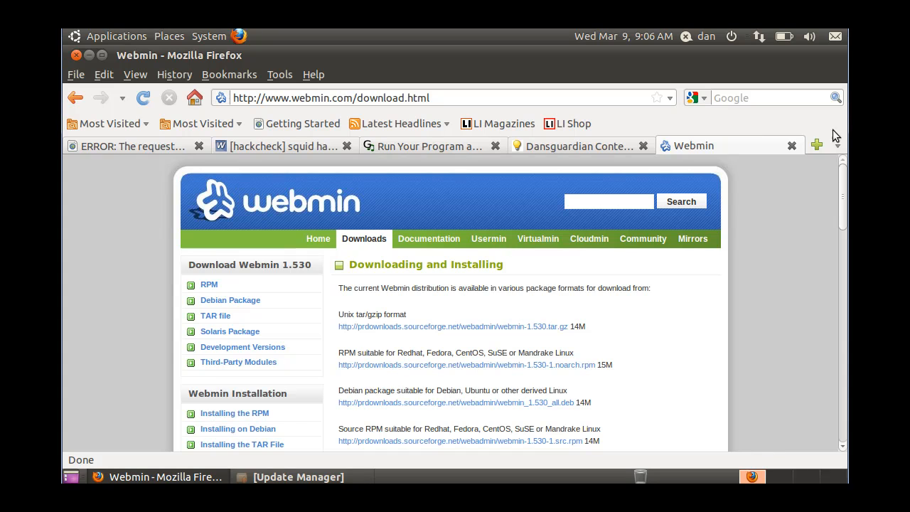
{"action": "scroll", "scroll_direction": "down", "scroll_amount": 3}
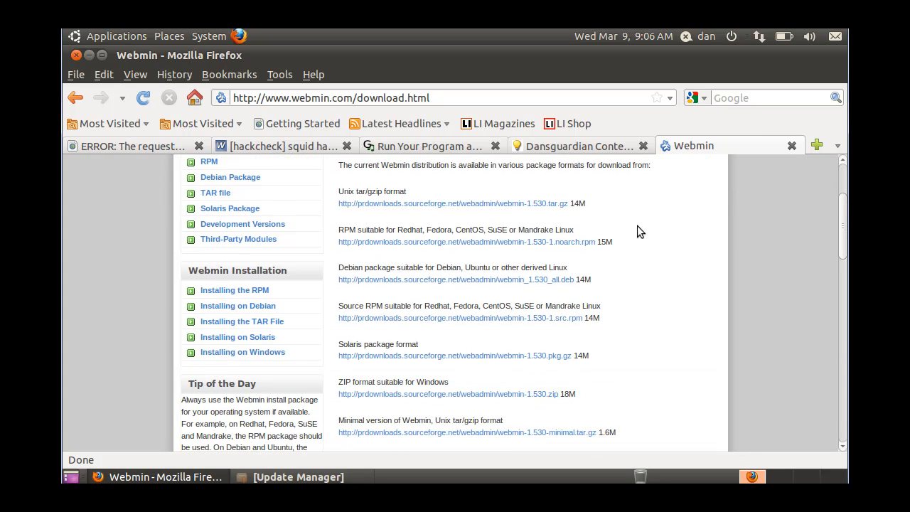
{"action": "mouse_move", "coordinate": [239, 305]}
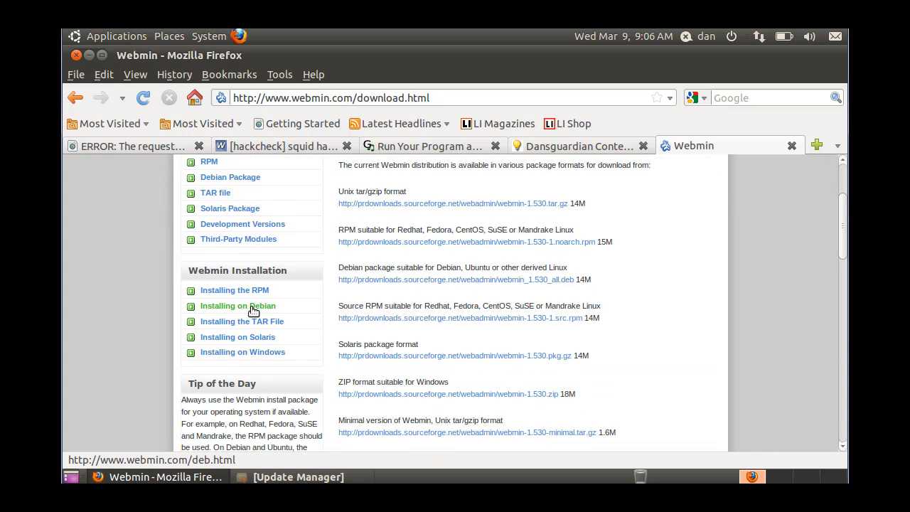
{"action": "left_click", "coordinate": [239, 306]}
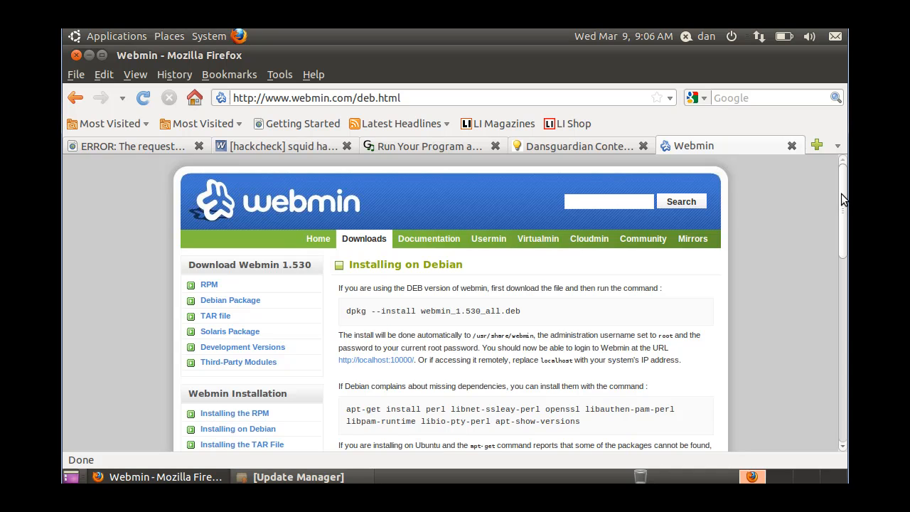
{"action": "scroll", "scroll_direction": "down", "scroll_amount": 3}
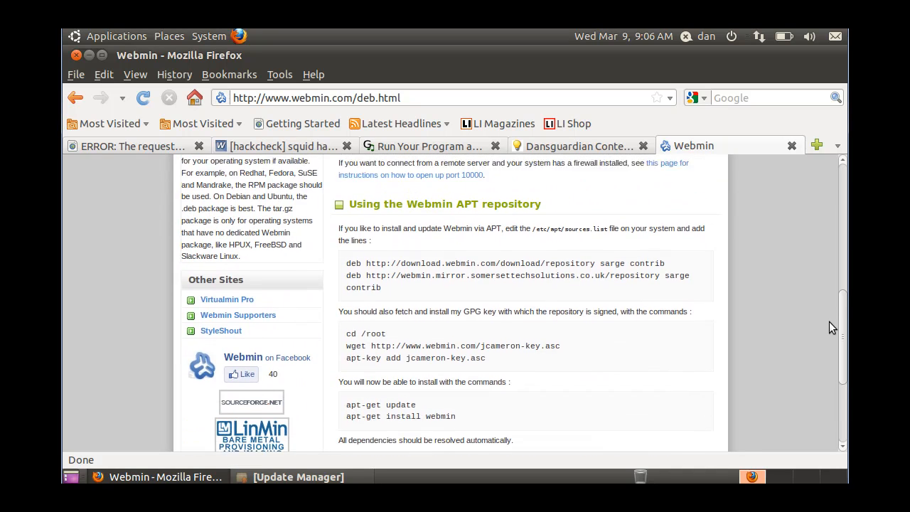
{"action": "scroll", "scroll_direction": "down", "scroll_amount": 3}
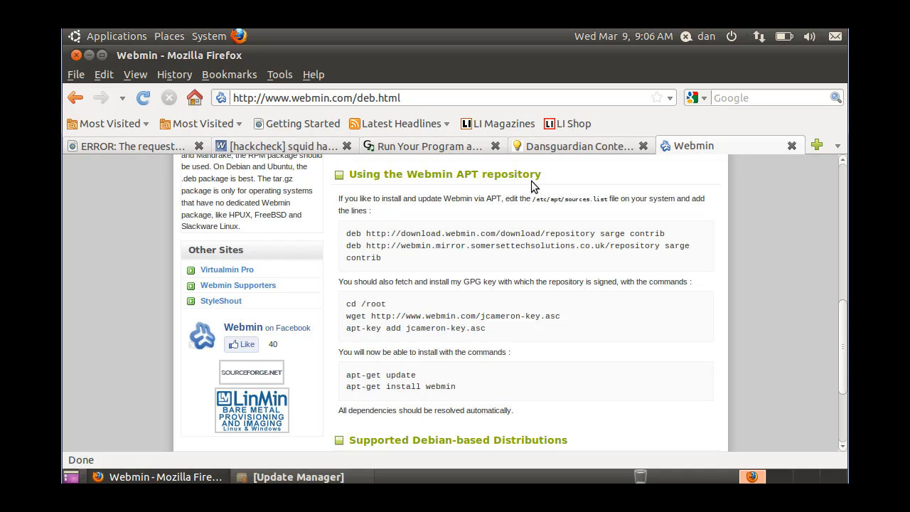
{"action": "mouse_move", "coordinate": [515, 216]}
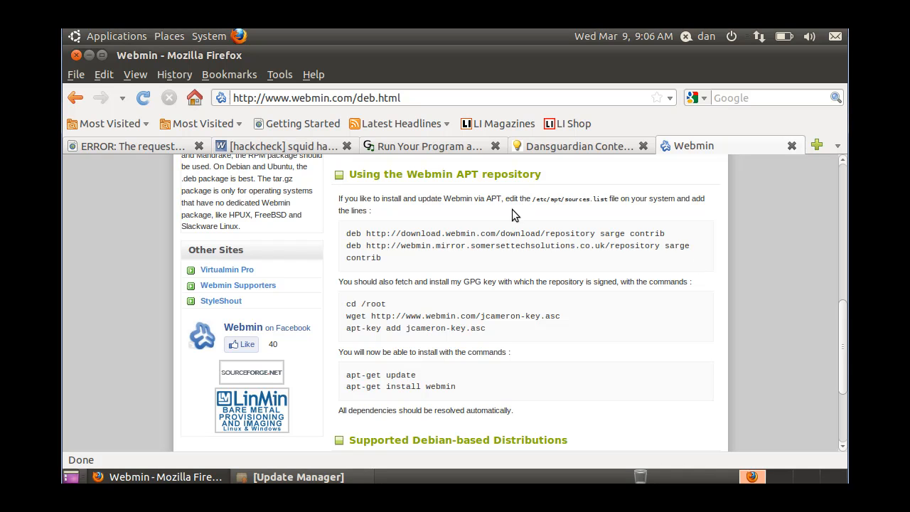
{"action": "mouse_move", "coordinate": [590, 216]}
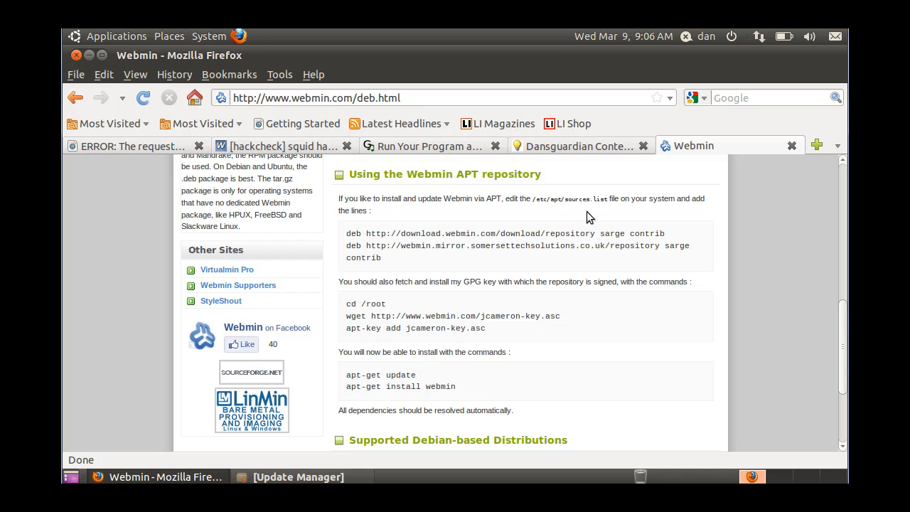
{"action": "mouse_move", "coordinate": [514, 278]}
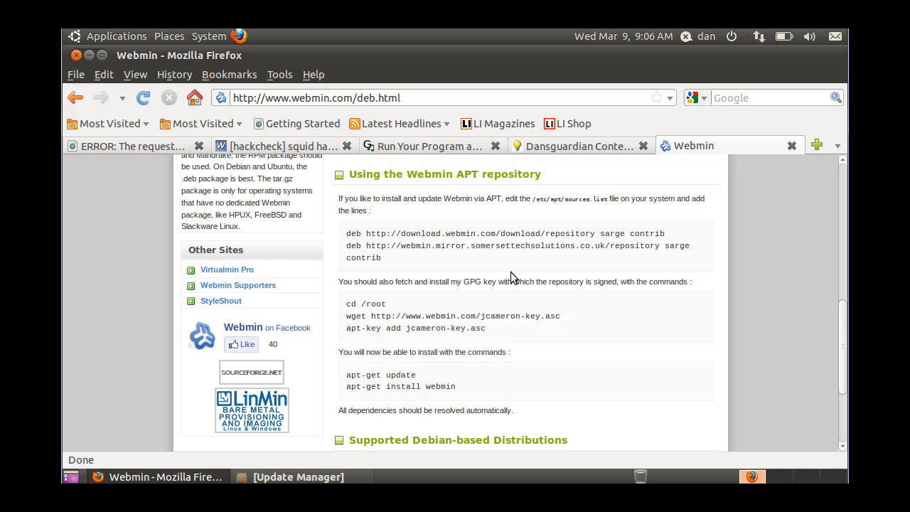
{"action": "mouse_move", "coordinate": [415, 384]}
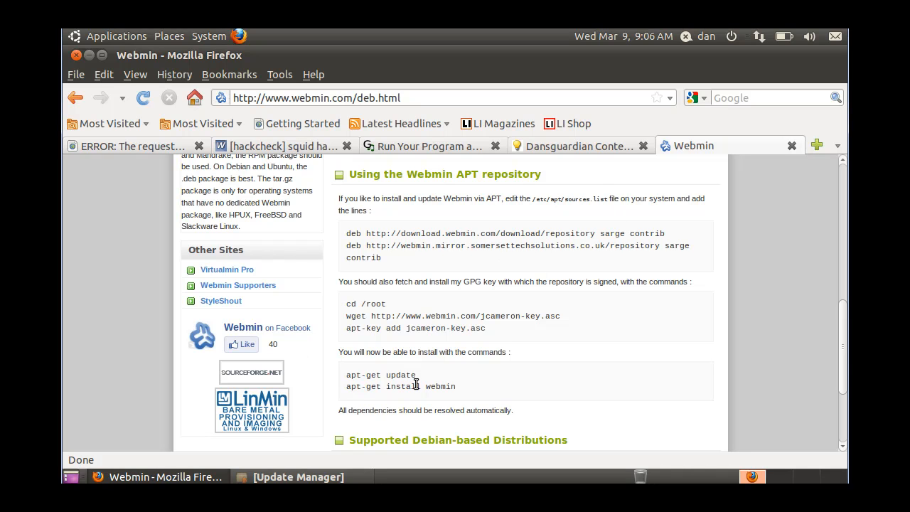
{"action": "mouse_move", "coordinate": [490, 377]}
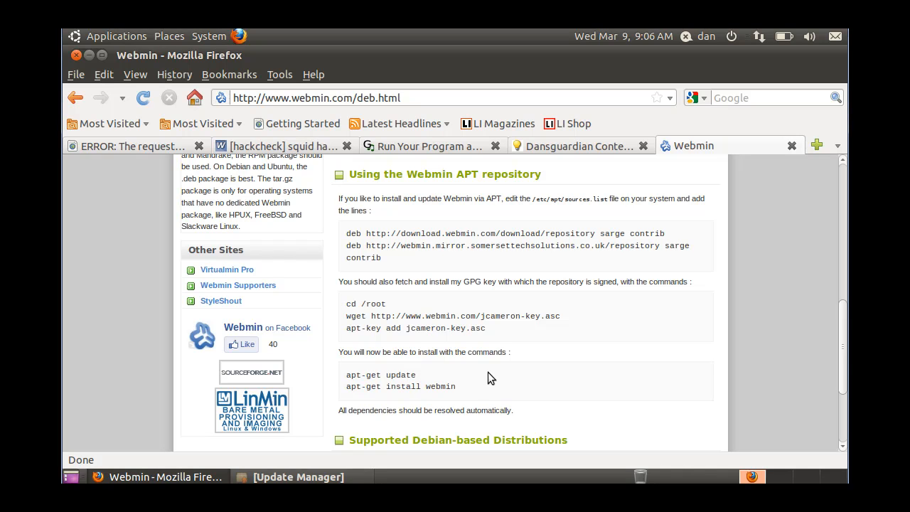
{"action": "left_click", "coordinate": [116, 35]}
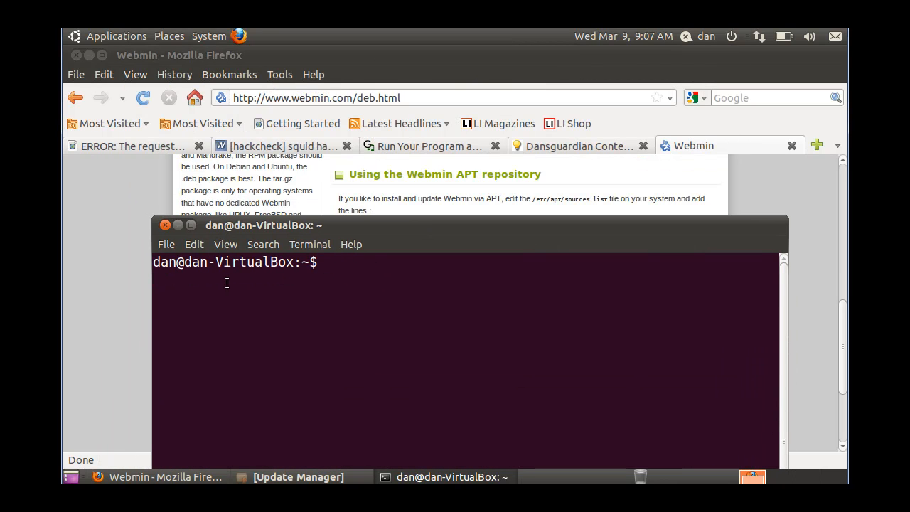
- Run 'sudo gedit /etc/apt/sources.list' to edit the APT sources file as root
{"action": "type", "text": "sudo ge"}
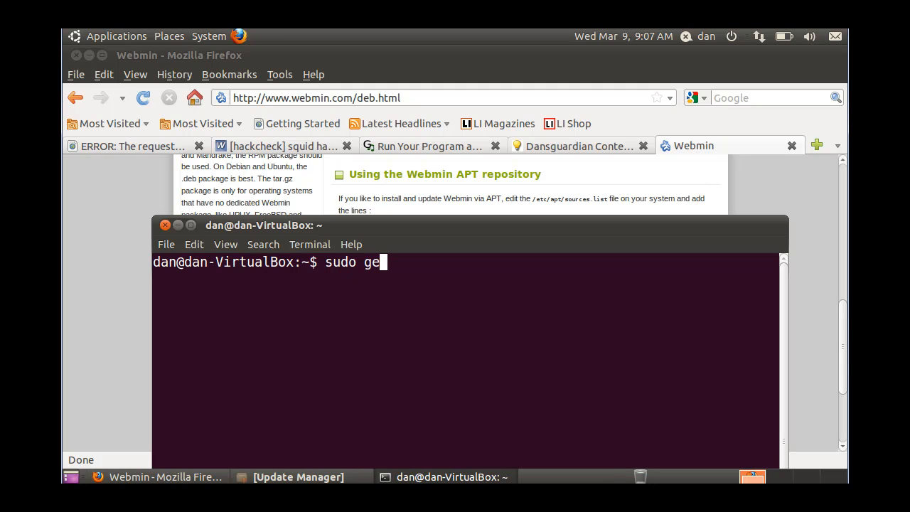
{"action": "type", "text": "dit"}
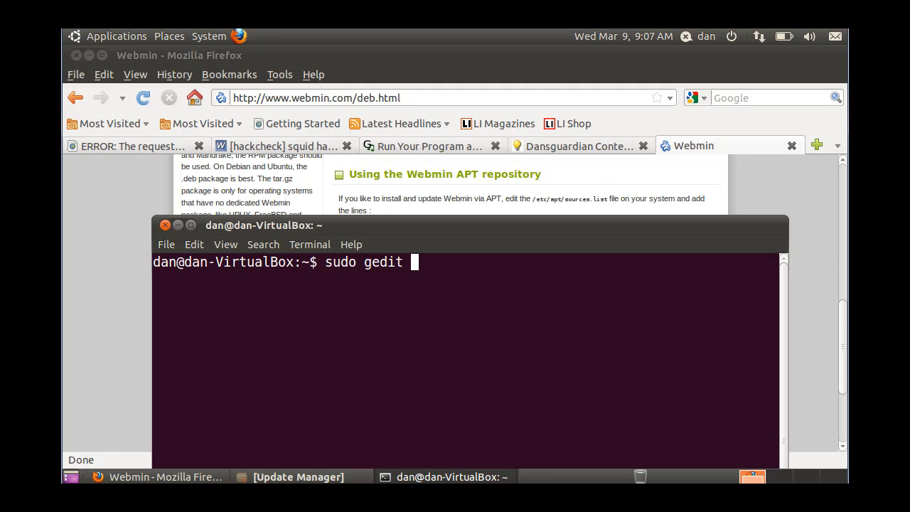
{"action": "type", "text": "/etc"}
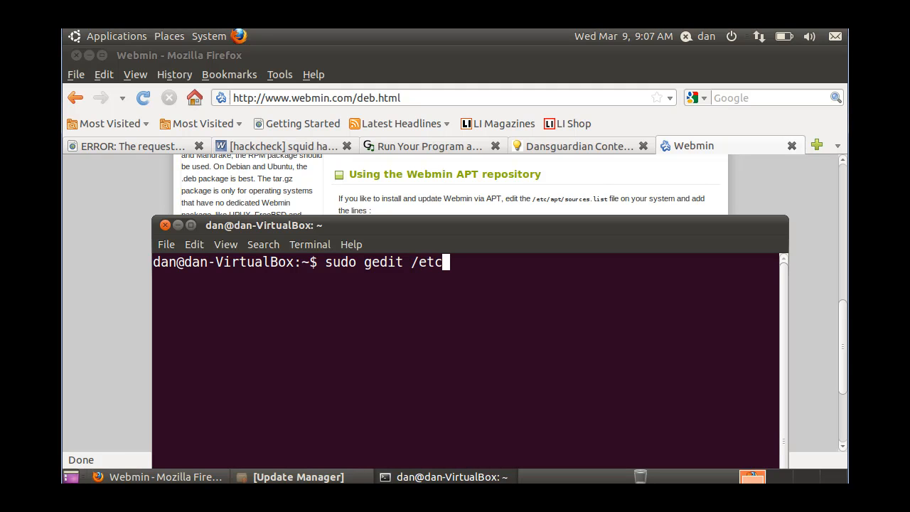
{"action": "type", "text": "/apt"}
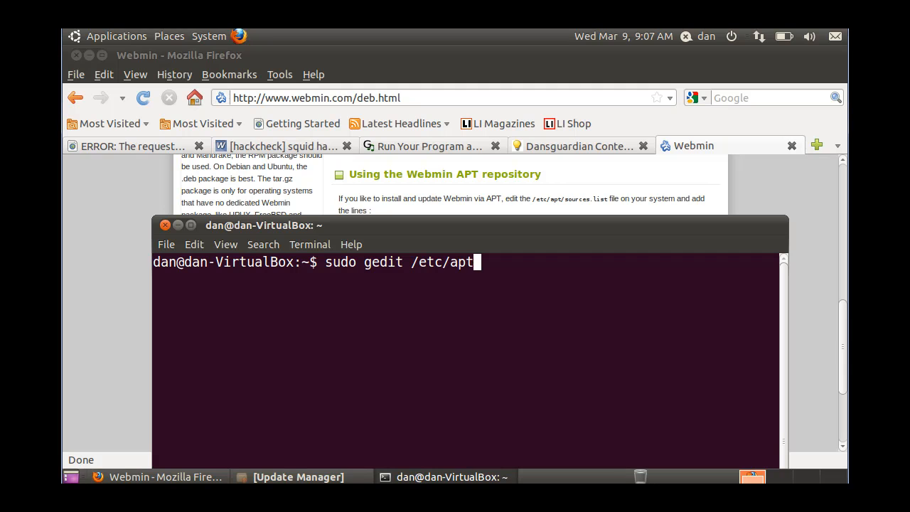
{"action": "type", "text": "/s"}
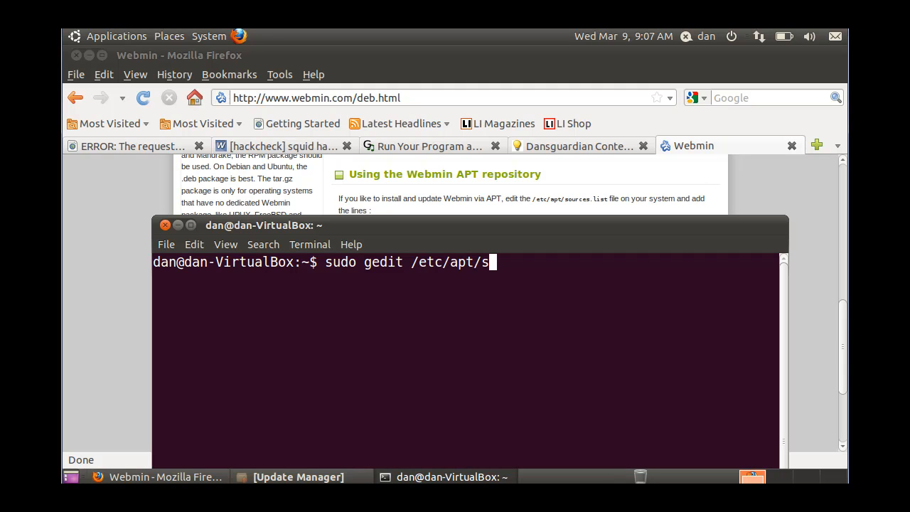
{"action": "type", "text": "ources"}
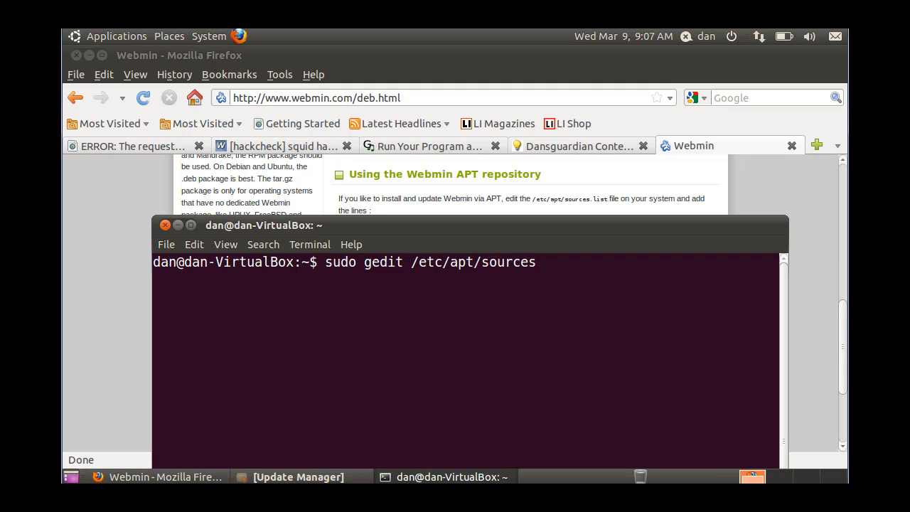
{"action": "type", "text": ".lis"}
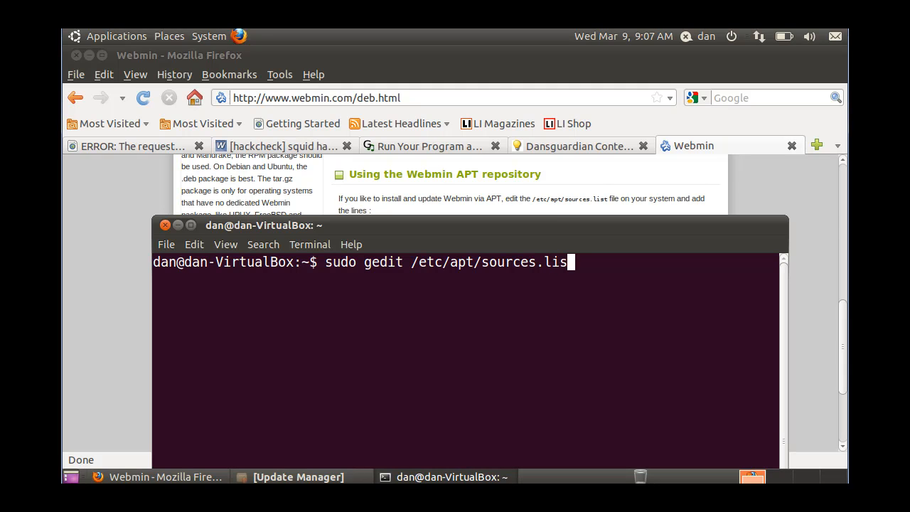
{"action": "type", "text": "t"}
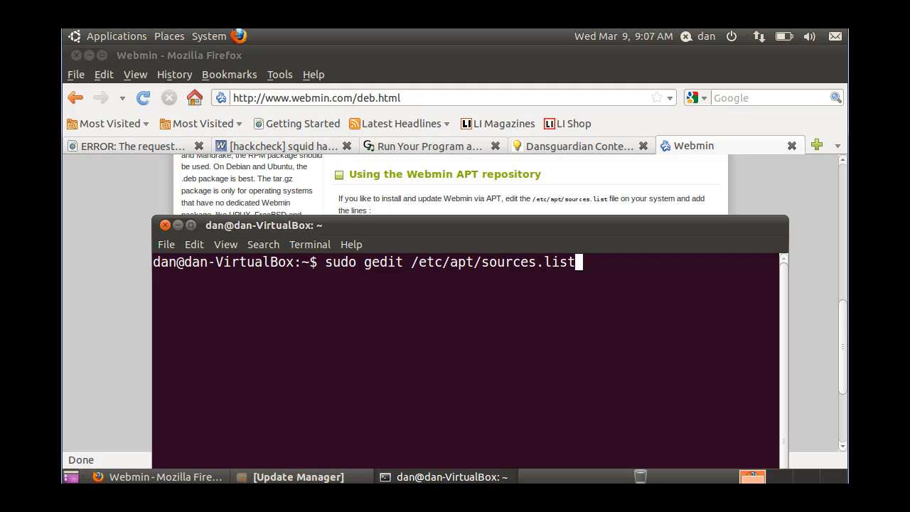
{"action": "key", "text": "Return"}
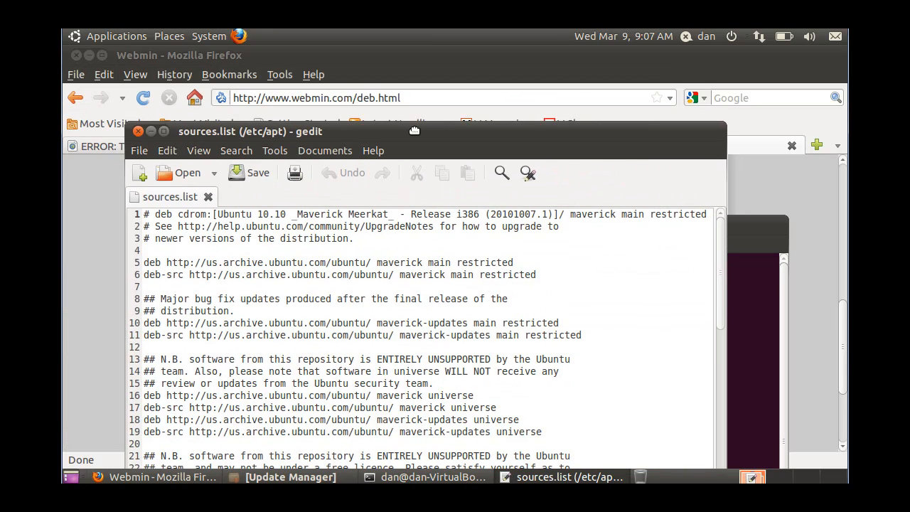
- Reposition the gedit window and scroll sources.list down to its last entries
{"action": "left_click_drag", "start_coordinate": [416, 131], "coordinate": [425, 54]}
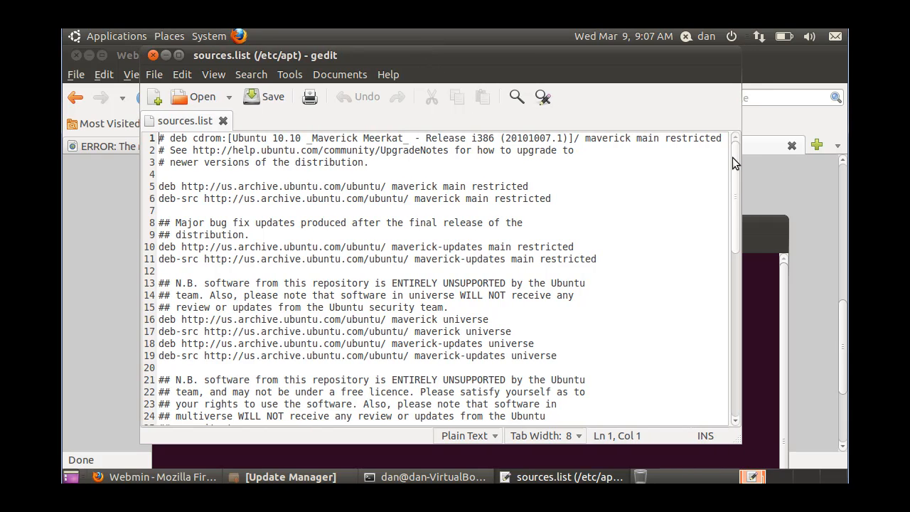
{"action": "scroll", "scroll_direction": "down", "scroll_amount": 3}
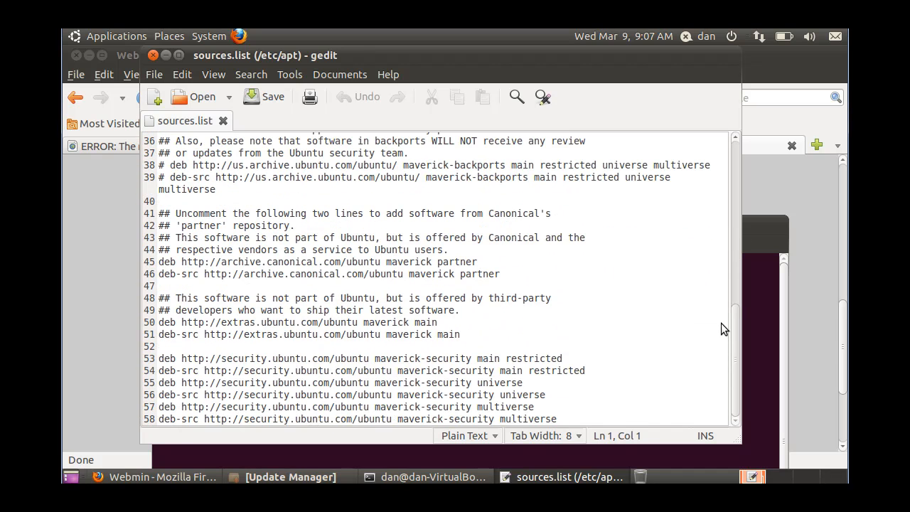
{"action": "mouse_move", "coordinate": [572, 415]}
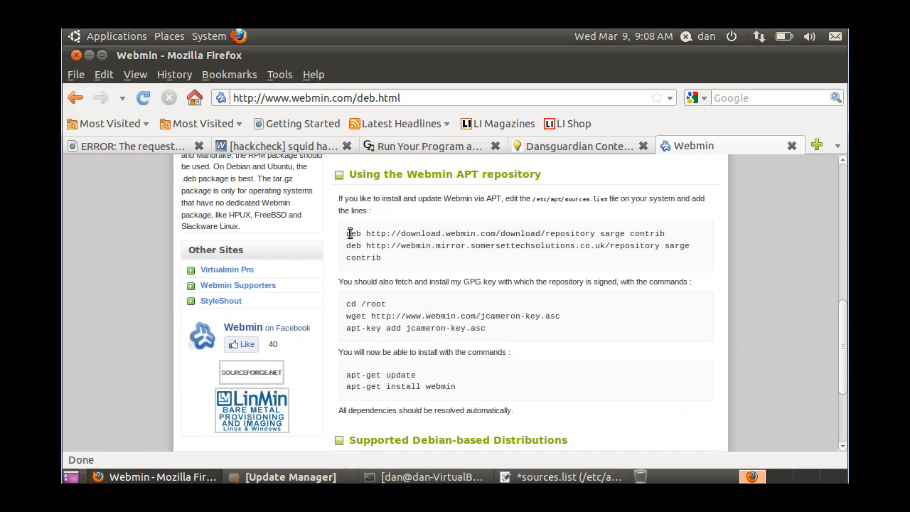
- Select the two Webmin deb repository lines on the page for copying into sources.list
{"action": "left_click_drag", "start_coordinate": [350, 233], "coordinate": [690, 245]}
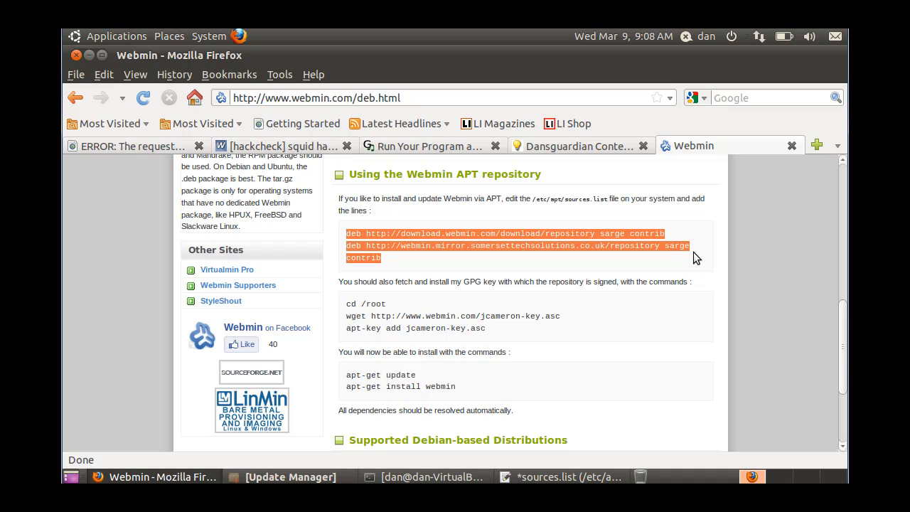
{"action": "mouse_move", "coordinate": [509, 467]}
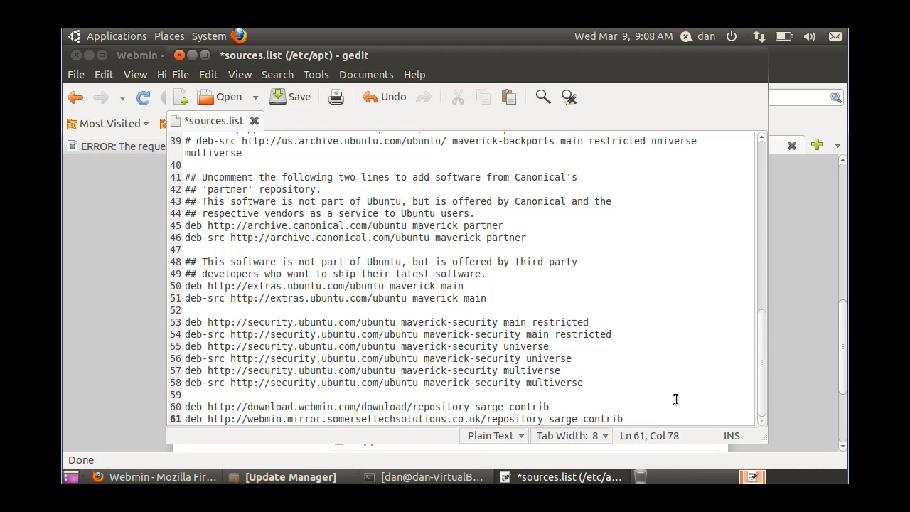
{"action": "mouse_move", "coordinate": [762, 330]}
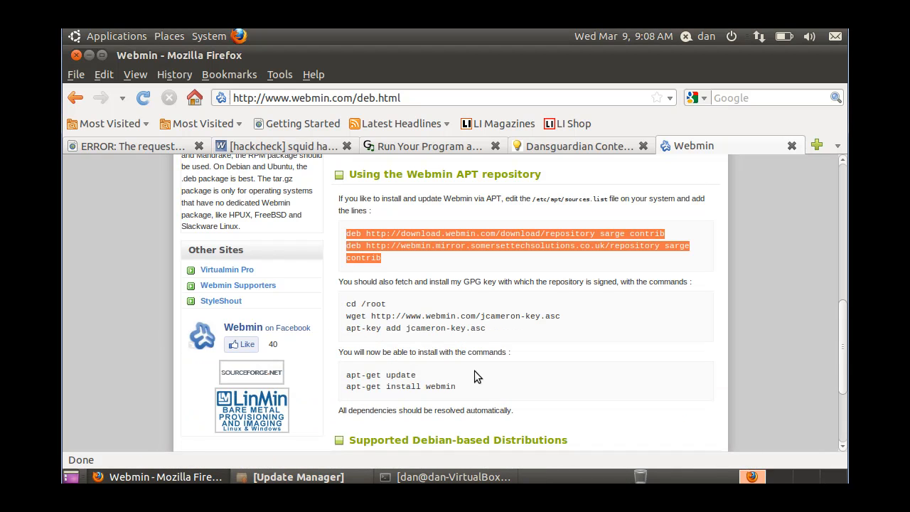
{"action": "mouse_move", "coordinate": [572, 335]}
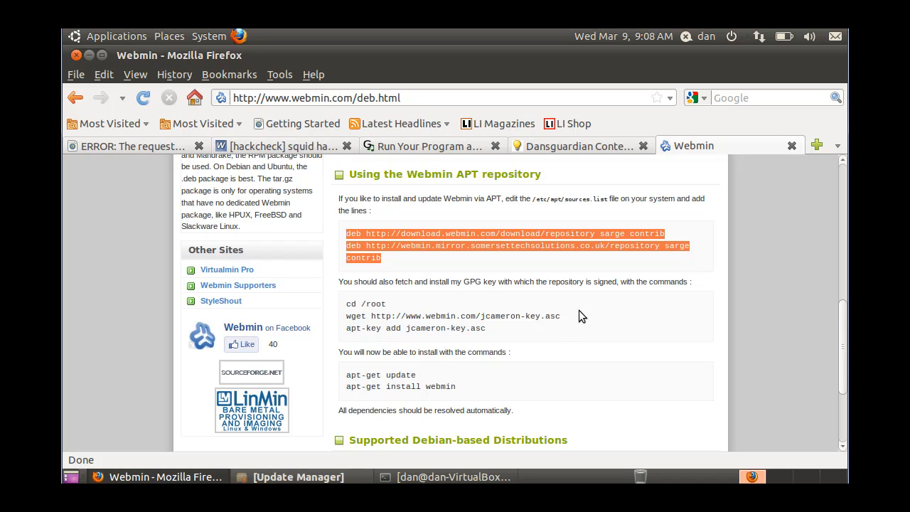
{"action": "mouse_move", "coordinate": [566, 301]}
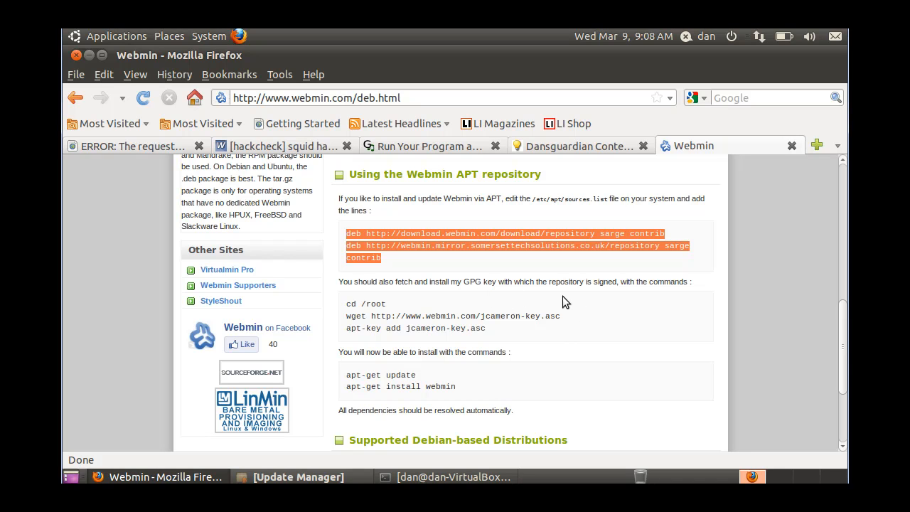
{"action": "mouse_move", "coordinate": [128, 45]}
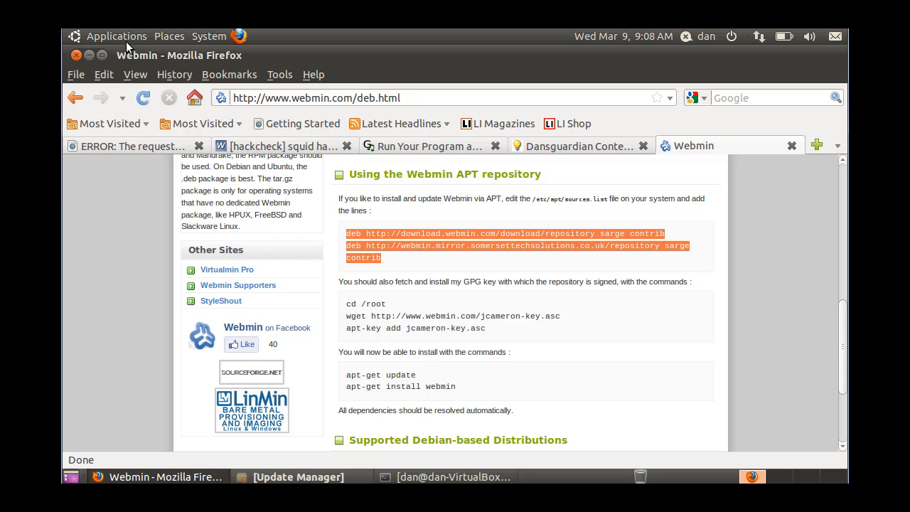
- Bring the terminal window back in front of the Webmin GPG key instructions
{"action": "left_click", "coordinate": [443, 476]}
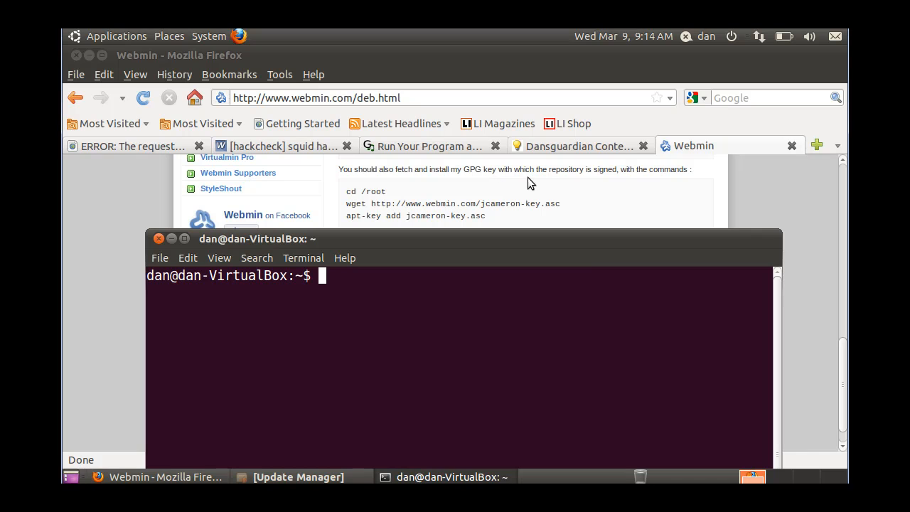
{"action": "mouse_move", "coordinate": [441, 230]}
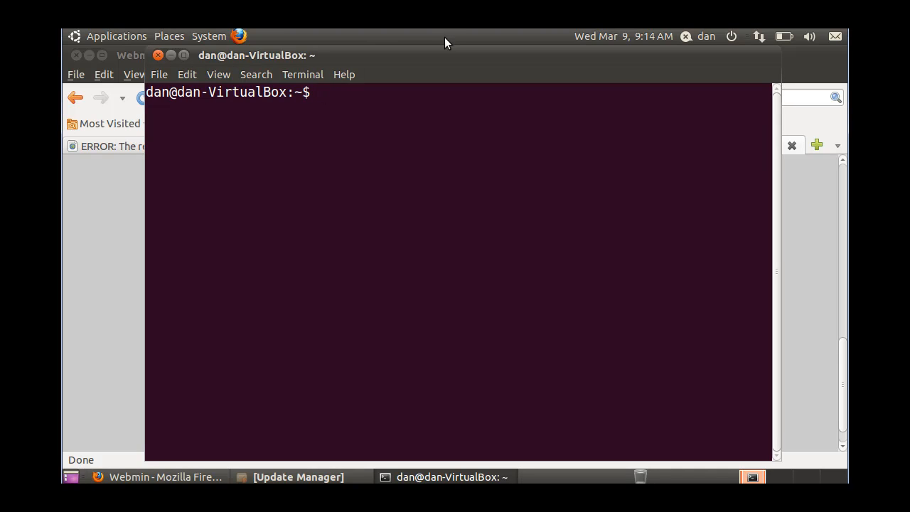
- Enter 'sudo -i' to switch the terminal to a root shell
{"action": "type", "text": "sudo -i"}
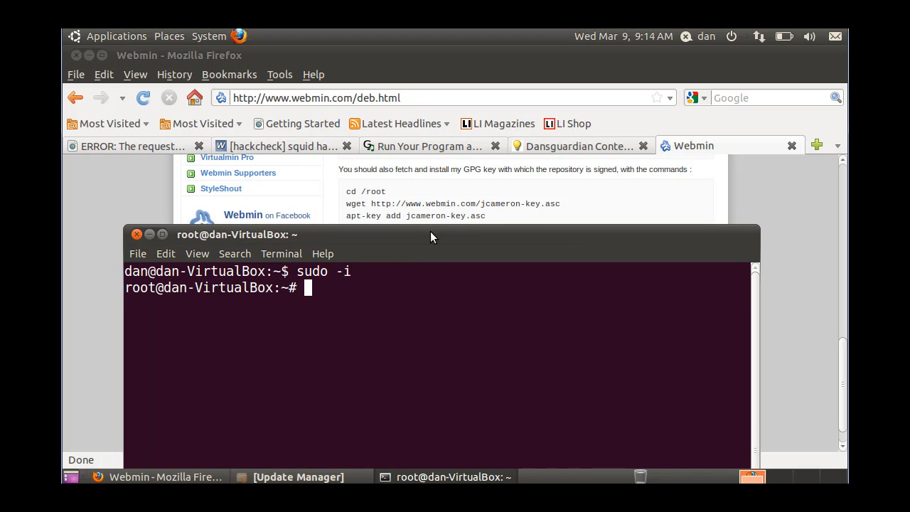
- Change to the /root home folder
{"action": "type", "text": "cd"}
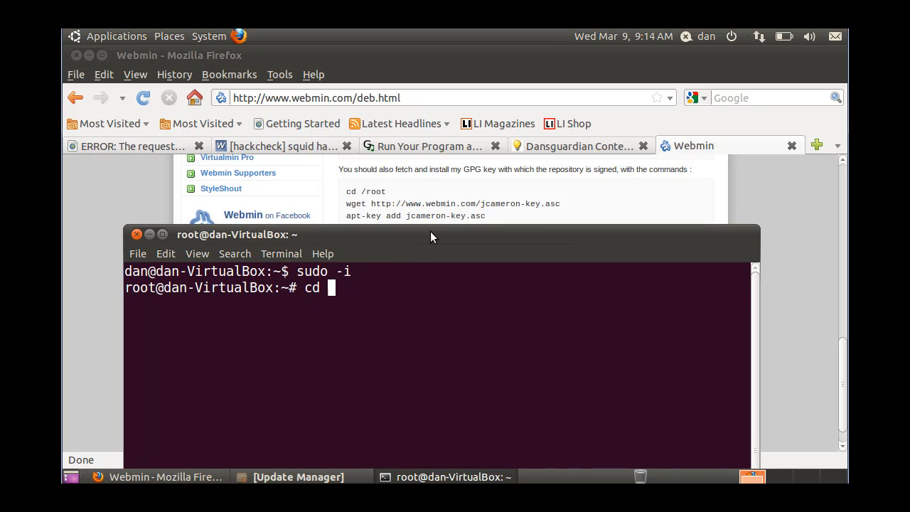
{"action": "type", "text": "/root"}
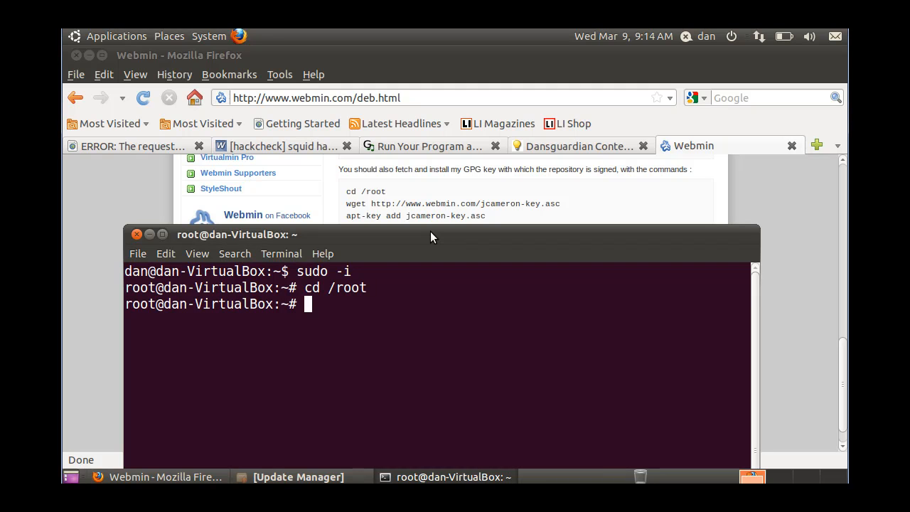
{"action": "type", "text": "wget"}
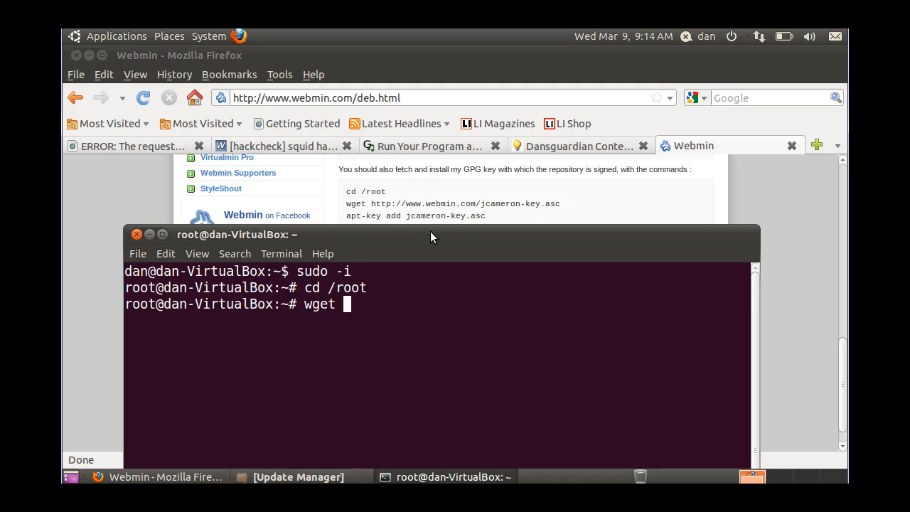
{"action": "type", "text": "http:"}
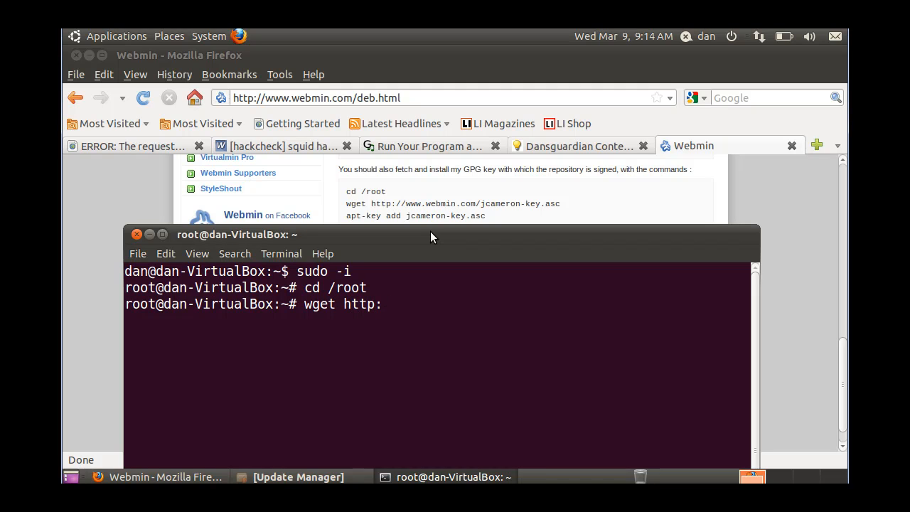
{"action": "type", "text": "/"}
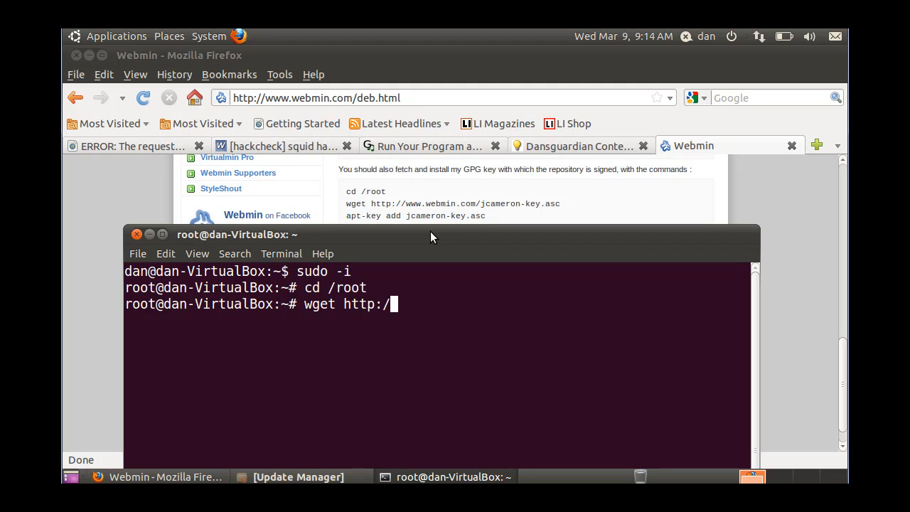
{"action": "type", "text": "www"}
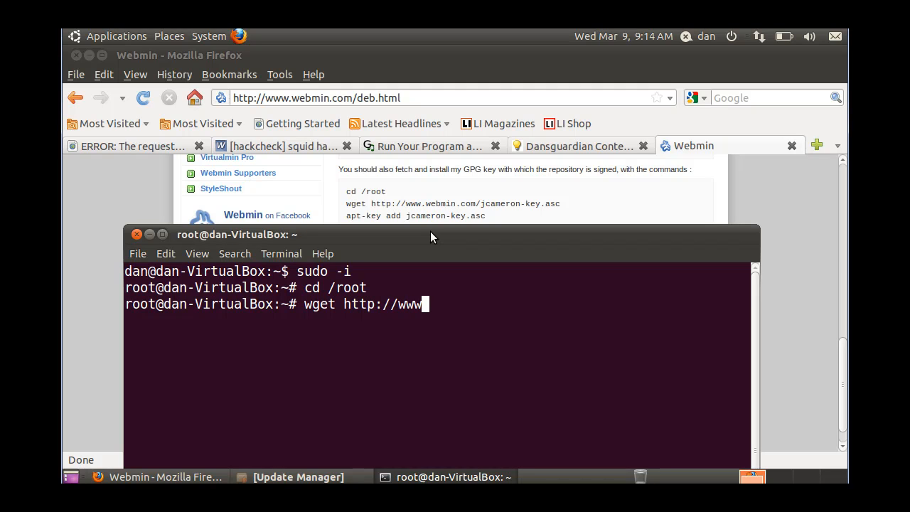
{"action": "type", "text": "."}
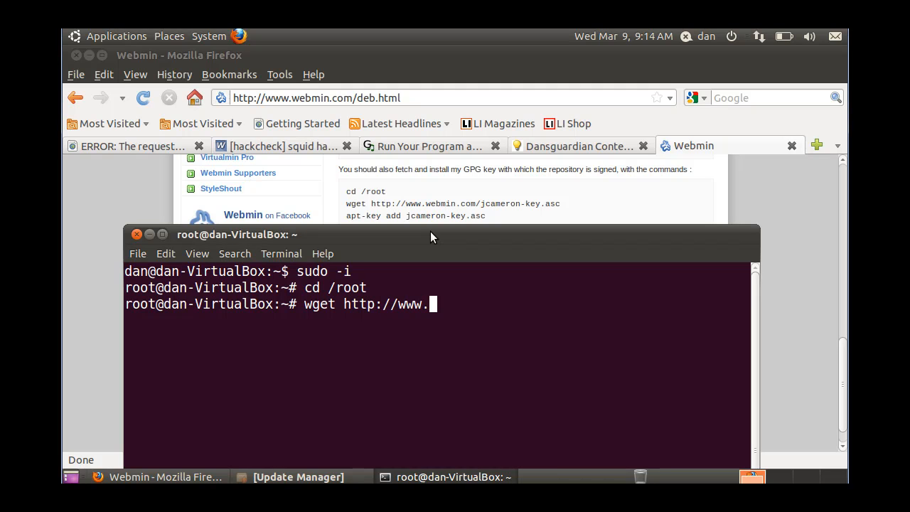
{"action": "type", "text": "webmin"}
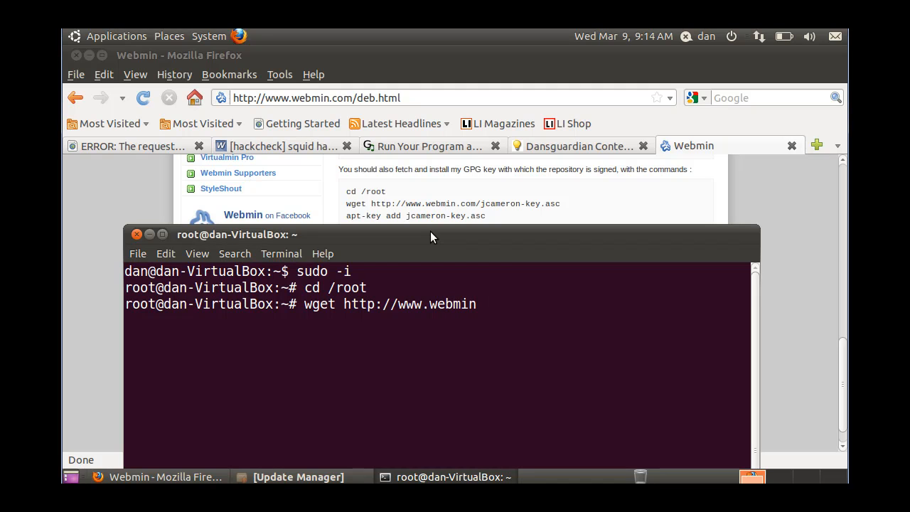
{"action": "type", "text": ".co"}
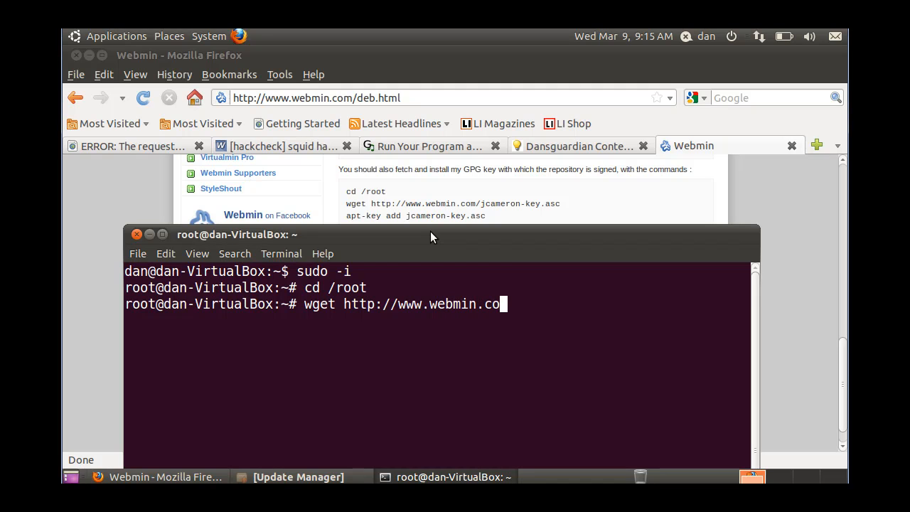
{"action": "type", "text": "m/j"}
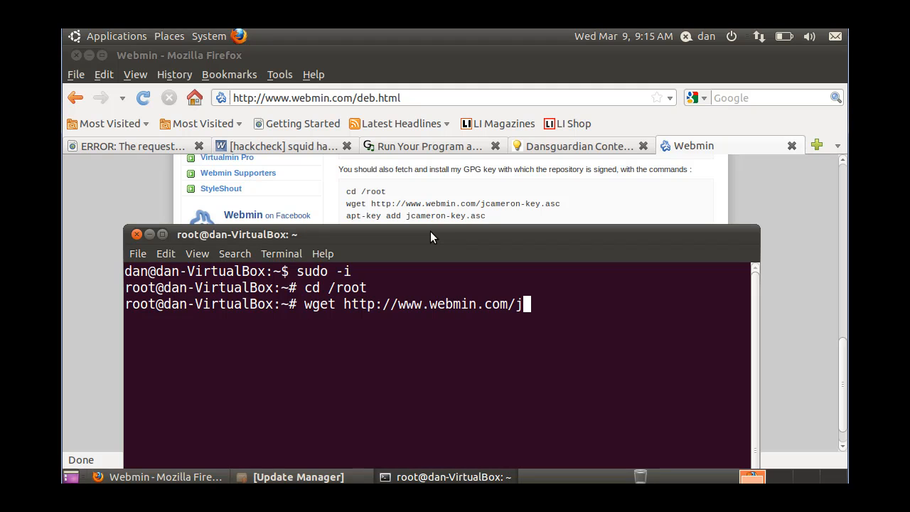
{"action": "type", "text": "ameron-"}
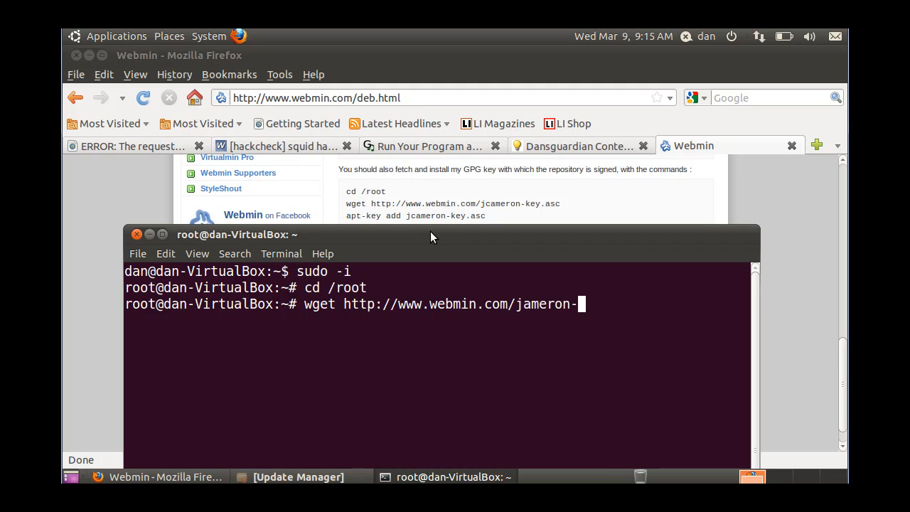
{"action": "type", "text": "key"}
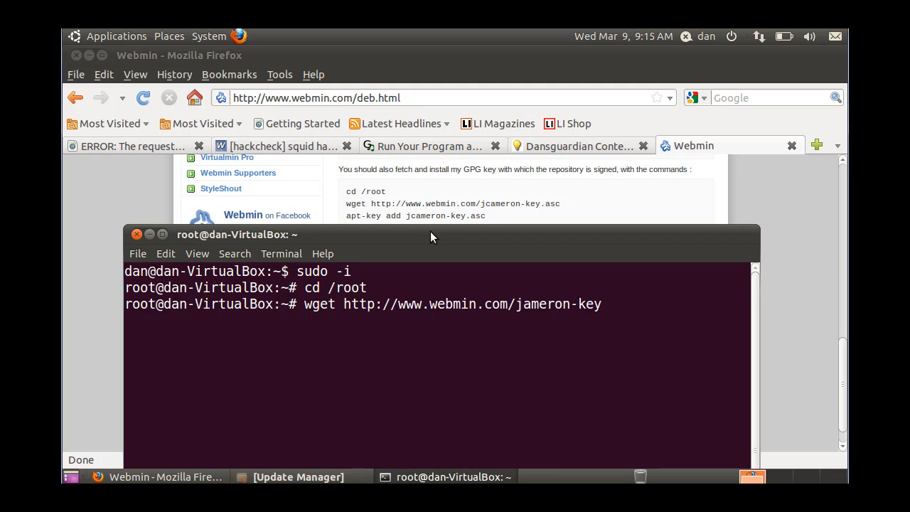
{"action": "type", "text": ".as"}
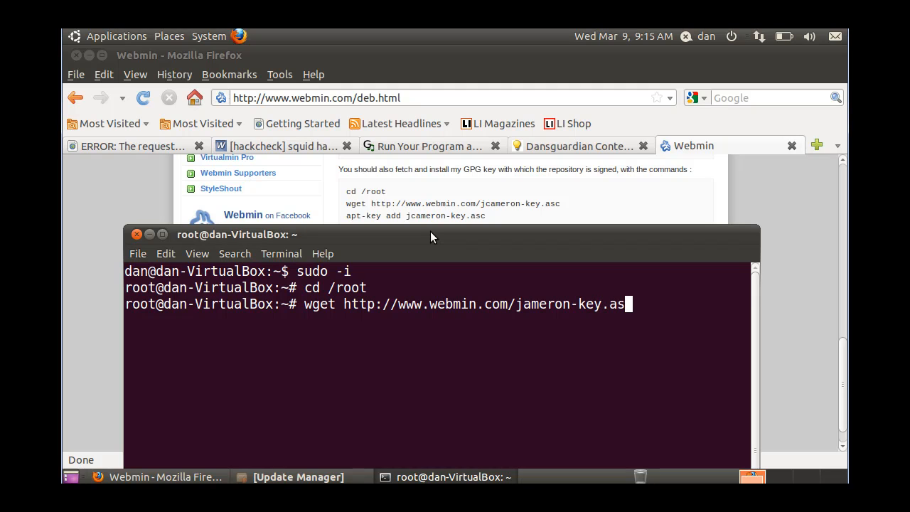
{"action": "type", "text": "c"}
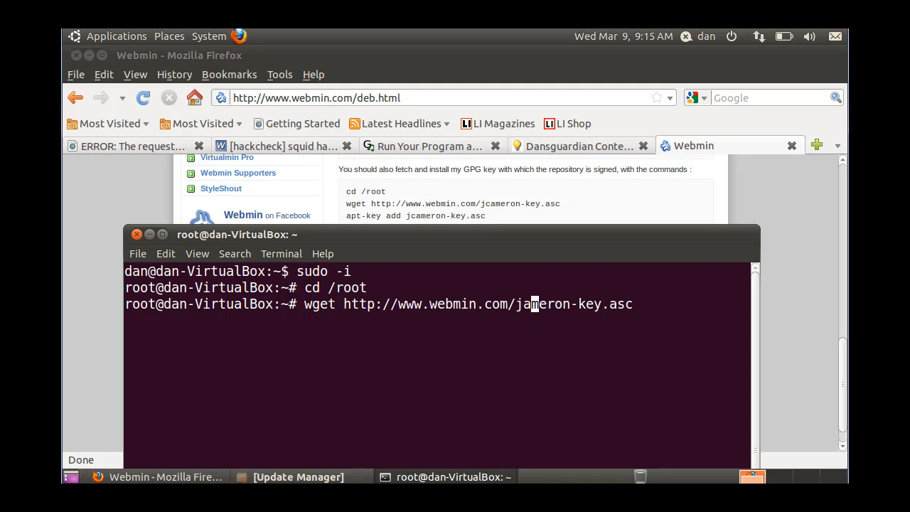
{"action": "type", "text": "c"}
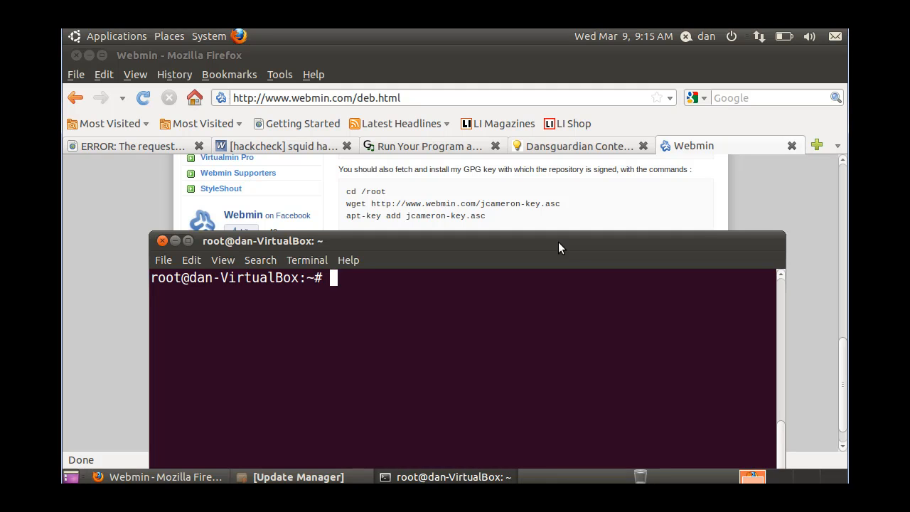
- Run 'apt-key add jcameron-key.asc' so the Webmin signing key reports OK
{"action": "type", "text": "apt-"}
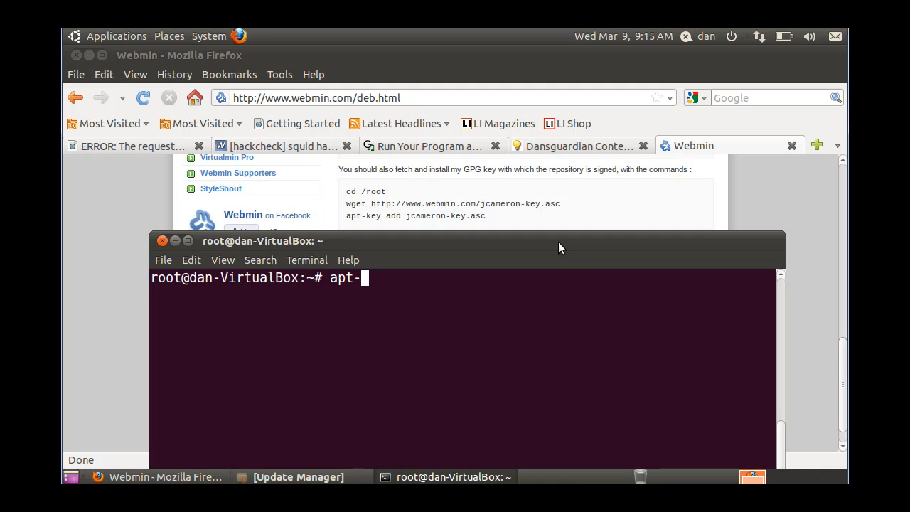
{"action": "type", "text": "key"}
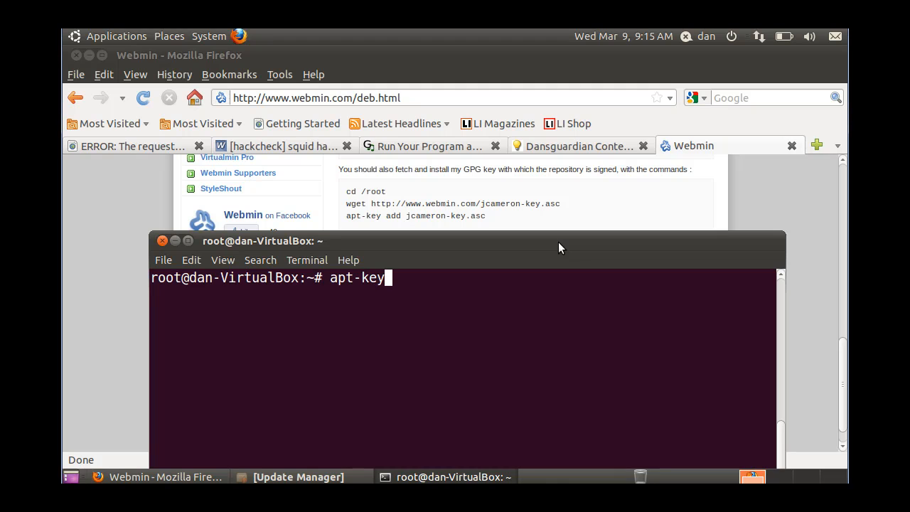
{"action": "type", "text": "add"}
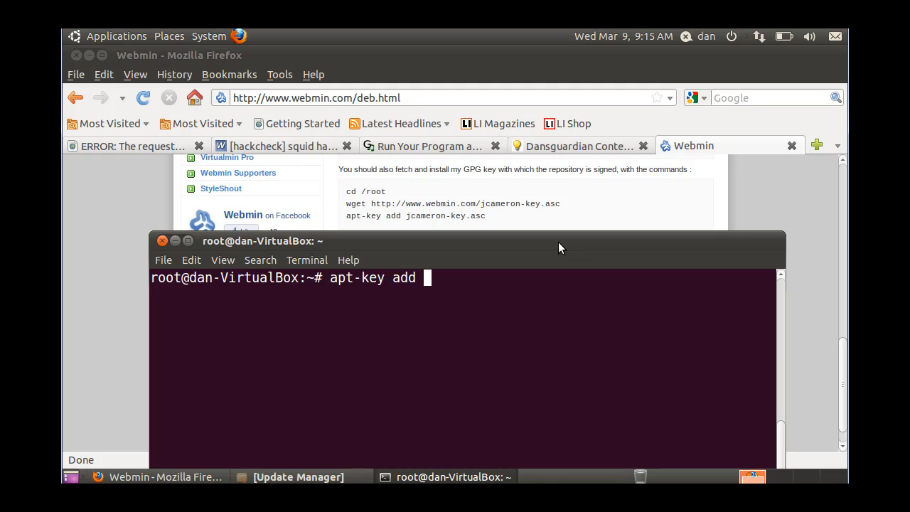
{"action": "type", "text": "jcamer"}
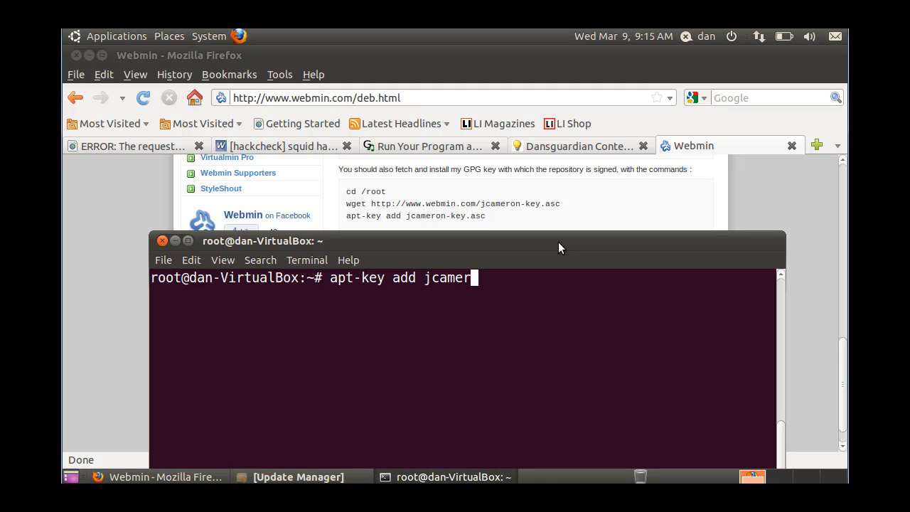
{"action": "type", "text": "on-"}
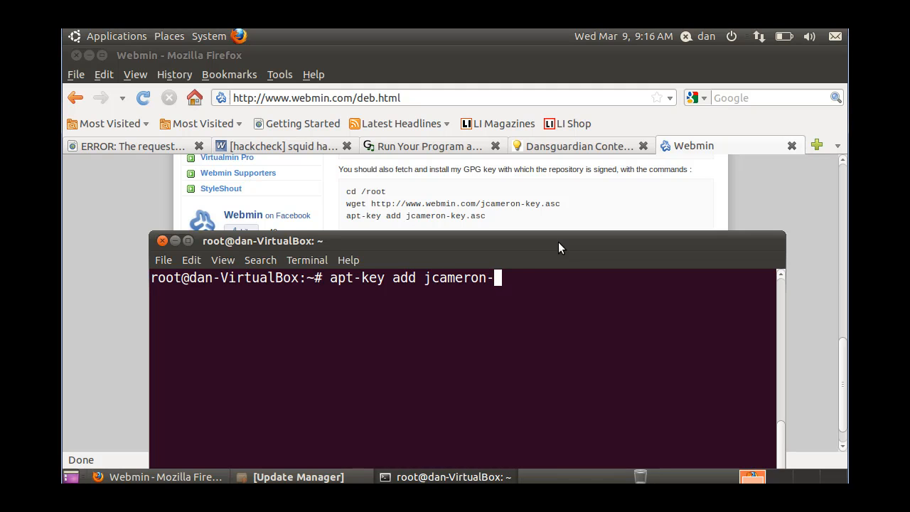
{"action": "type", "text": "key"}
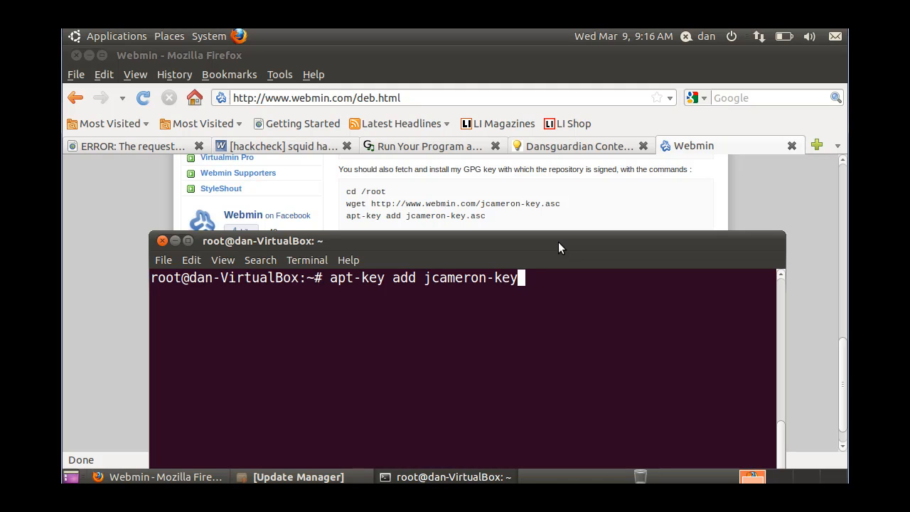
{"action": "type", "text": ".asc"}
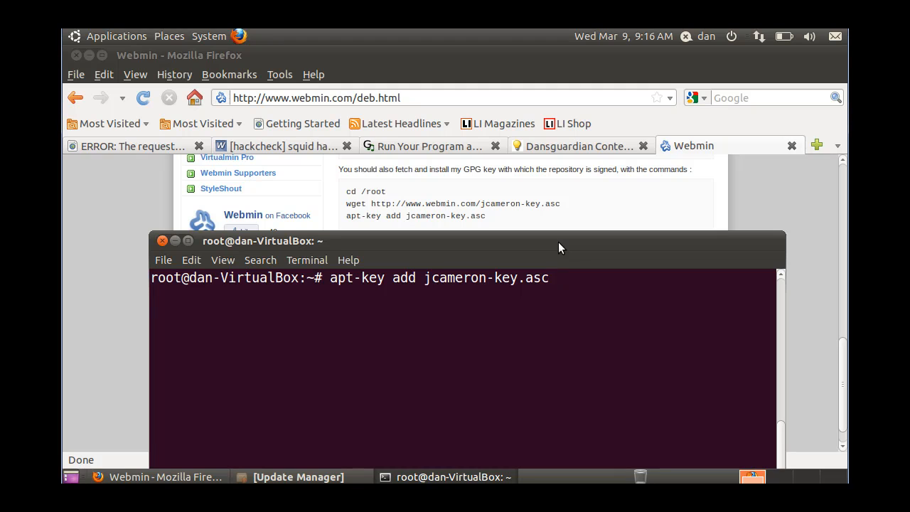
{"action": "key", "text": "Return"}
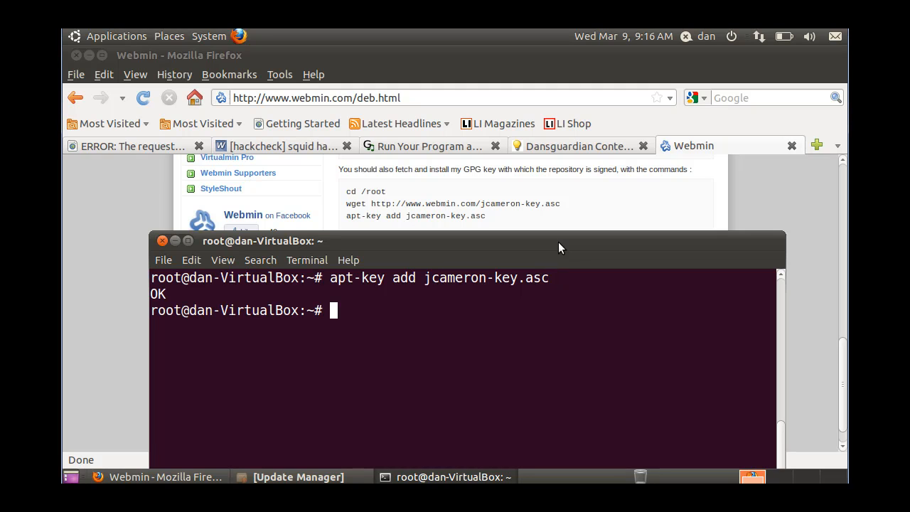
{"action": "mouse_move", "coordinate": [184, 257]}
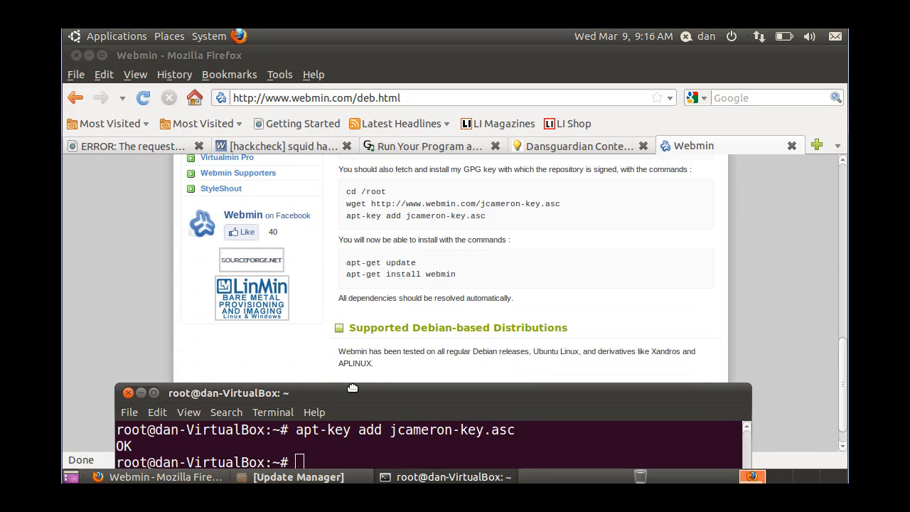
- Run 'apt-get update' to refresh the package lists
{"action": "left_click_drag", "start_coordinate": [353, 393], "coordinate": [370, 305]}
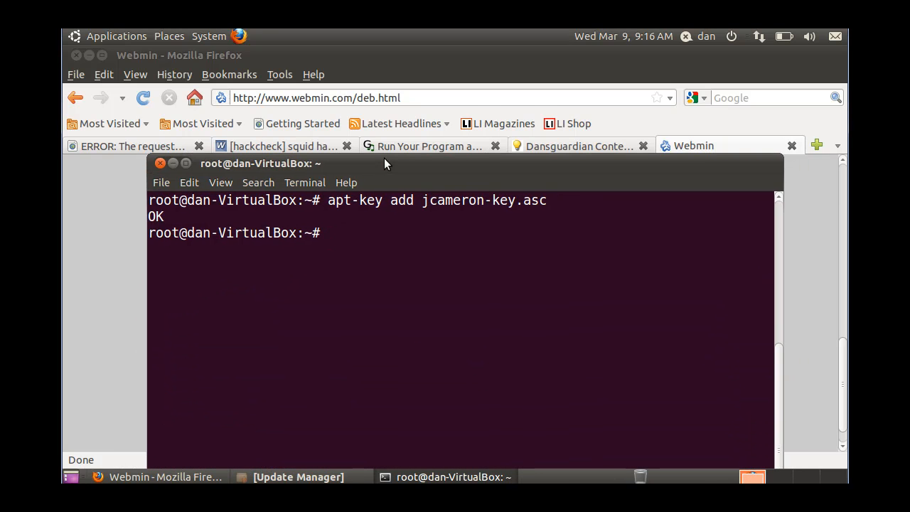
{"action": "type", "text": "apt-get"}
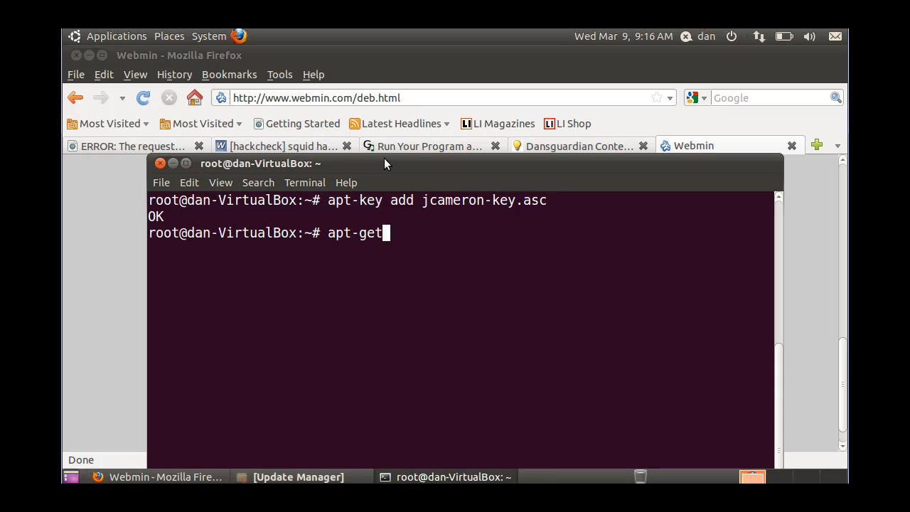
{"action": "type", "text": "upd"}
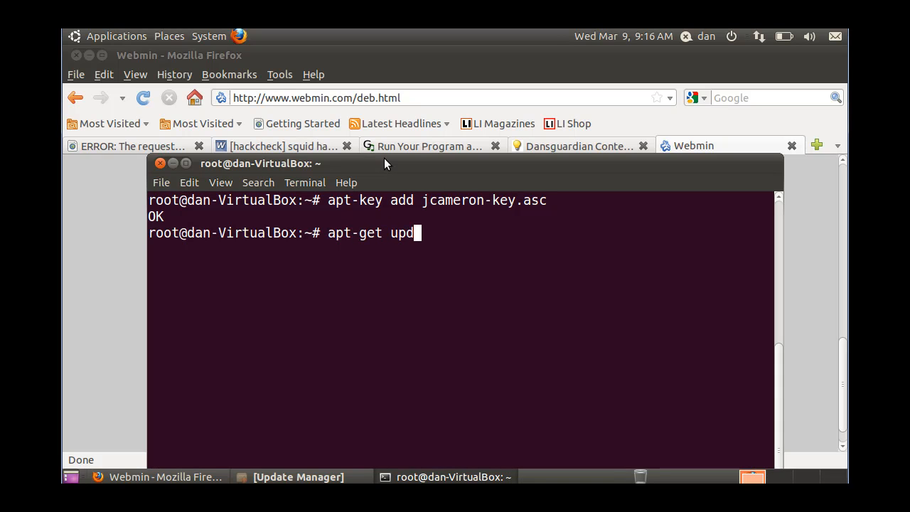
{"action": "key", "text": "Return"}
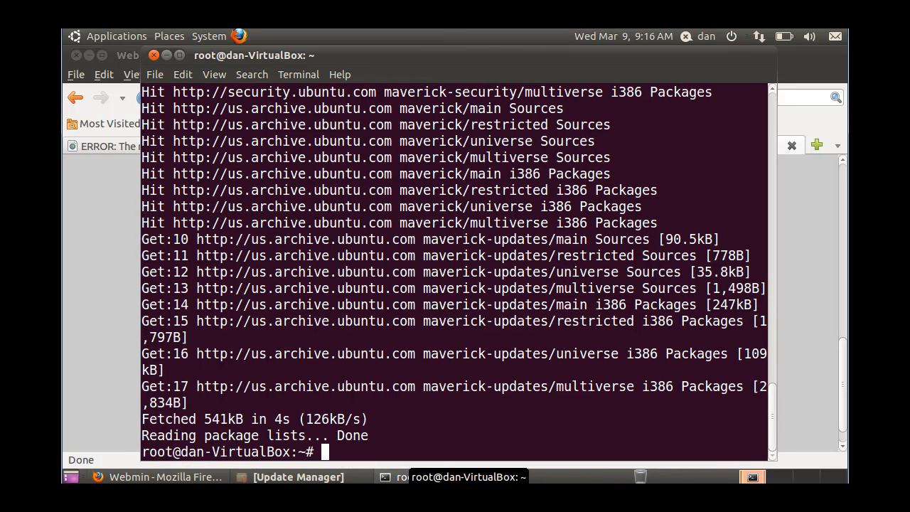
- Clear the terminal output and begin typing the 'apt-get install' command
{"action": "type", "text": "c"}
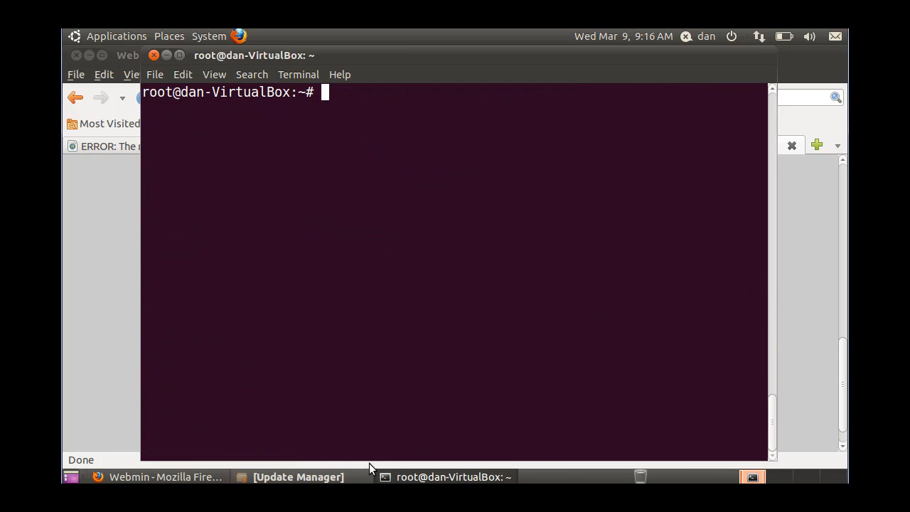
{"action": "type", "text": "clear"}
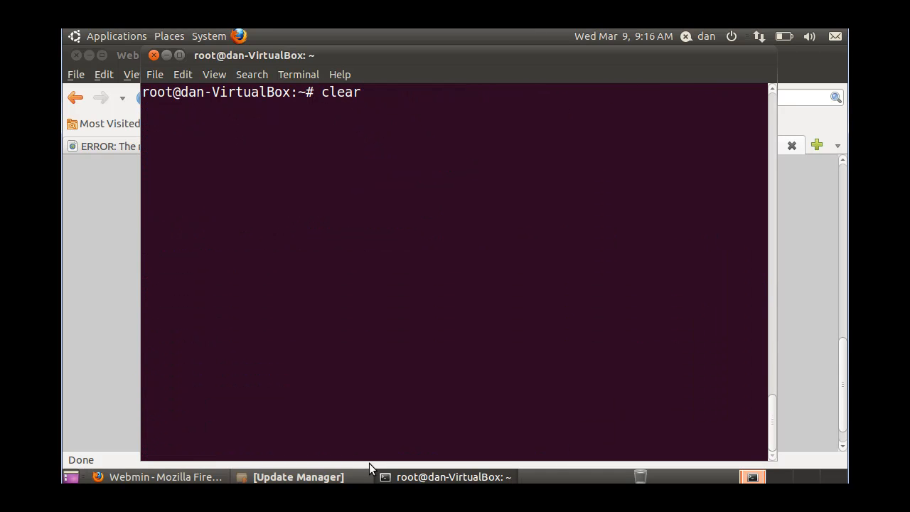
{"action": "type", "text": "apt-get u"}
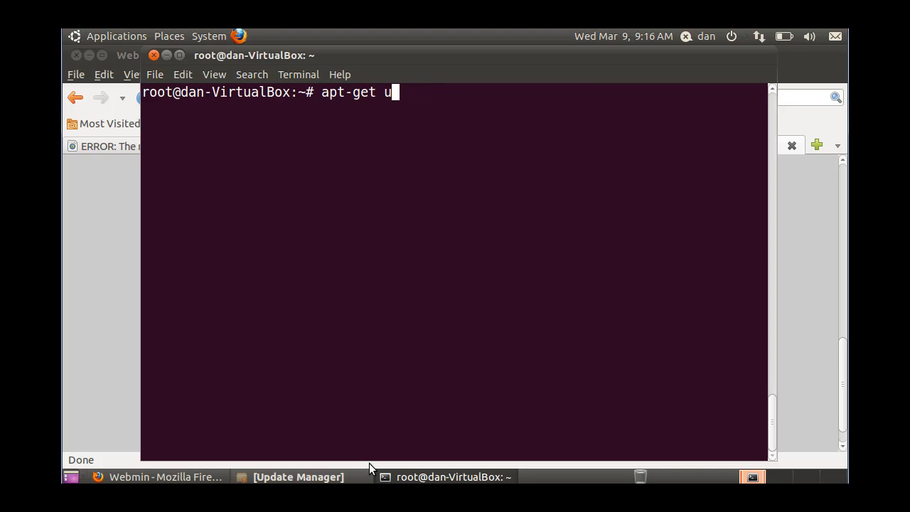
{"action": "type", "text": "nstall"}
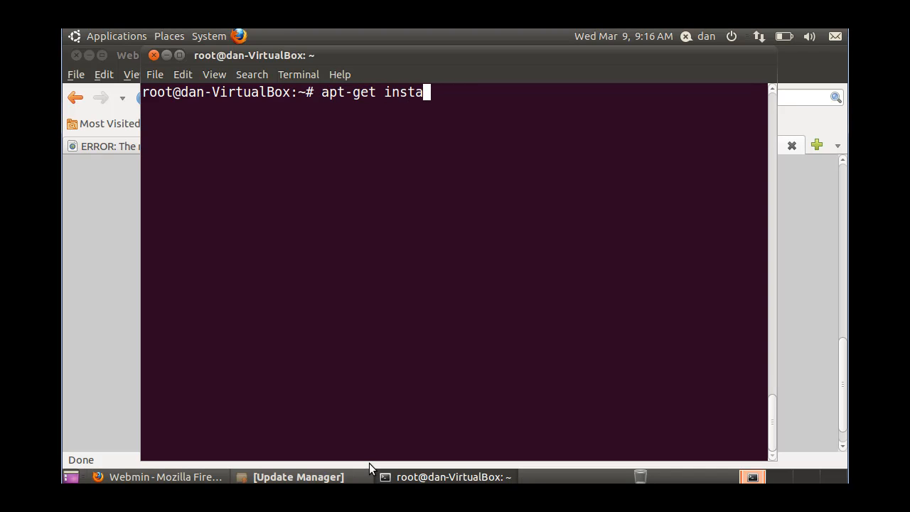
- Install the webmin package with 'apt-get install webmin', answering y and returning to a fresh prompt
{"action": "type", "text": "ll webm"}
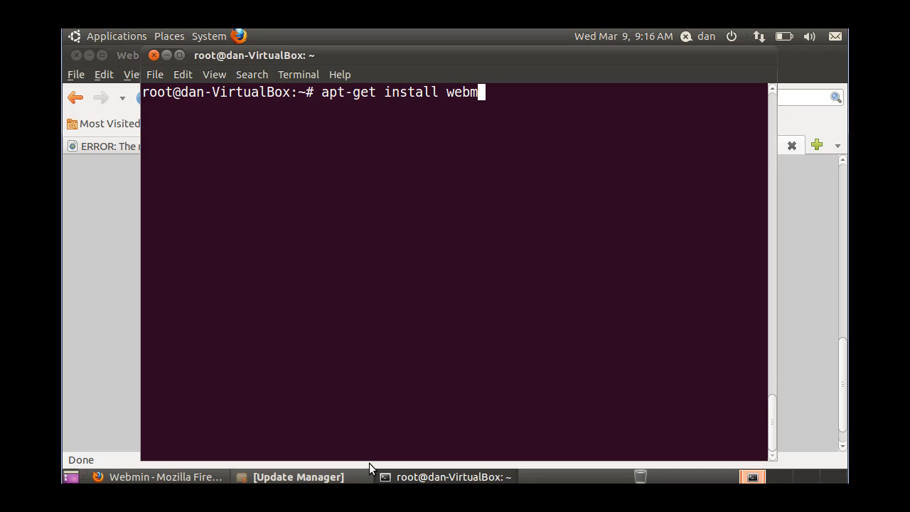
{"action": "type", "text": "in"}
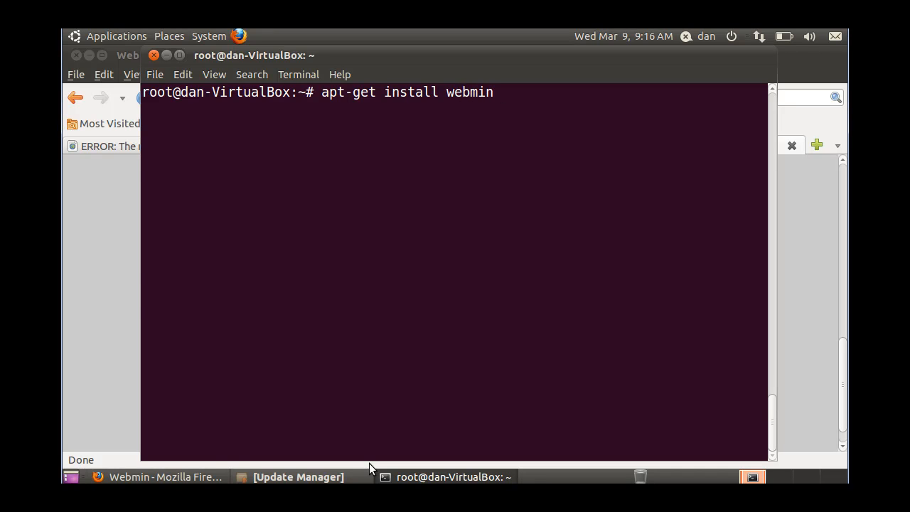
{"action": "key", "text": "Return"}
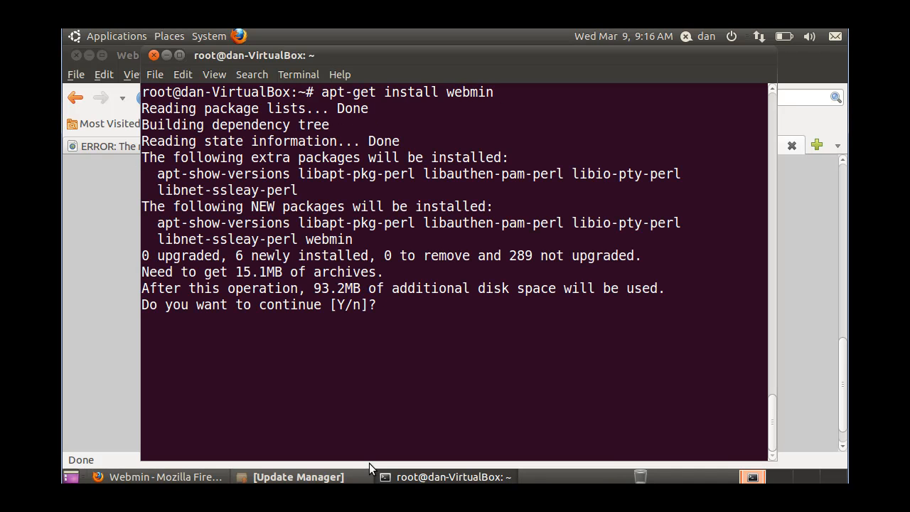
{"action": "type", "text": "y"}
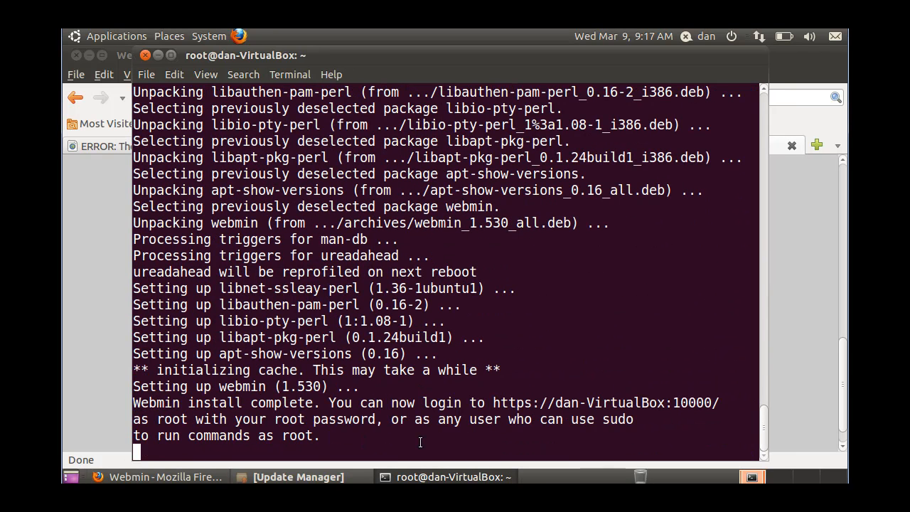
{"action": "key", "text": "Return"}
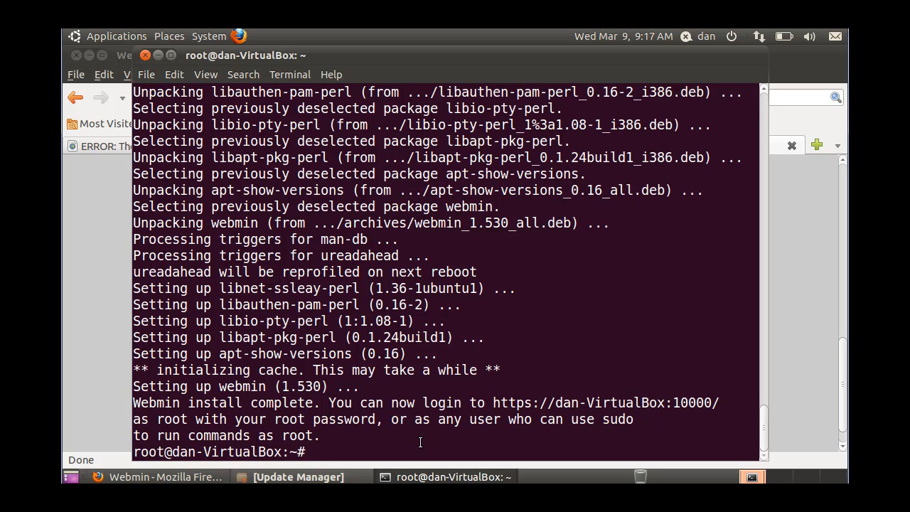
{"action": "mouse_move", "coordinate": [705, 333]}
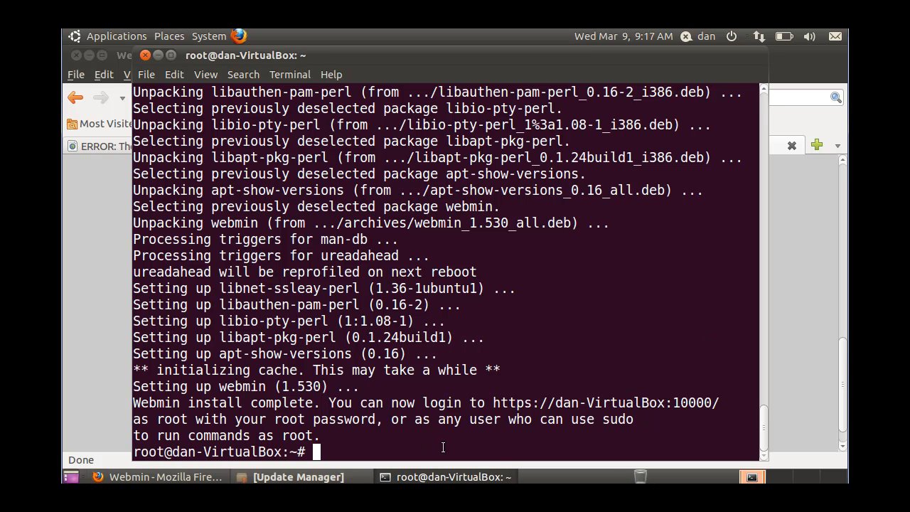
{"action": "mouse_move", "coordinate": [475, 398]}
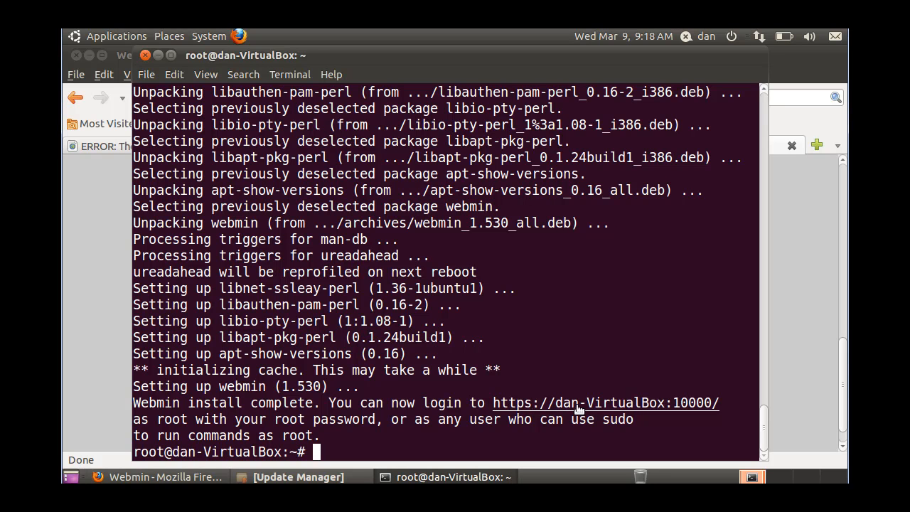
{"action": "mouse_move", "coordinate": [623, 403]}
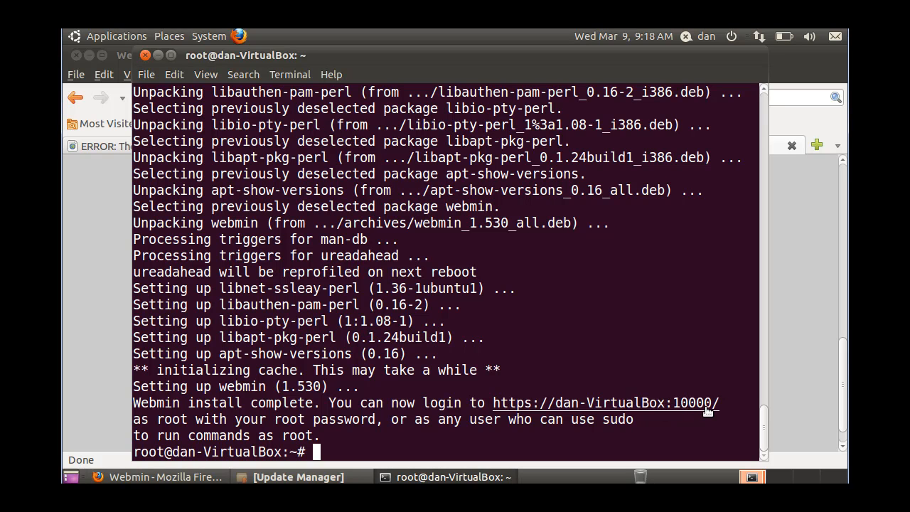
{"action": "mouse_move", "coordinate": [168, 466]}
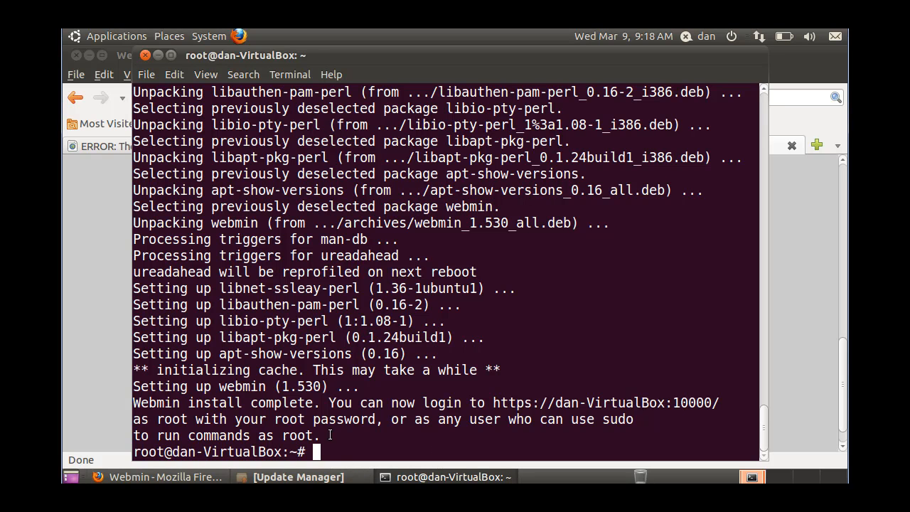
{"action": "mouse_move", "coordinate": [472, 427]}
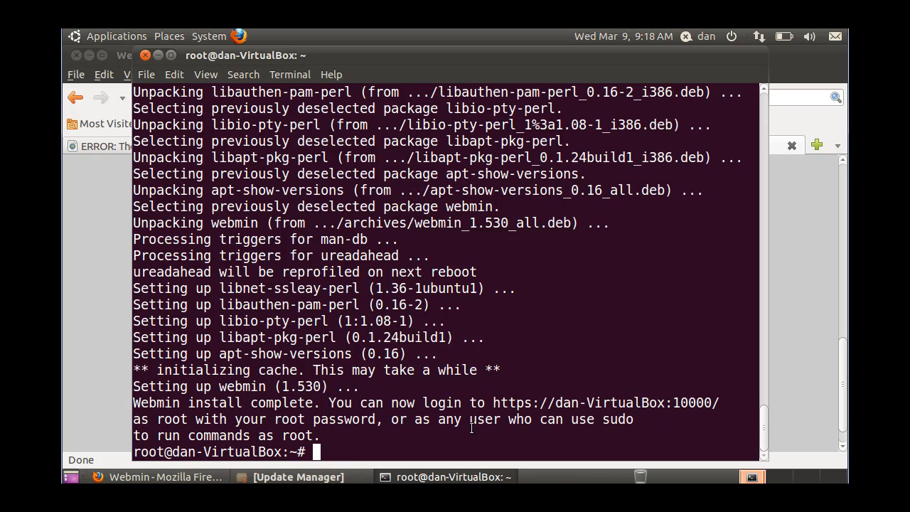
- Bring Firefox's Webmin Debian install page back in front after reading the login address
{"action": "left_click", "coordinate": [163, 477]}
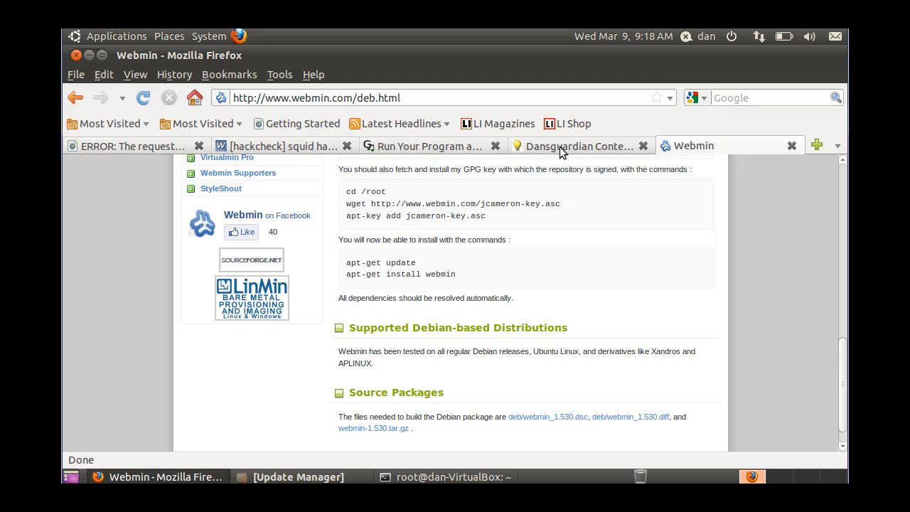
{"action": "left_click", "coordinate": [816, 145]}
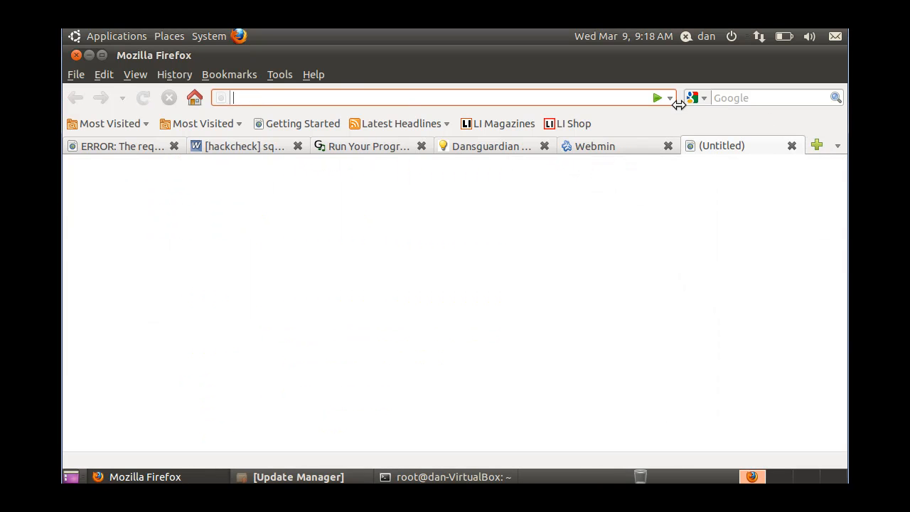
{"action": "type", "text": "https://"}
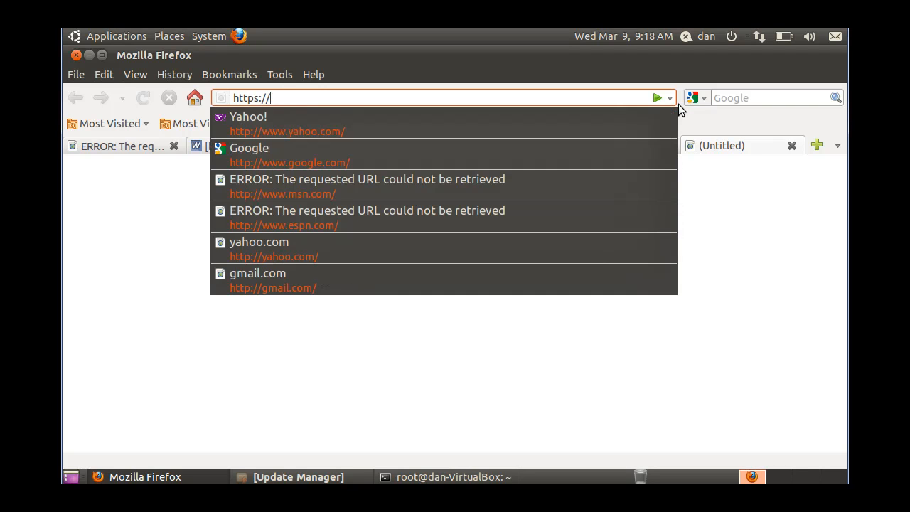
{"action": "type", "text": "dan-"}
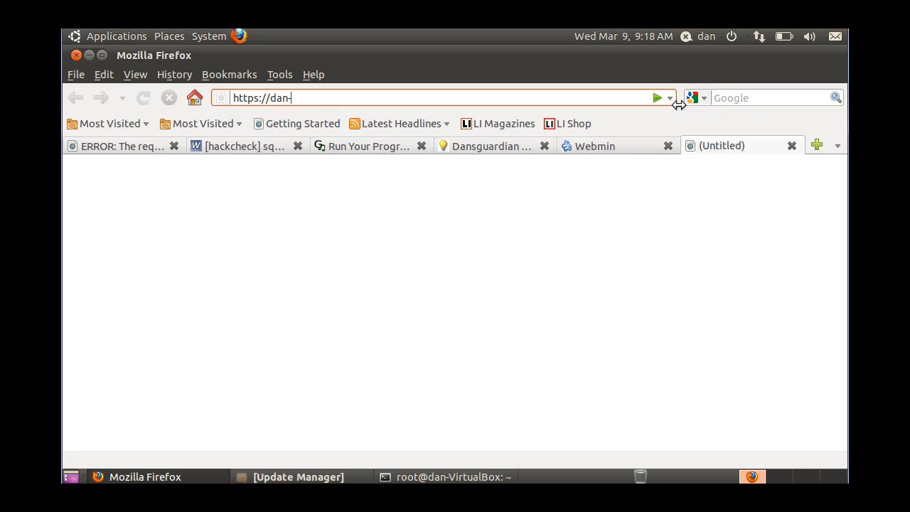
{"action": "type", "text": "virtualbox"}
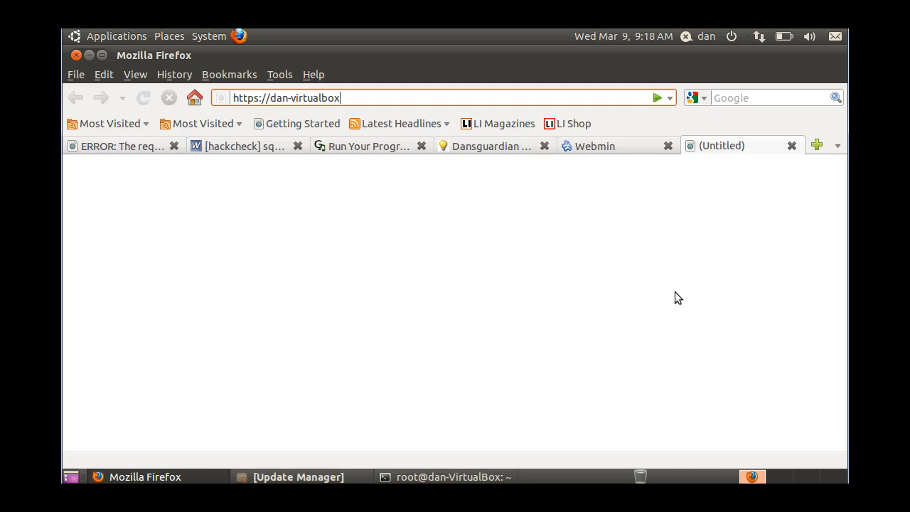
{"action": "mouse_move", "coordinate": [464, 97]}
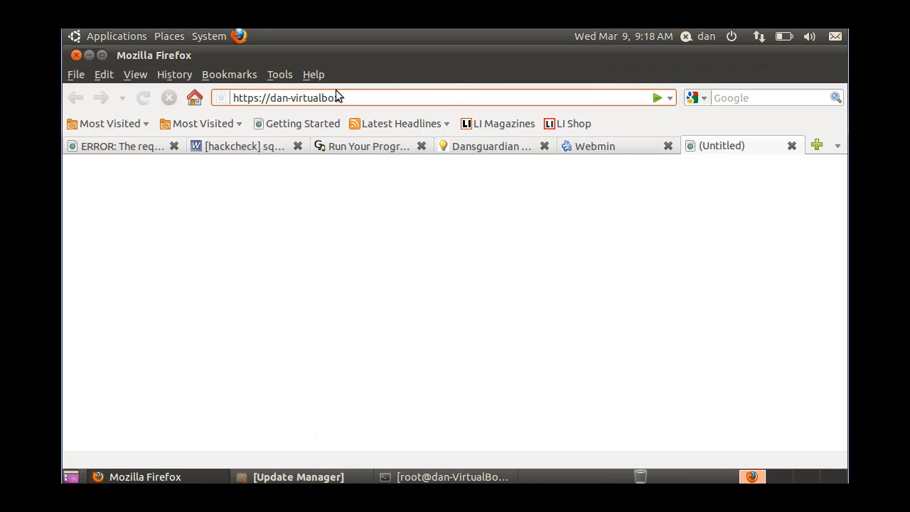
{"action": "type", "text": "x:"}
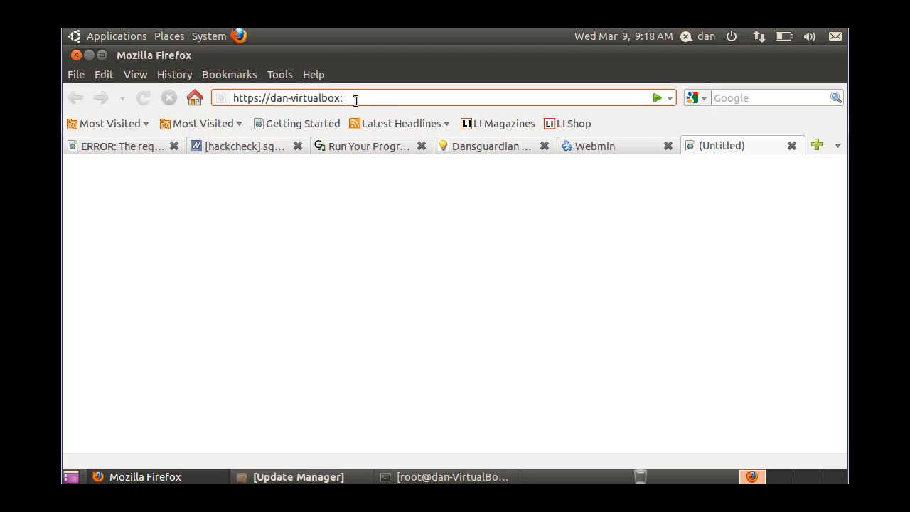
{"action": "type", "text": "10000/"}
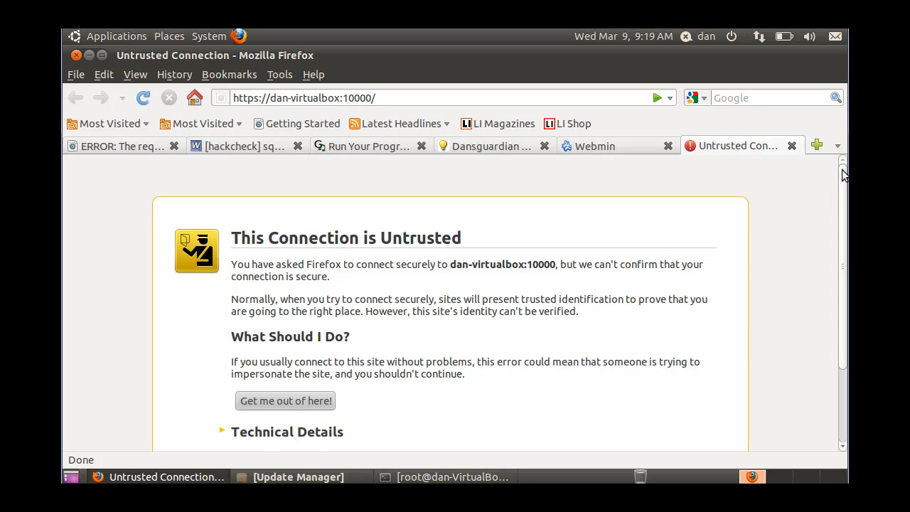
- Add and confirm a permanent security exception for dan-virtualbox:10000 so the Webmin login page loads
{"action": "scroll", "scroll_direction": "down", "scroll_amount": 3}
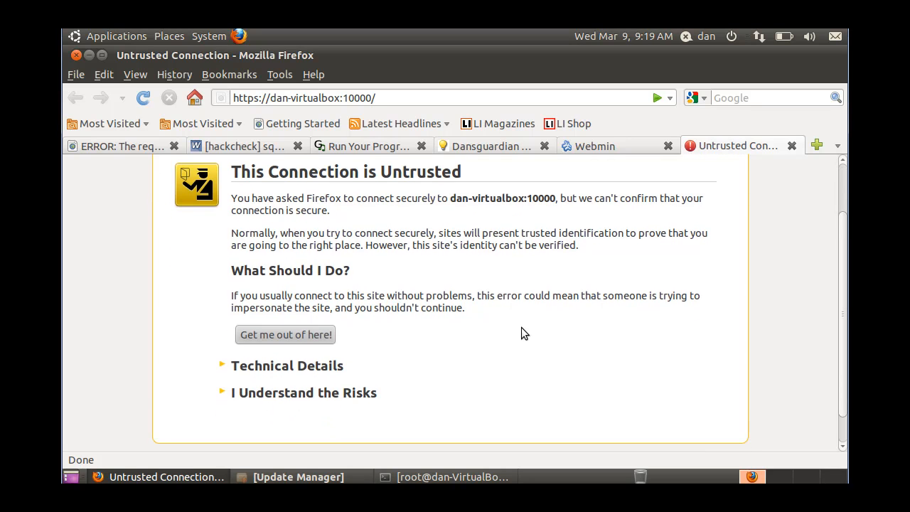
{"action": "left_click", "coordinate": [304, 393]}
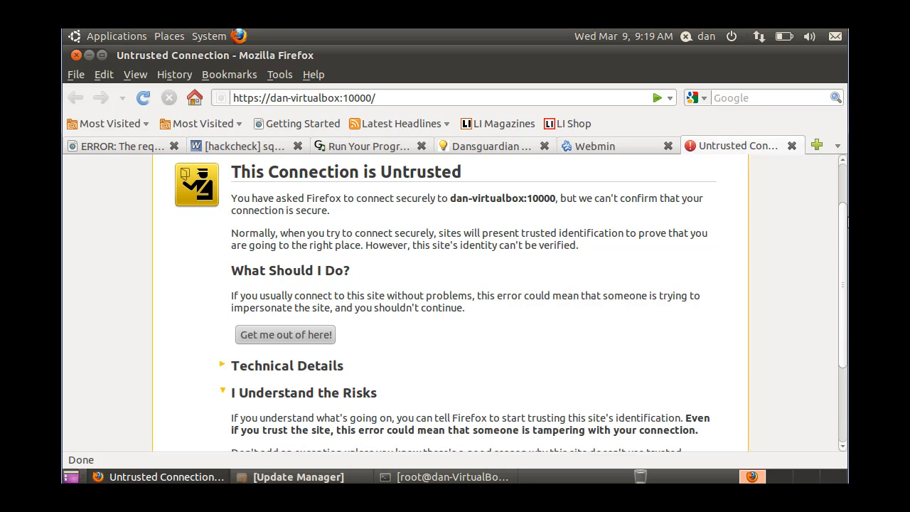
{"action": "scroll", "scroll_direction": "down", "scroll_amount": 3}
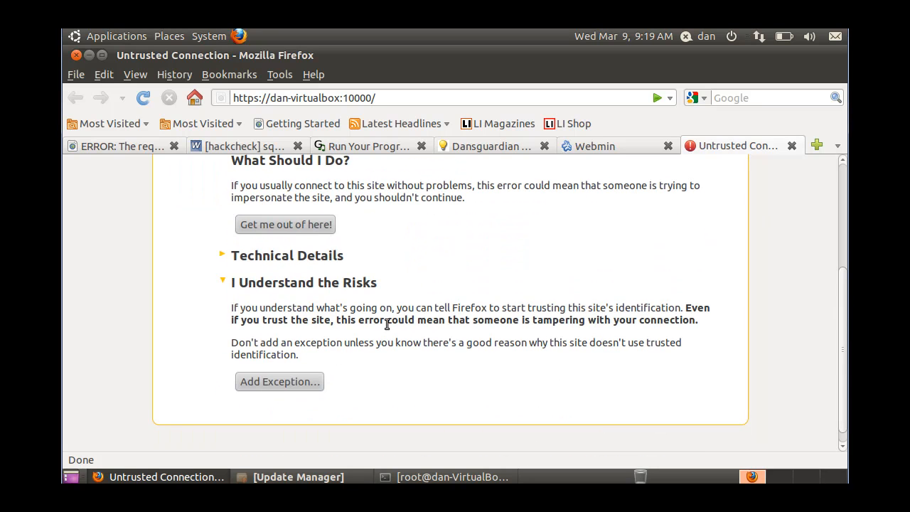
{"action": "left_click", "coordinate": [278, 381]}
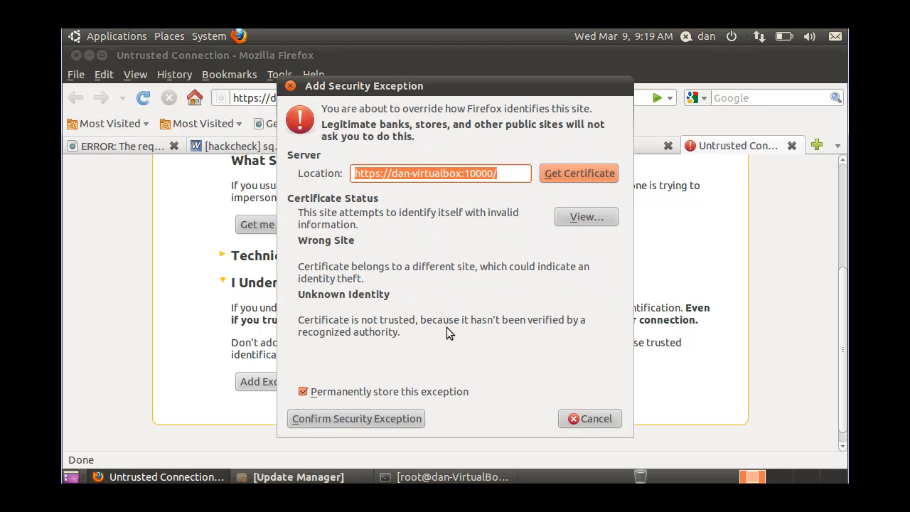
{"action": "left_click", "coordinate": [355, 418]}
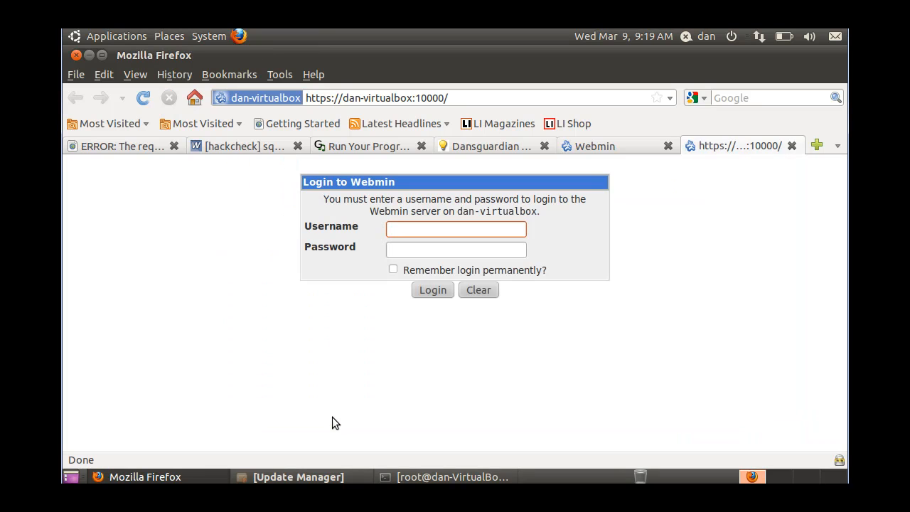
{"action": "mouse_move", "coordinate": [832, 288]}
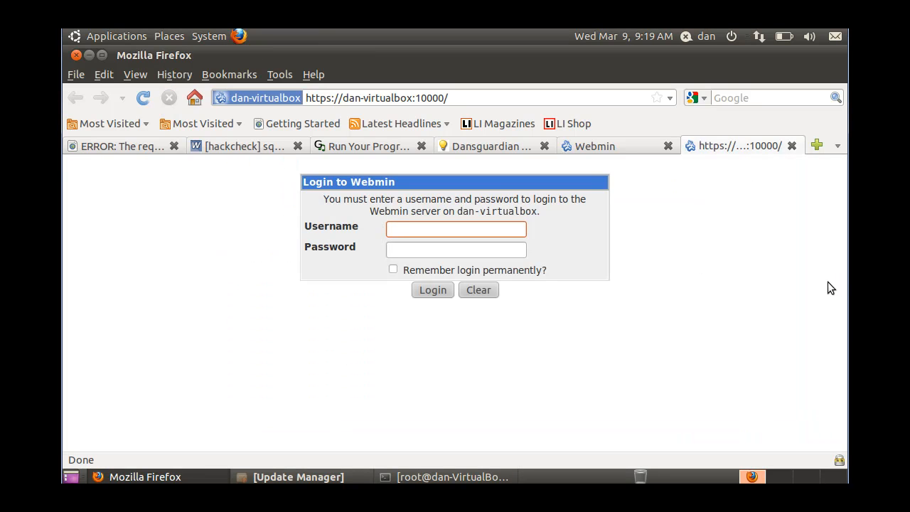
{"action": "left_click", "coordinate": [455, 229]}
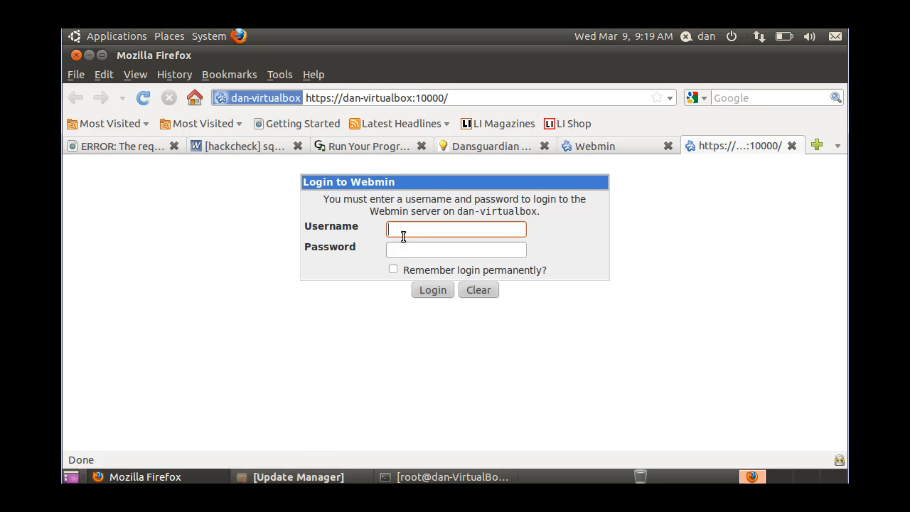
{"action": "type", "text": "r"}
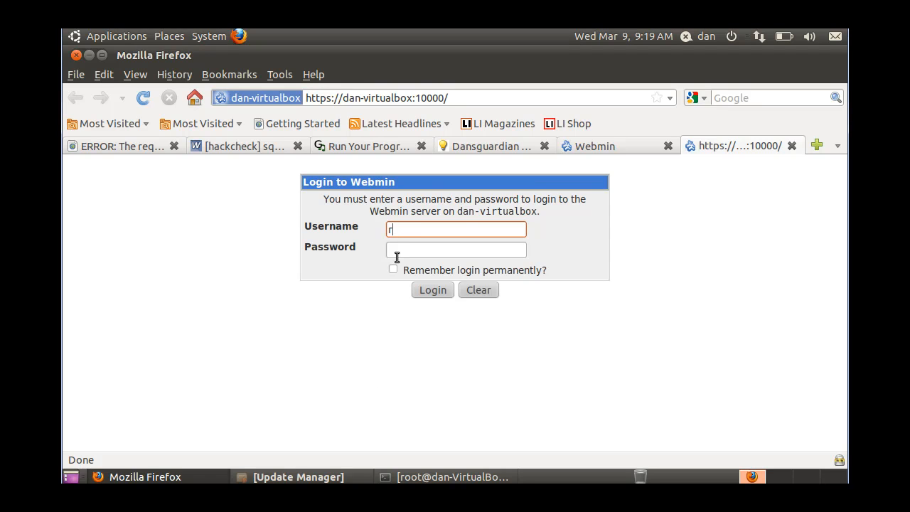
{"action": "type", "text": "oot"}
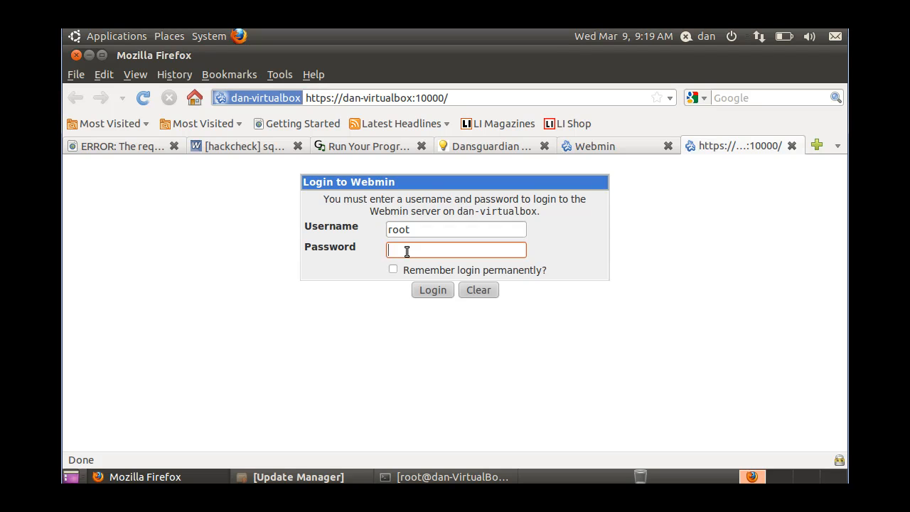
{"action": "type", "text": "password"}
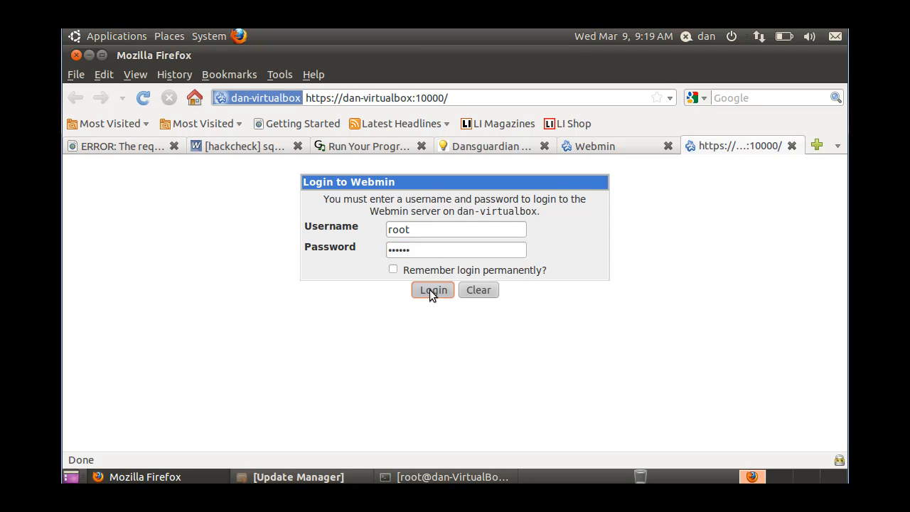
{"action": "left_click", "coordinate": [433, 290]}
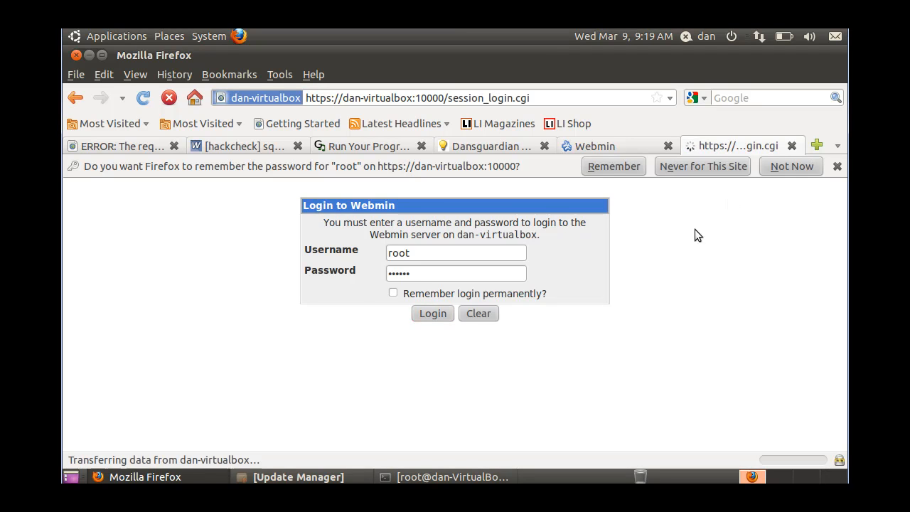
{"action": "left_click", "coordinate": [433, 313]}
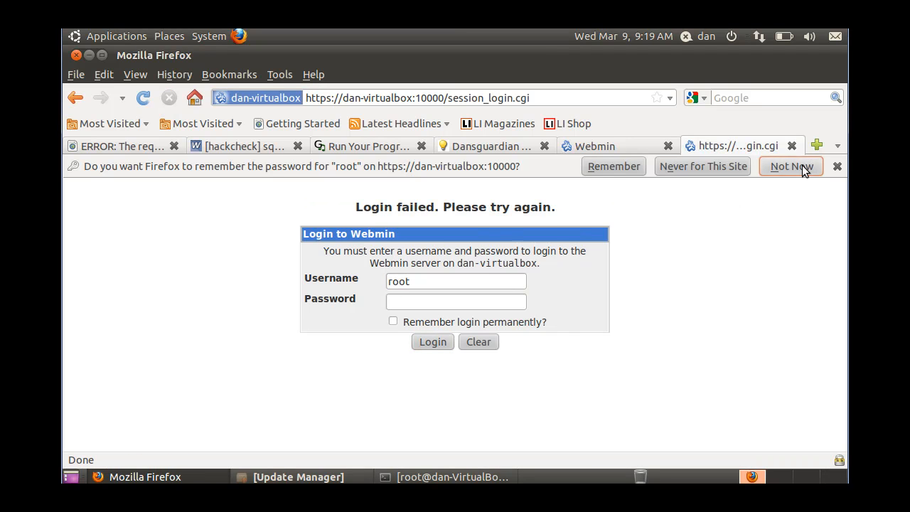
{"action": "left_click", "coordinate": [791, 165]}
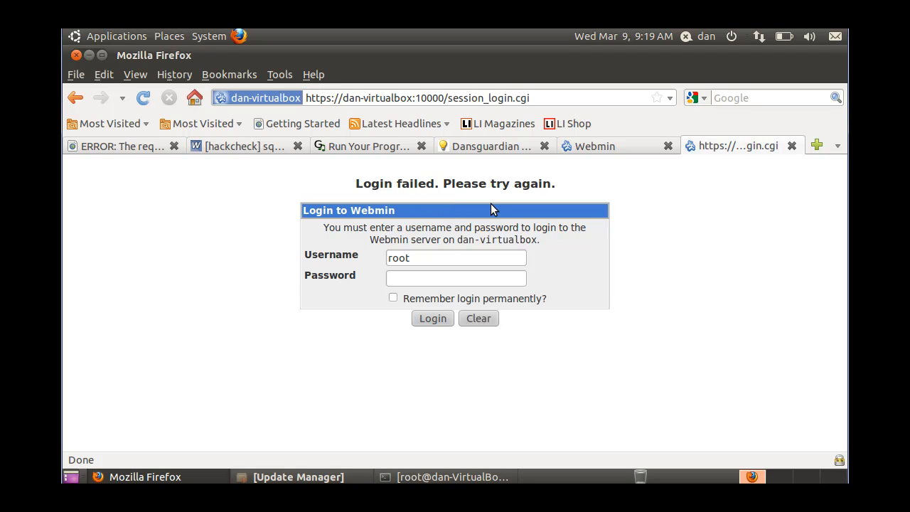
{"action": "mouse_move", "coordinate": [390, 361]}
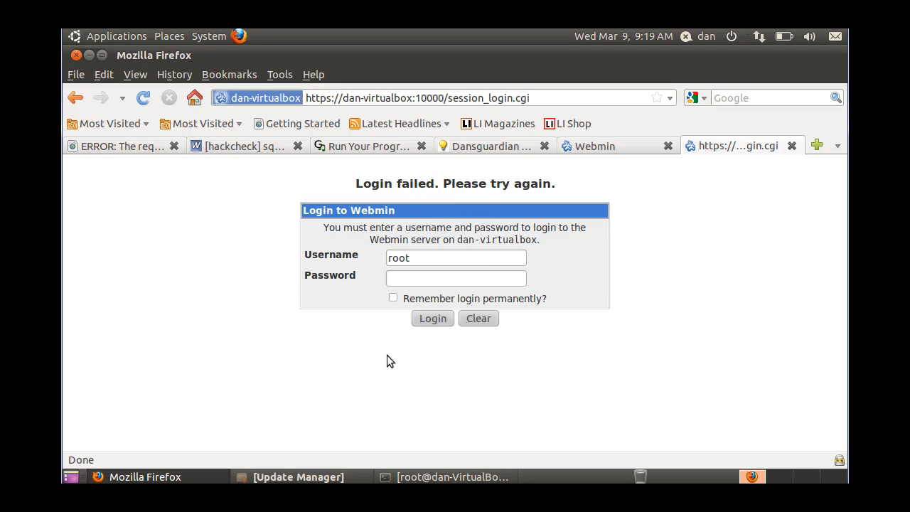
{"action": "mouse_move", "coordinate": [438, 390]}
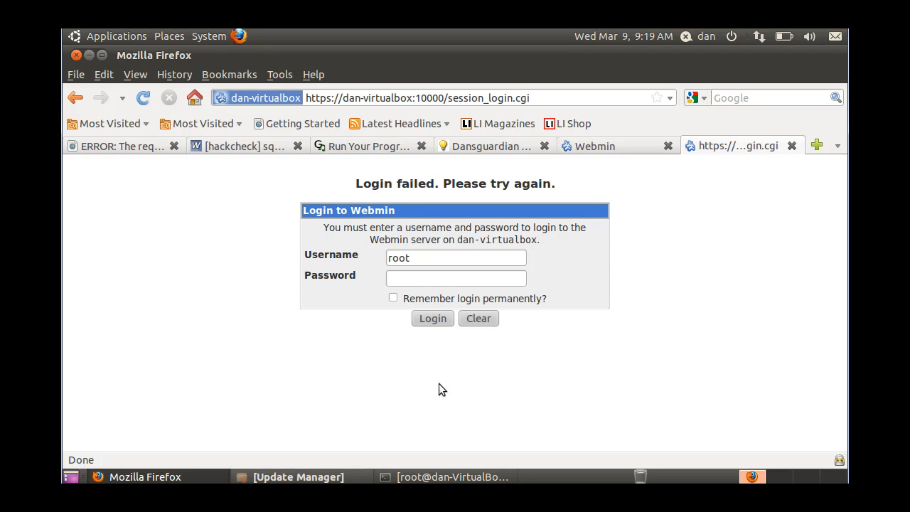
{"action": "mouse_move", "coordinate": [544, 365]}
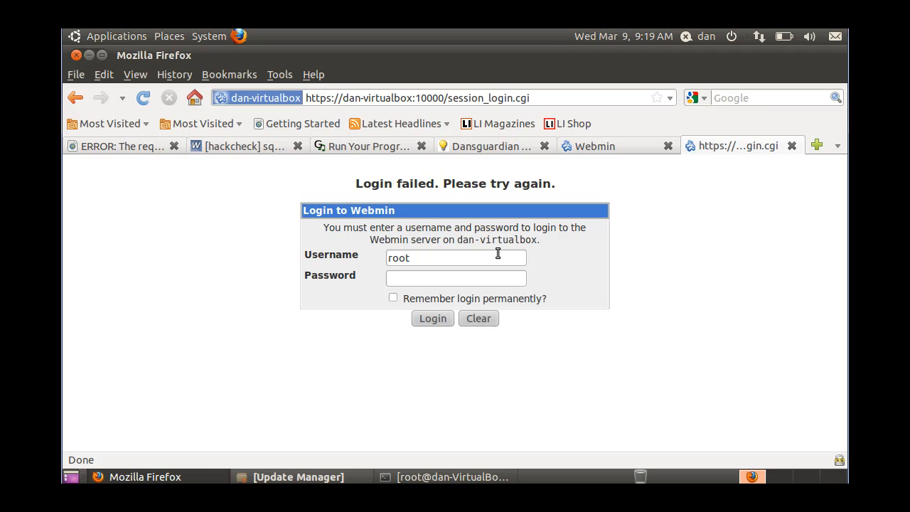
{"action": "mouse_move", "coordinate": [639, 352]}
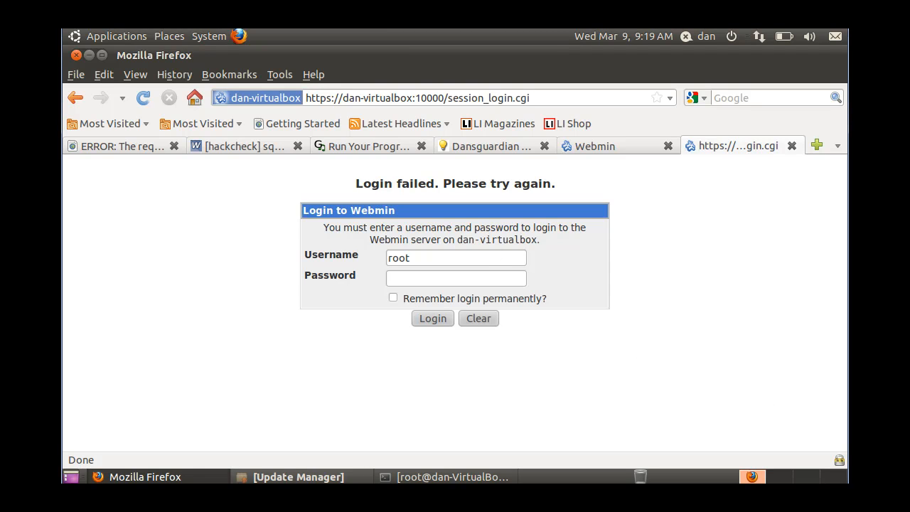
{"action": "left_click", "coordinate": [816, 145]}
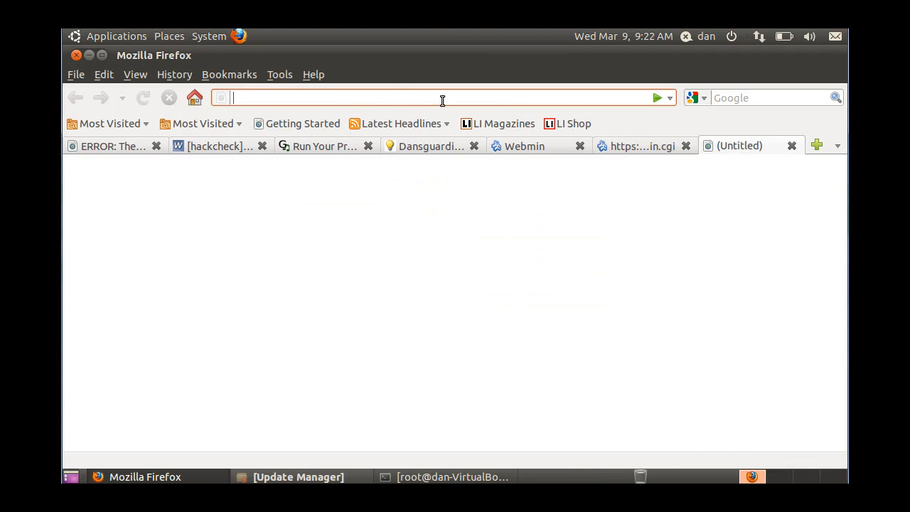
- Load ubuntuforums.org/showthread.php?t=71308 and scroll to the changepass.pl Code block
{"action": "type", "text": "http://ubuntuforums.org/showthread.php?t=71308"}
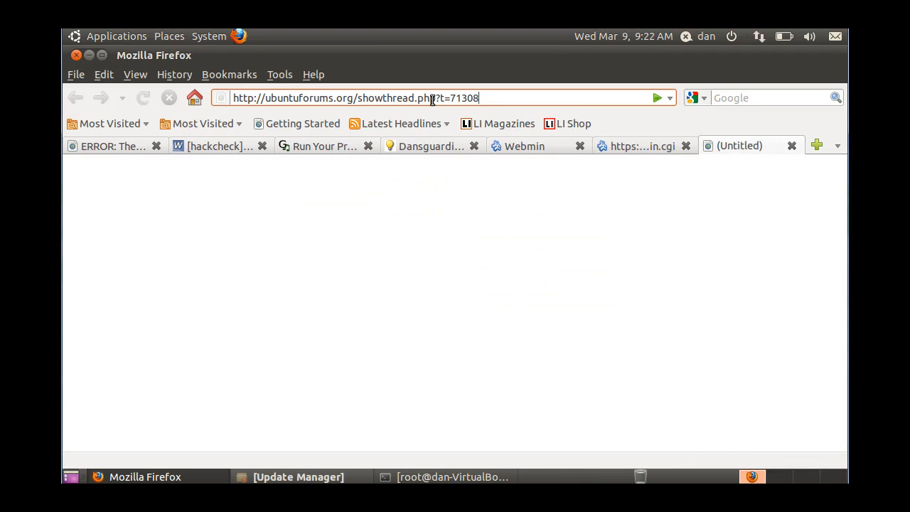
{"action": "key", "text": "Return"}
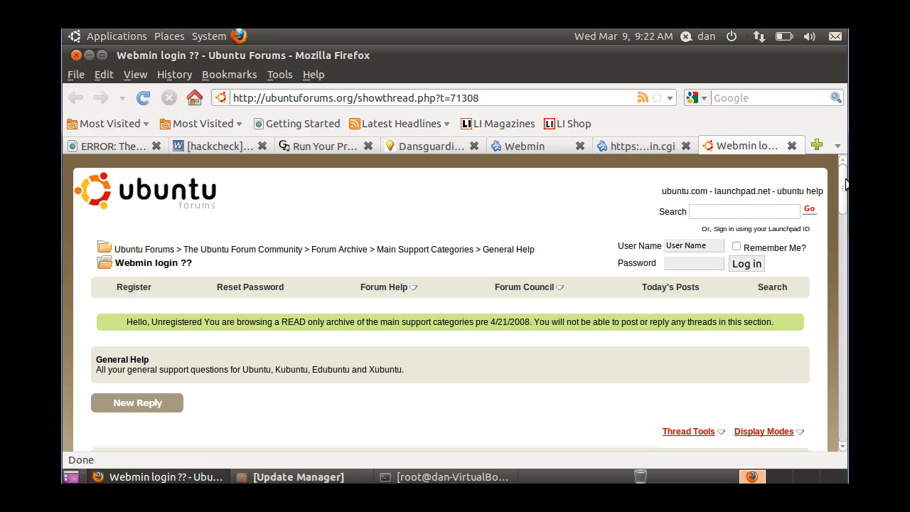
{"action": "scroll", "scroll_direction": "down", "scroll_amount": 3}
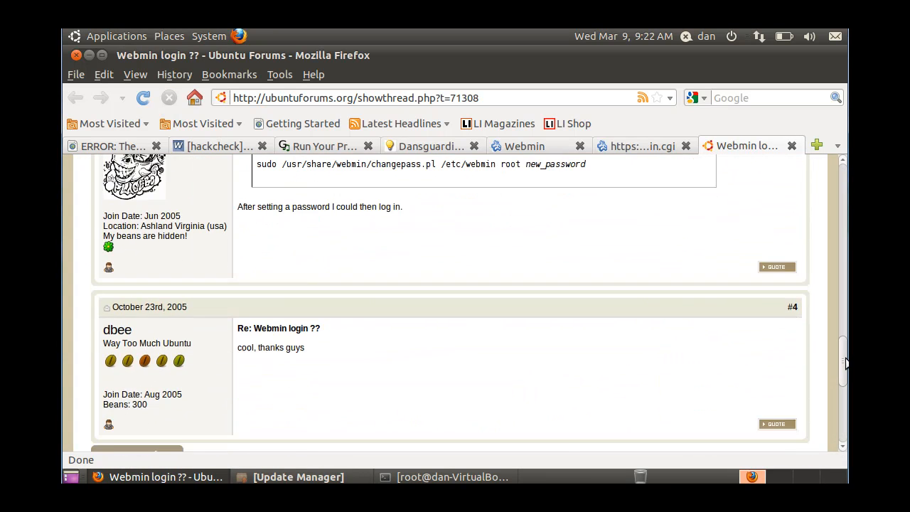
{"action": "scroll", "scroll_direction": "down", "scroll_amount": 3}
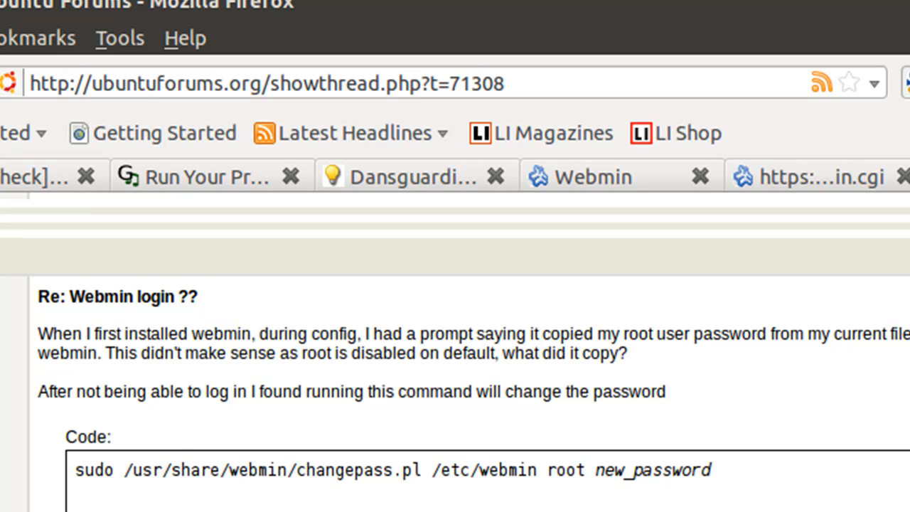
{"action": "scroll", "scroll_direction": "down", "scroll_amount": 3}
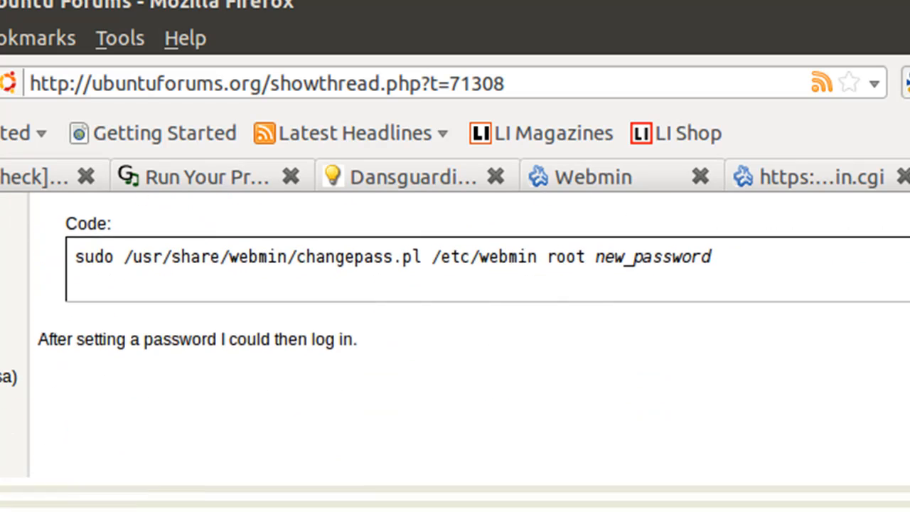
{"action": "scroll", "scroll_direction": "down", "scroll_amount": 3}
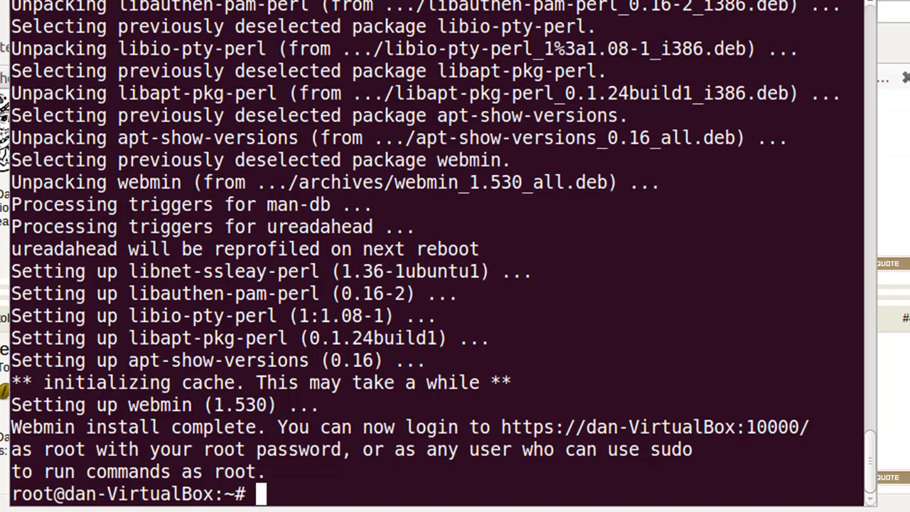
- Clear the terminal and move it up under the forum's changepass.pl command
{"action": "type", "text": "cl"}
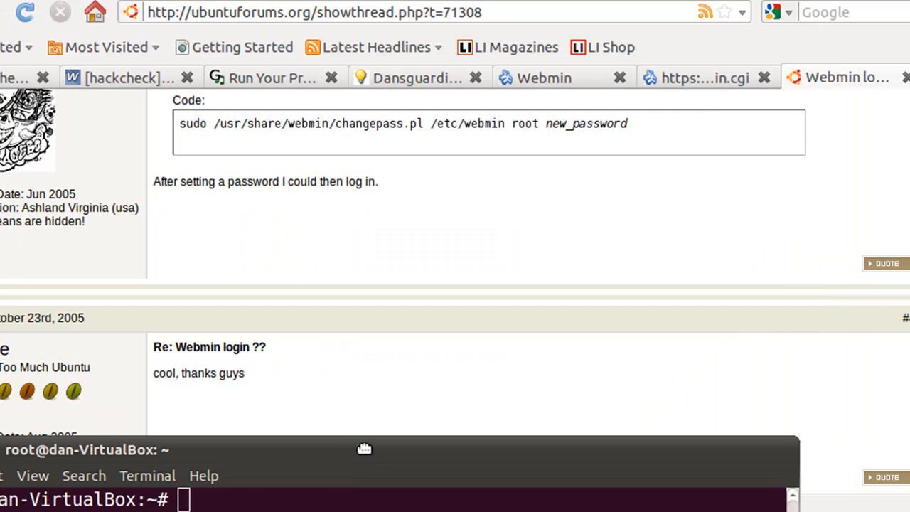
{"action": "left_click_drag", "start_coordinate": [364, 450], "coordinate": [441, 163]}
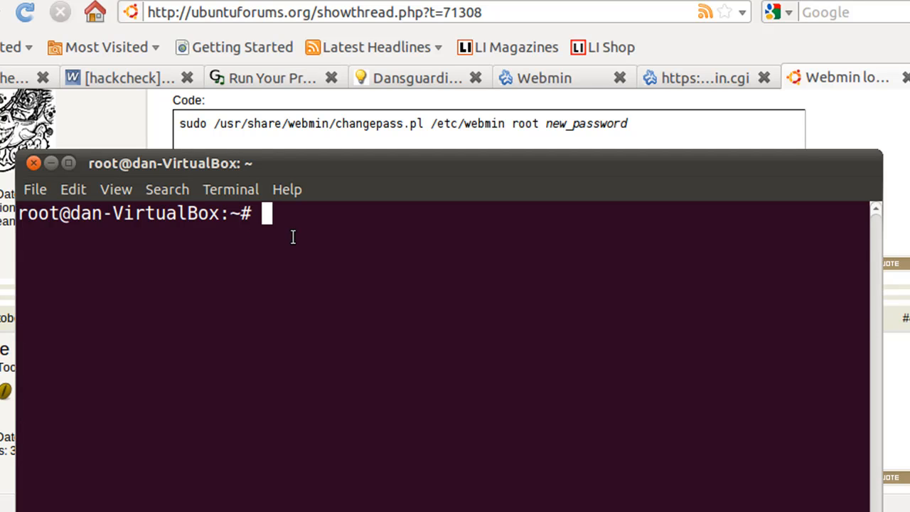
- Run /usr/share/webmin/changepass.pl /etc/webmin root with a new password to reset the Webmin root login
{"action": "type", "text": "/"}
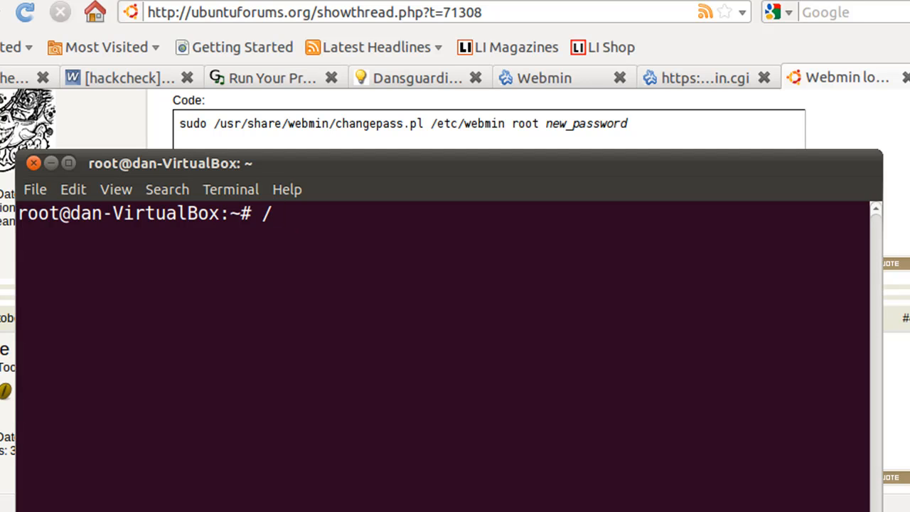
{"action": "type", "text": "usr"}
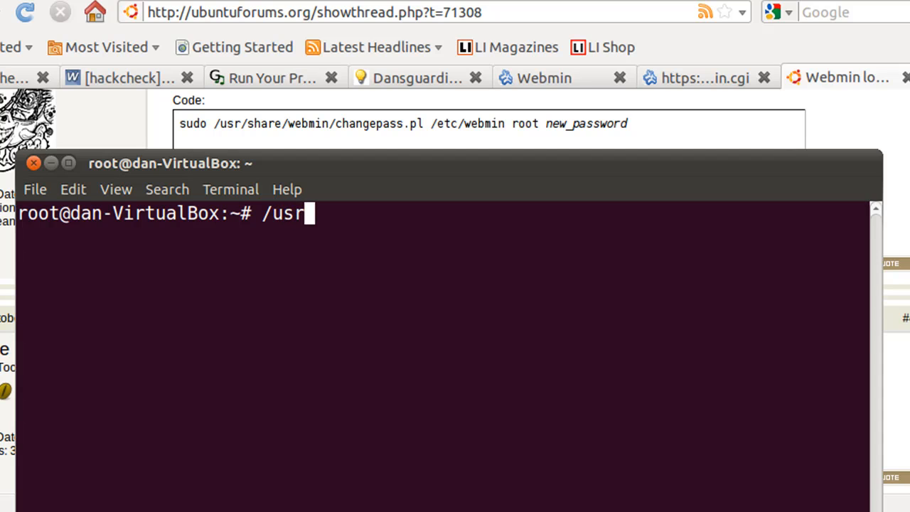
{"action": "type", "text": "/"}
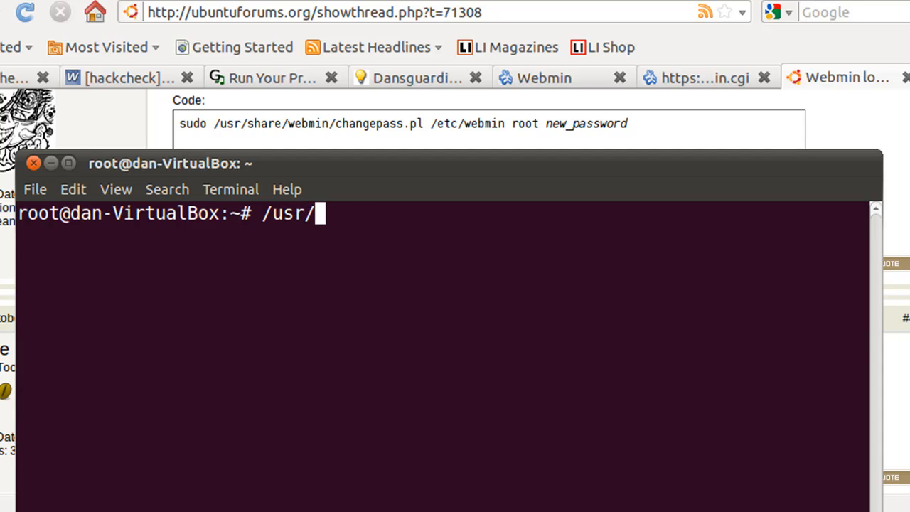
{"action": "type", "text": "share"}
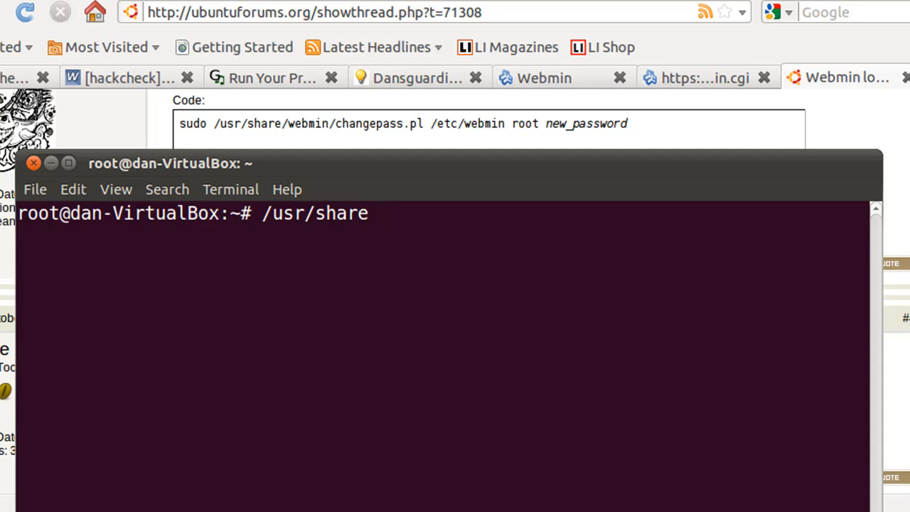
{"action": "type", "text": "/"}
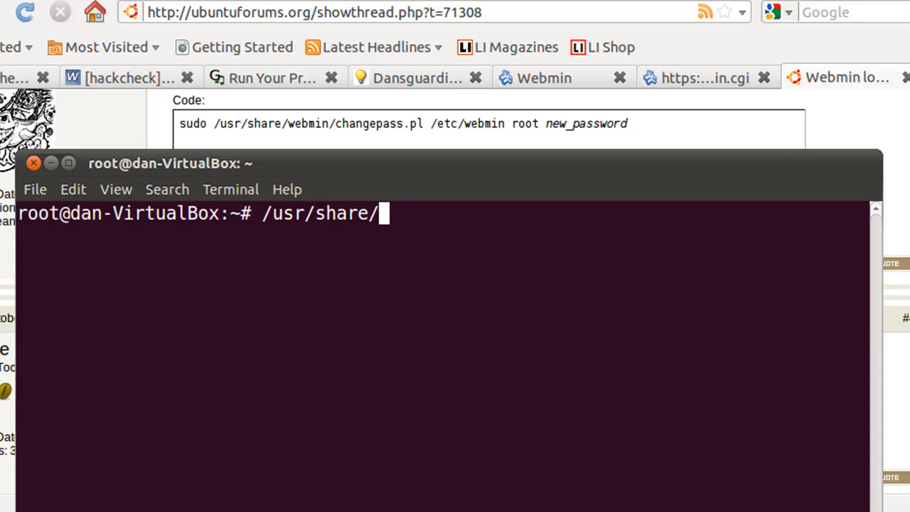
{"action": "type", "text": "webmin"}
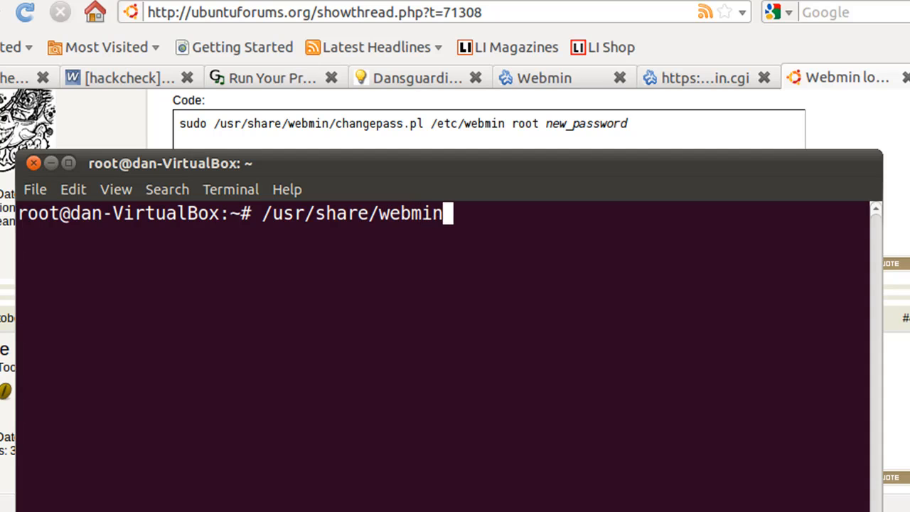
{"action": "type", "text": "/"}
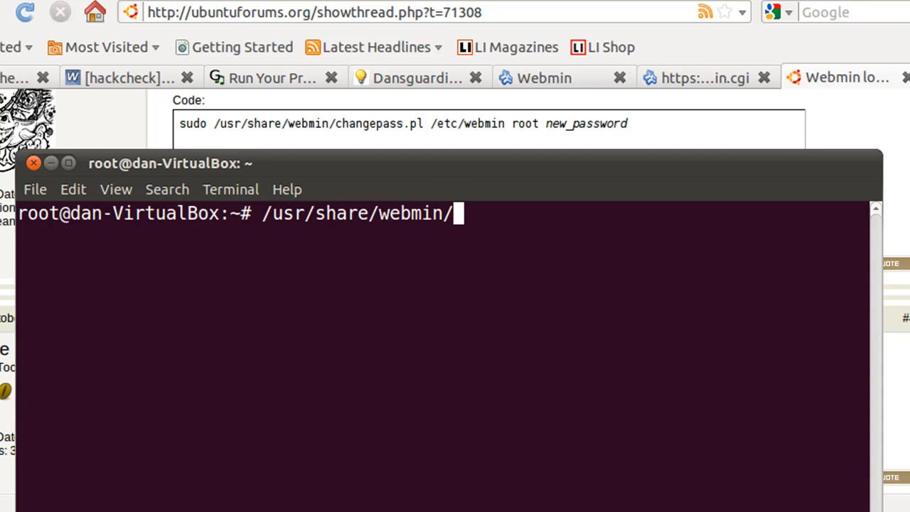
{"action": "type", "text": "chang"}
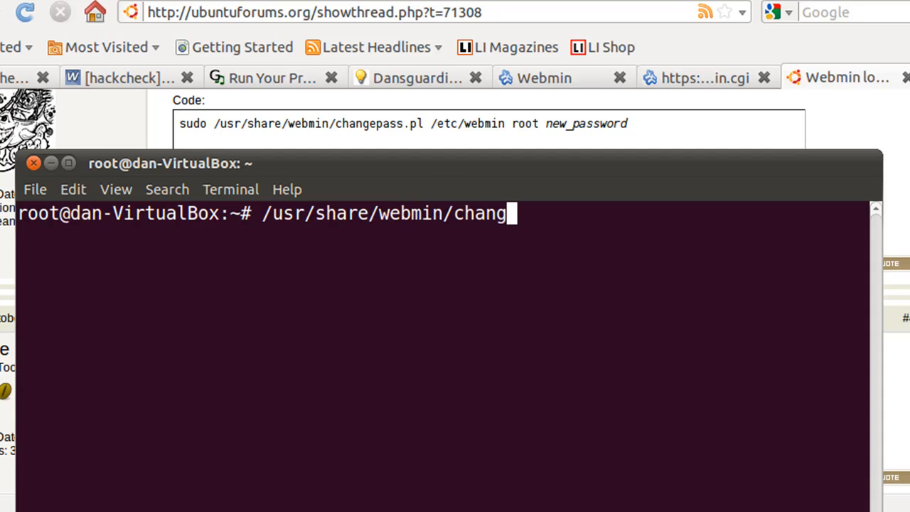
{"action": "type", "text": "epas"}
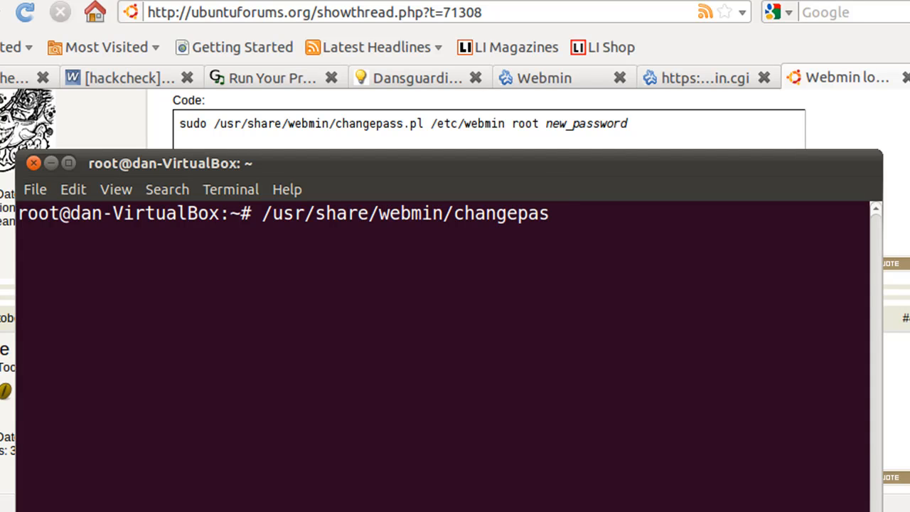
{"action": "type", "text": "s."}
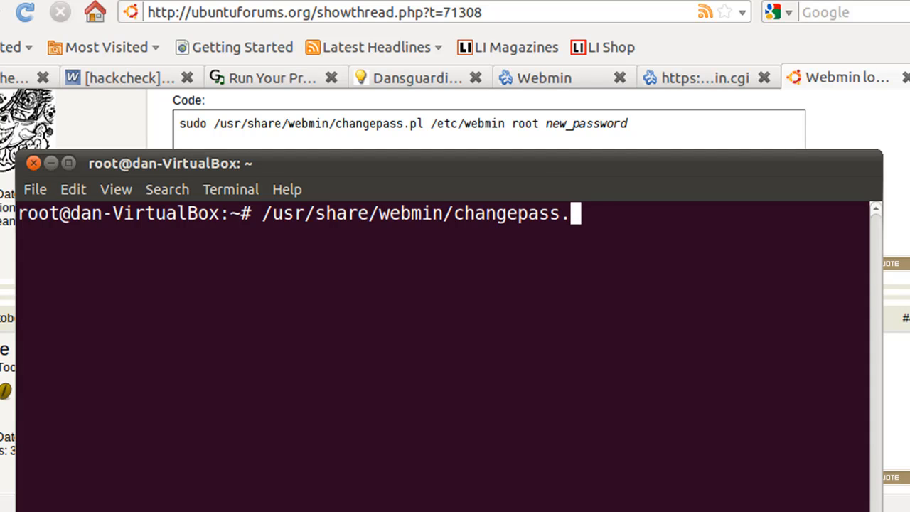
{"action": "type", "text": "pl"}
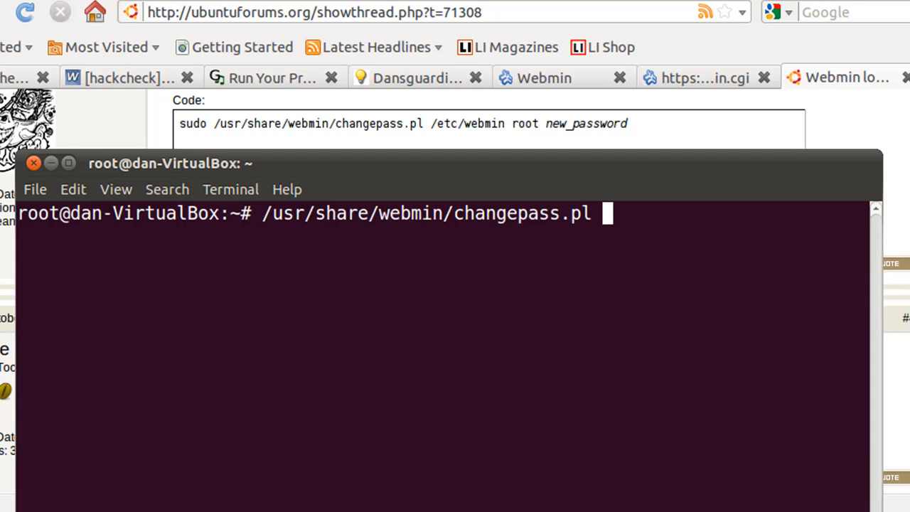
{"action": "type", "text": "/"}
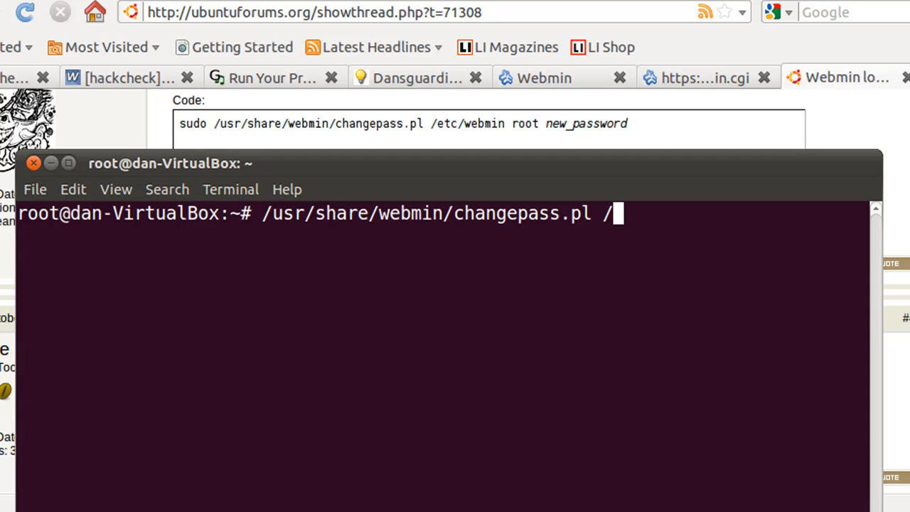
{"action": "type", "text": "etc"}
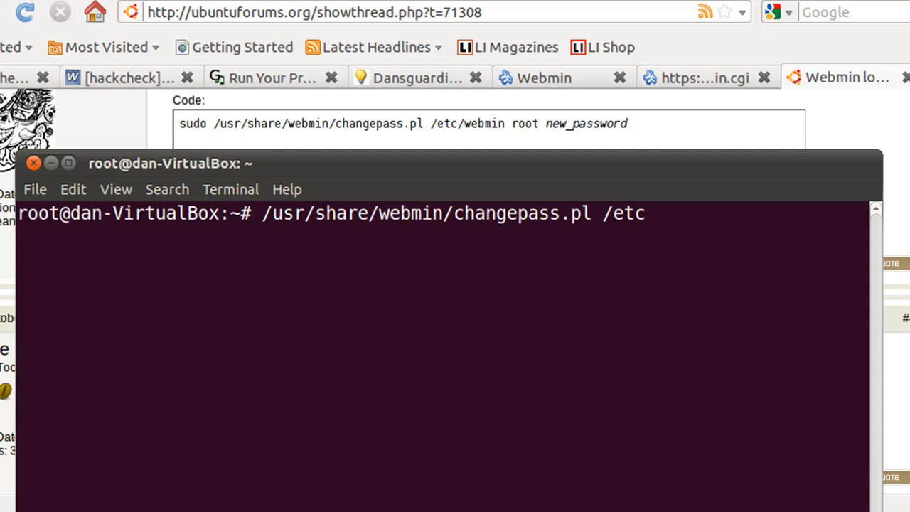
{"action": "type", "text": "we"}
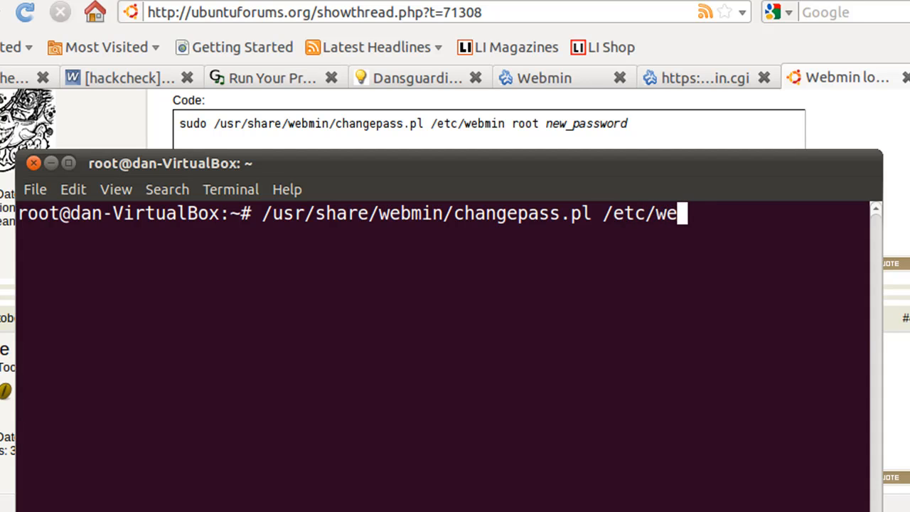
{"action": "type", "text": "bmin"}
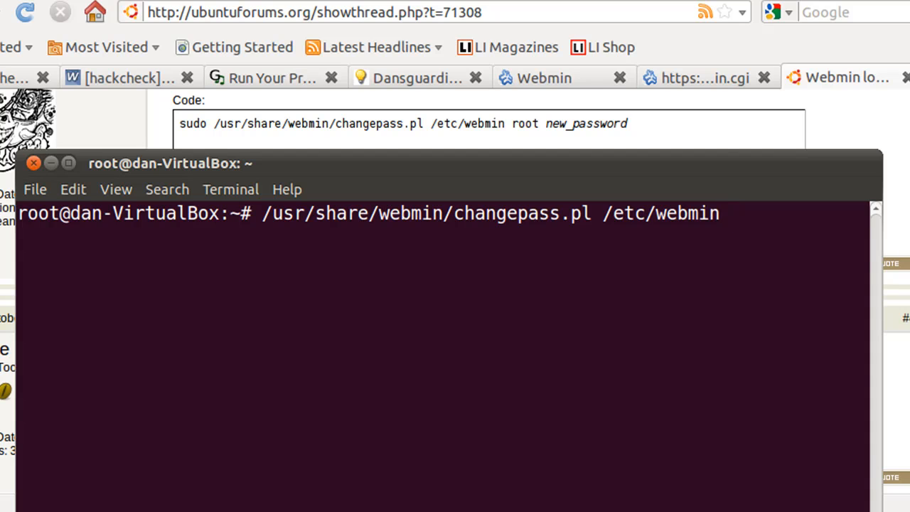
{"action": "type", "text": "root"}
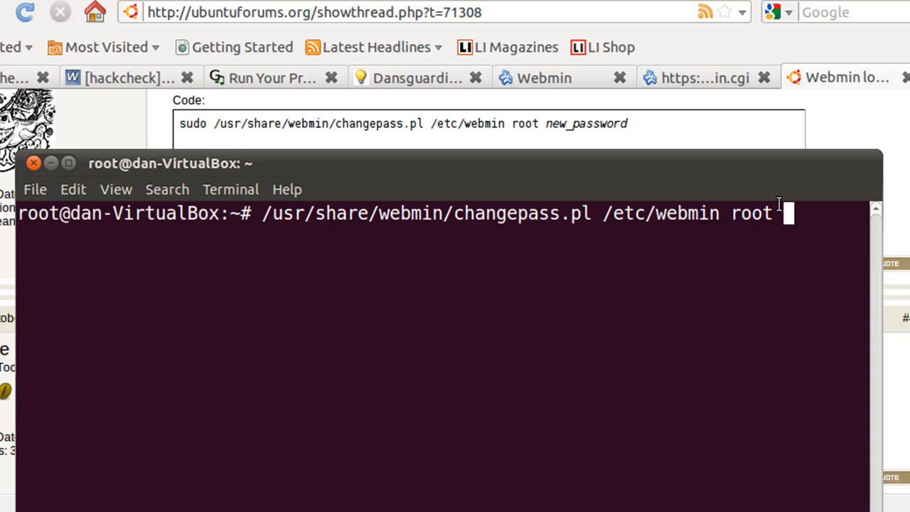
{"action": "mouse_move", "coordinate": [789, 211]}
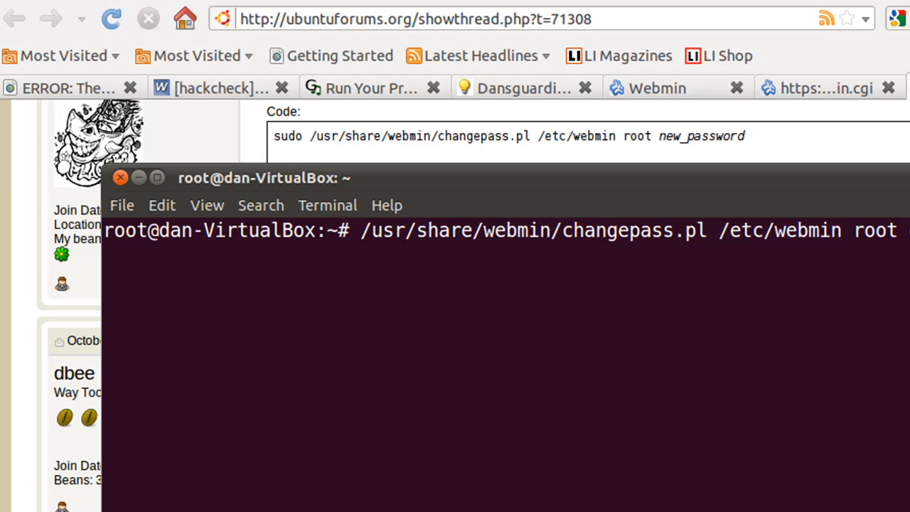
{"action": "key", "text": "Return"}
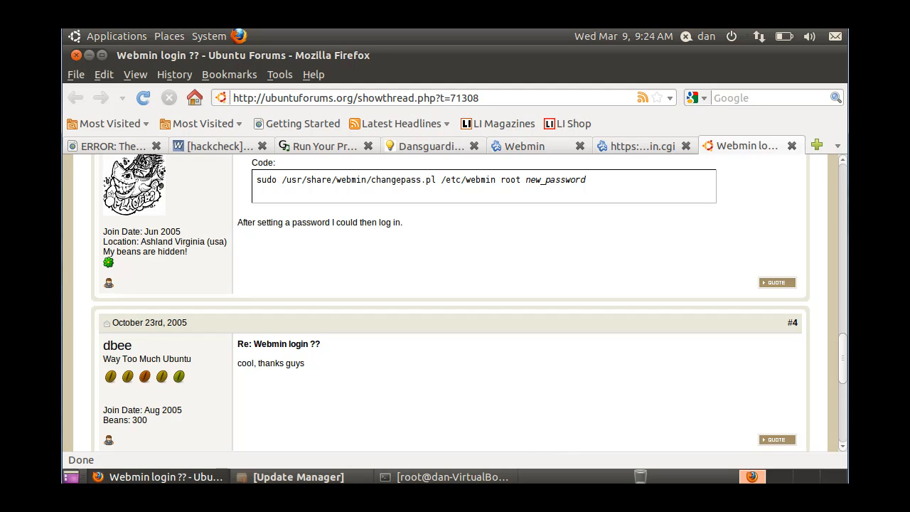
{"action": "mouse_move", "coordinate": [568, 145]}
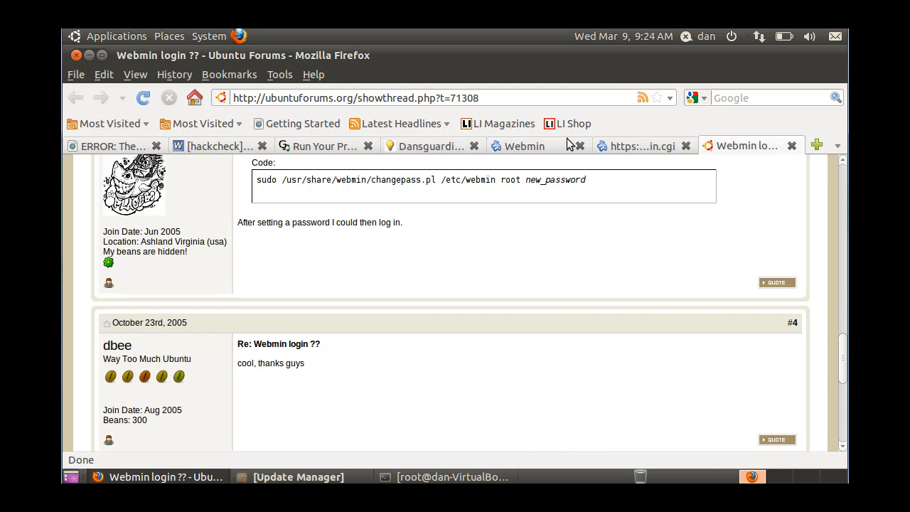
- Log in to Webmin as root with the new password, reaching the dan-VirtualBox system information dashboard
{"action": "left_click", "coordinate": [643, 146]}
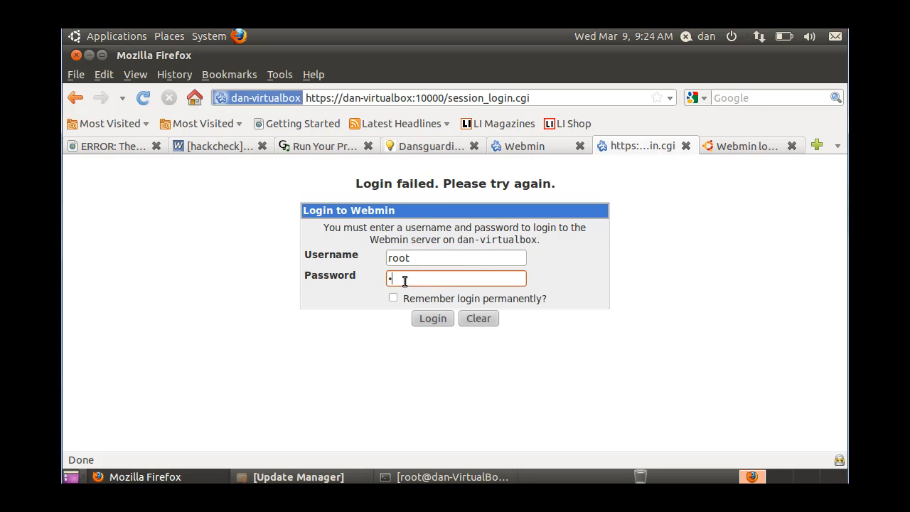
{"action": "type", "text": "password"}
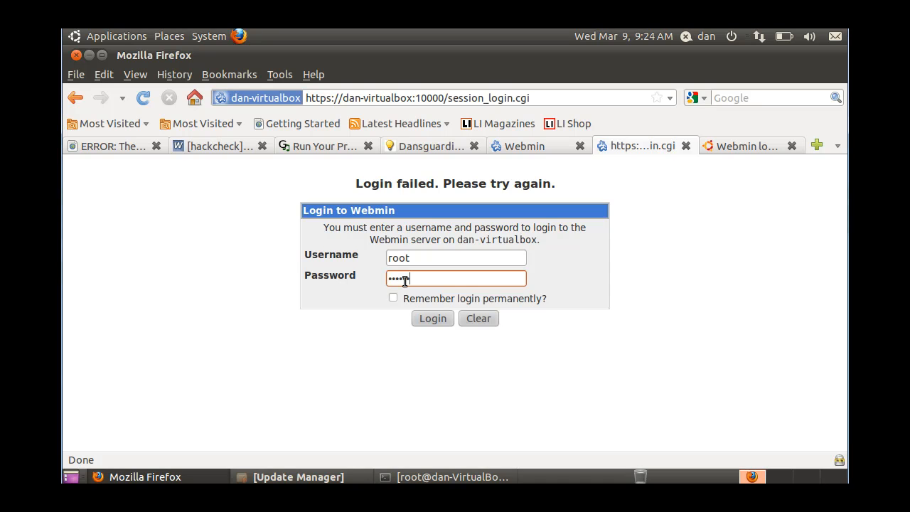
{"action": "left_click", "coordinate": [433, 324]}
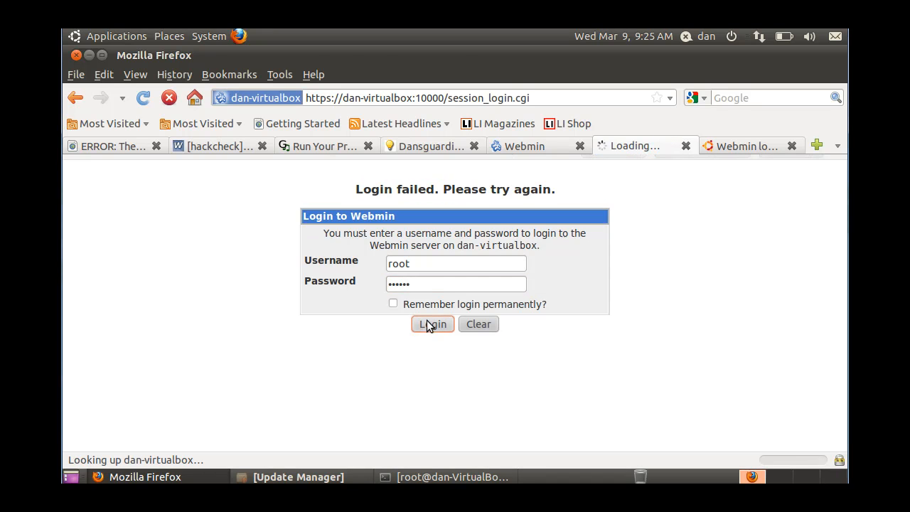
{"action": "left_click", "coordinate": [432, 324]}
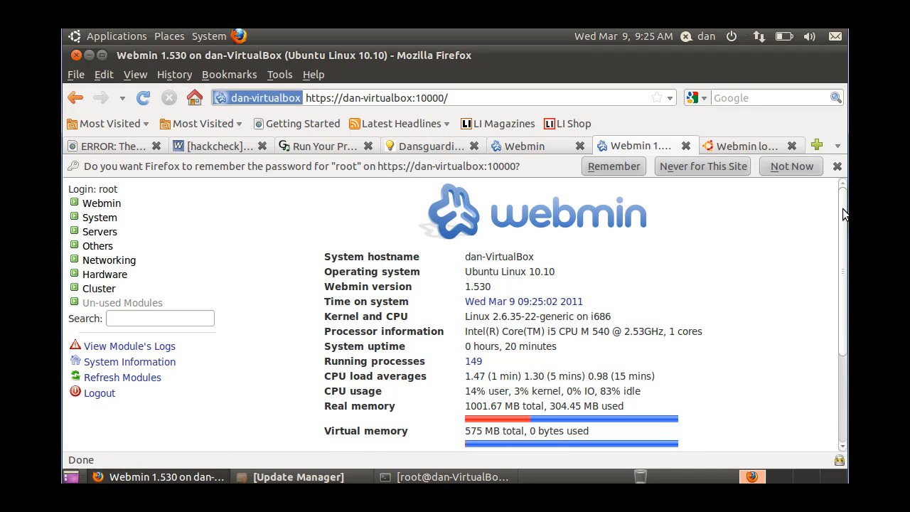
{"action": "scroll", "scroll_direction": "down", "scroll_amount": 3}
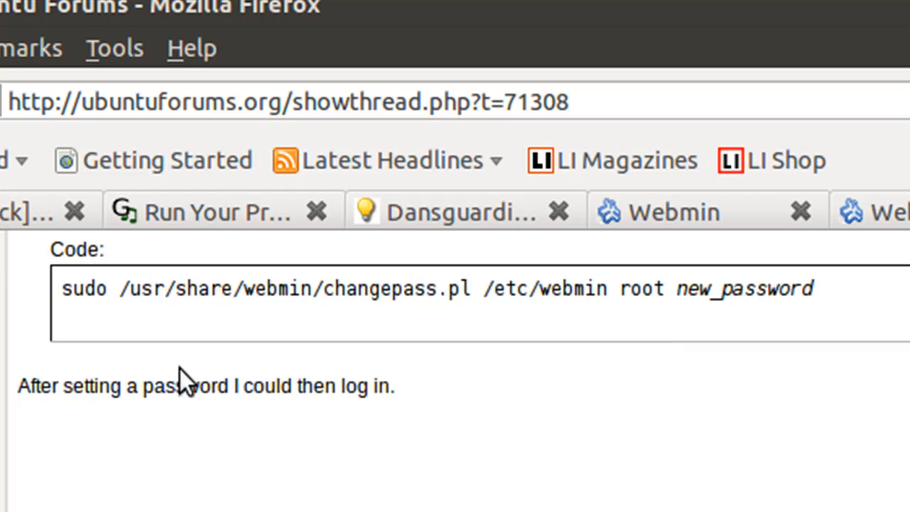
{"action": "mouse_move", "coordinate": [483, 294]}
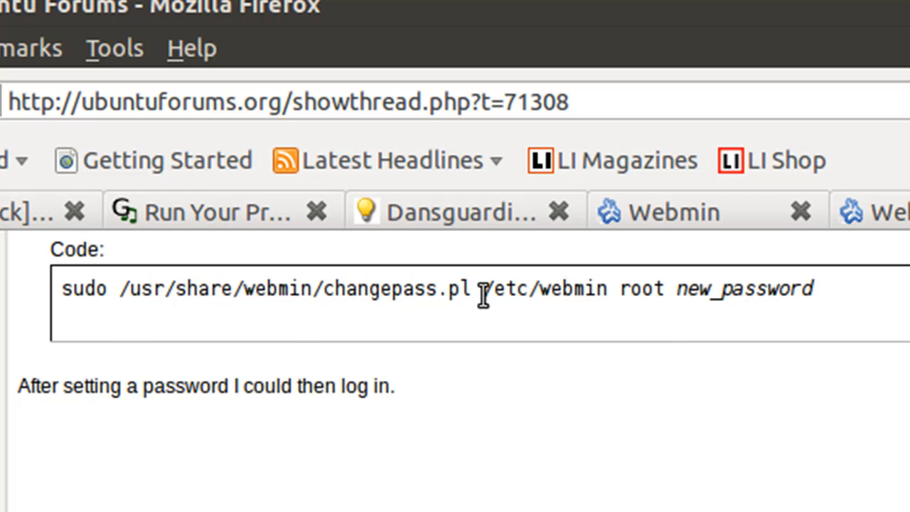
{"action": "mouse_move", "coordinate": [580, 299]}
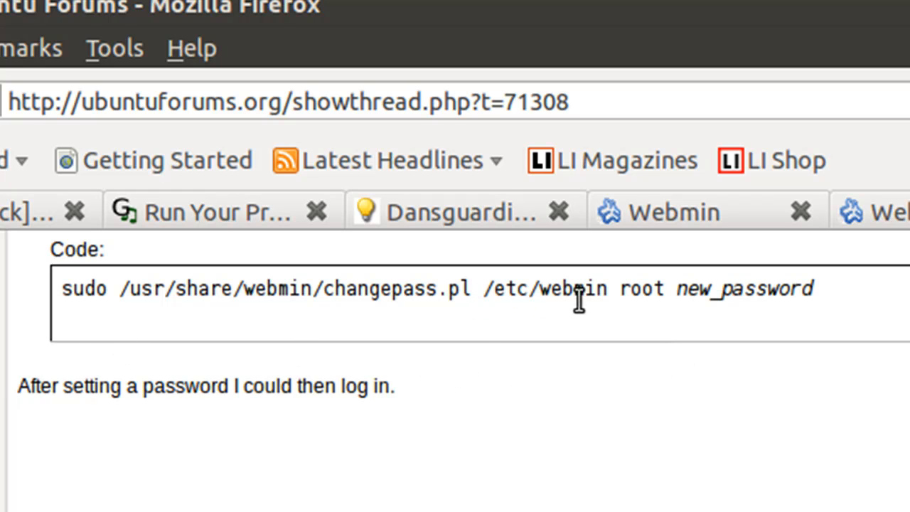
{"action": "mouse_move", "coordinate": [655, 294]}
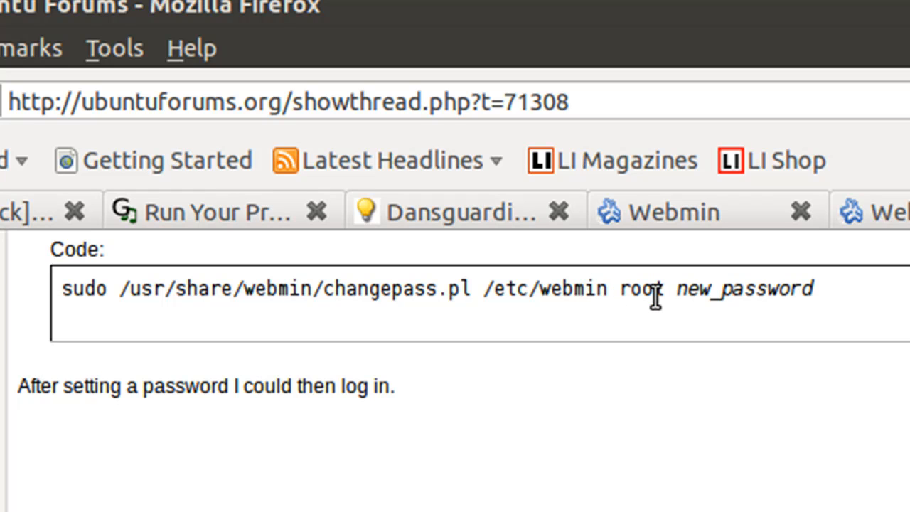
{"action": "double_click", "coordinate": [745, 288]}
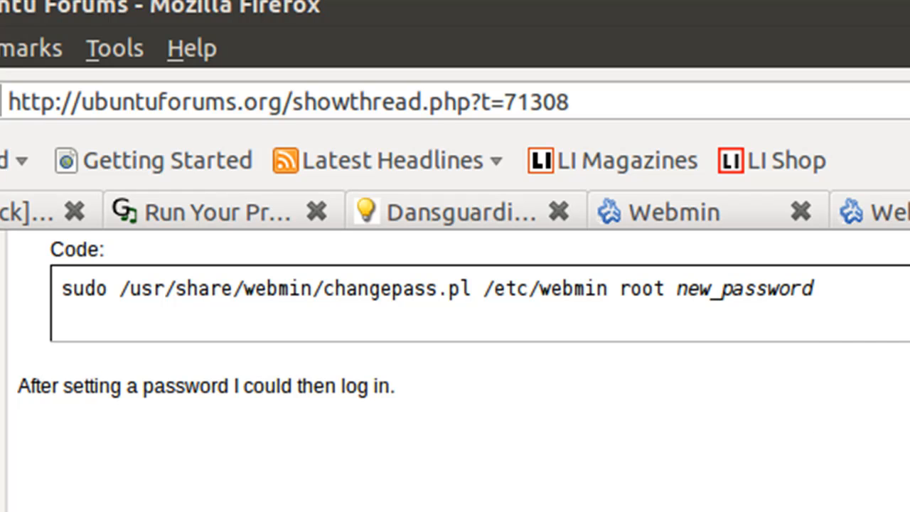
{"action": "mouse_move", "coordinate": [624, 128]}
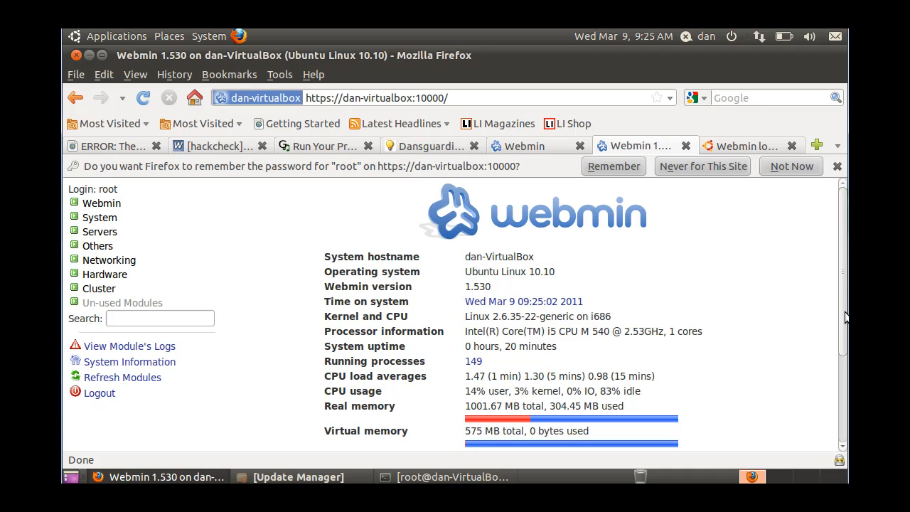
{"action": "scroll", "scroll_direction": "down", "scroll_amount": 3}
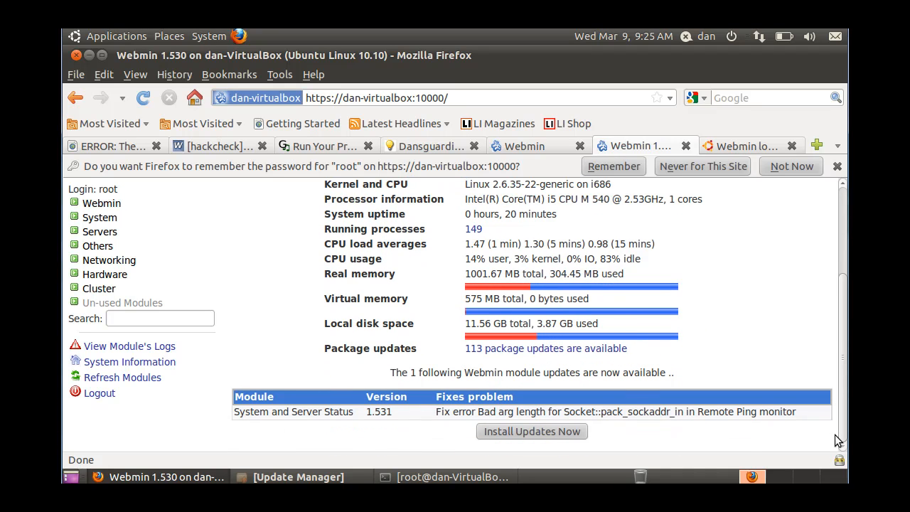